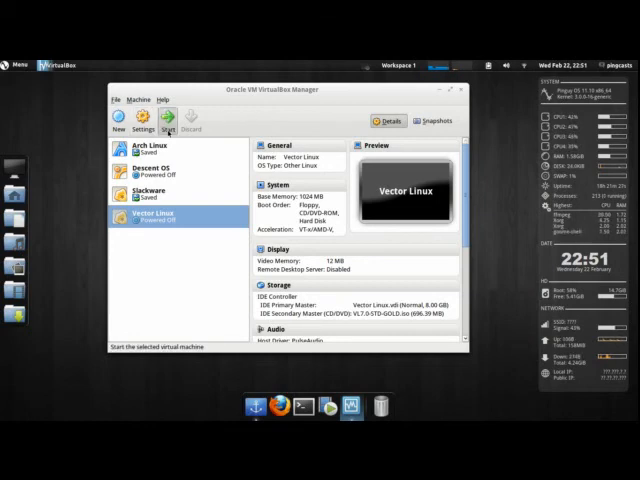
Boot the Vector Linux virtual machine from VirtualBox Manager into its installer
{"action": "left_click", "coordinate": [170, 126]}
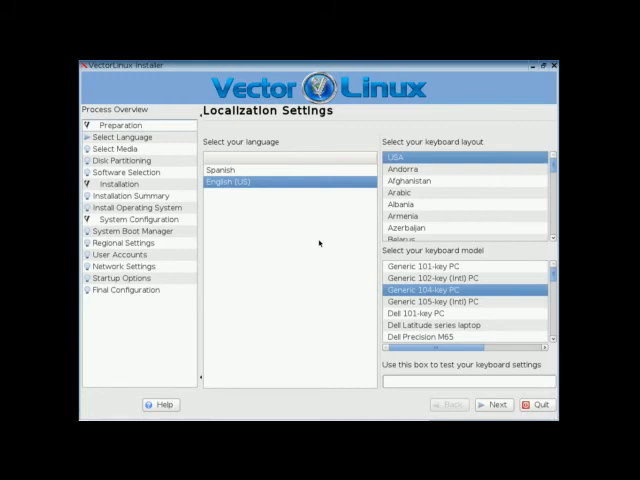
{"action": "mouse_move", "coordinate": [156, 122]}
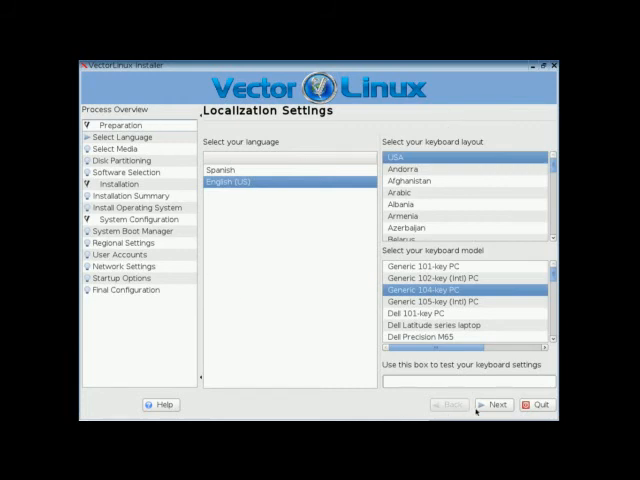
Accept the language/keyboard defaults and the detected Vector Linux 7.0 STD GOLD CD source
{"action": "left_click", "coordinate": [494, 404]}
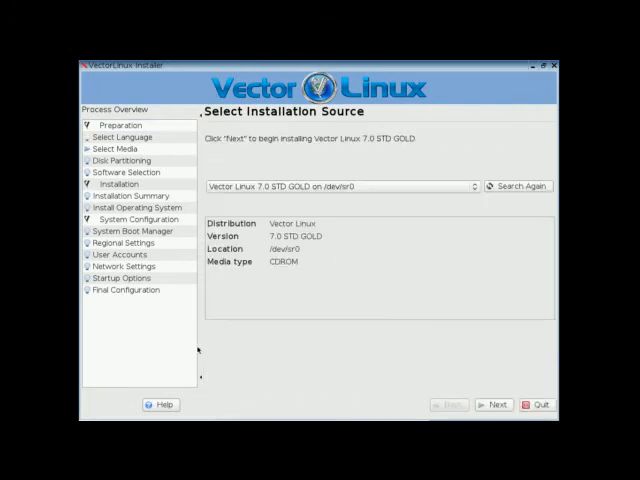
{"action": "mouse_move", "coordinate": [392, 336]}
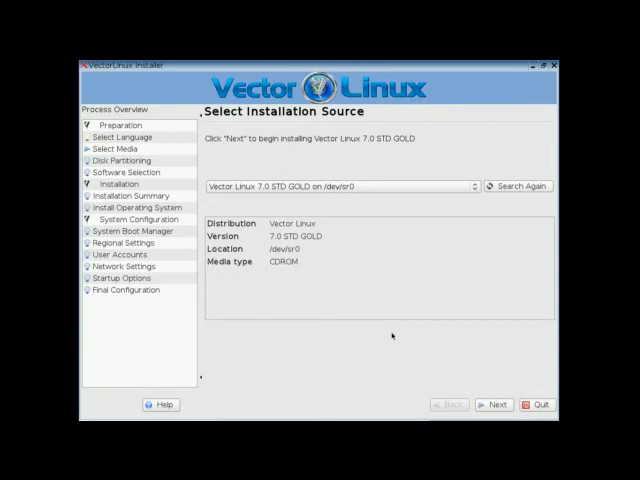
{"action": "mouse_move", "coordinate": [492, 412]}
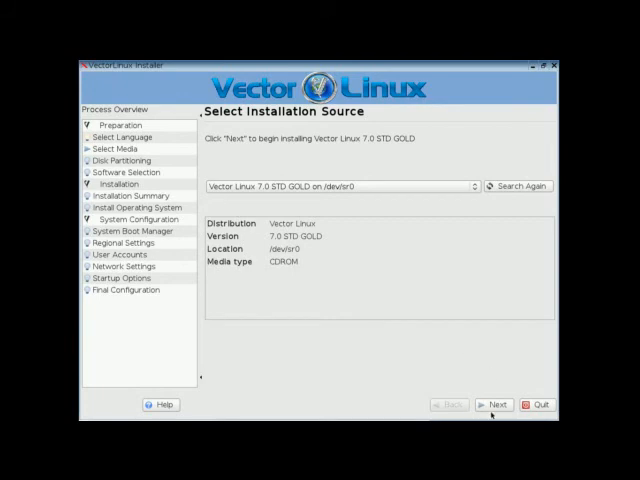
{"action": "left_click", "coordinate": [494, 404]}
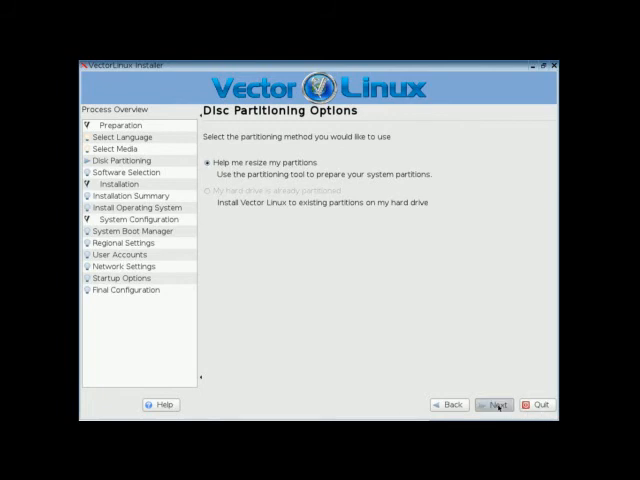
Launch GParted and create a new partition table on the empty /dev/sda disk
{"action": "left_click", "coordinate": [496, 404]}
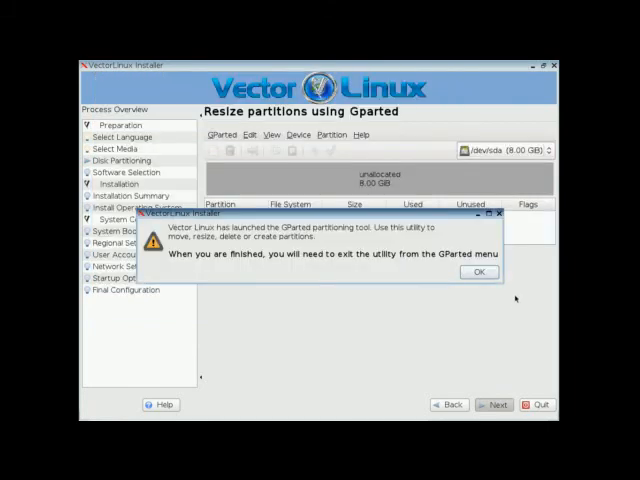
{"action": "left_click", "coordinate": [478, 272]}
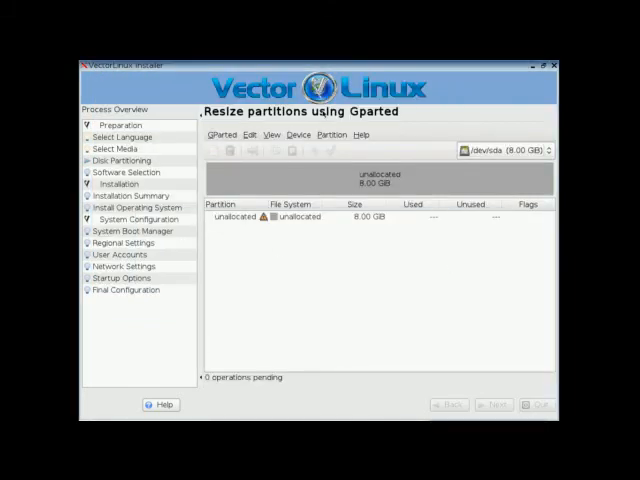
{"action": "left_click", "coordinate": [296, 136]}
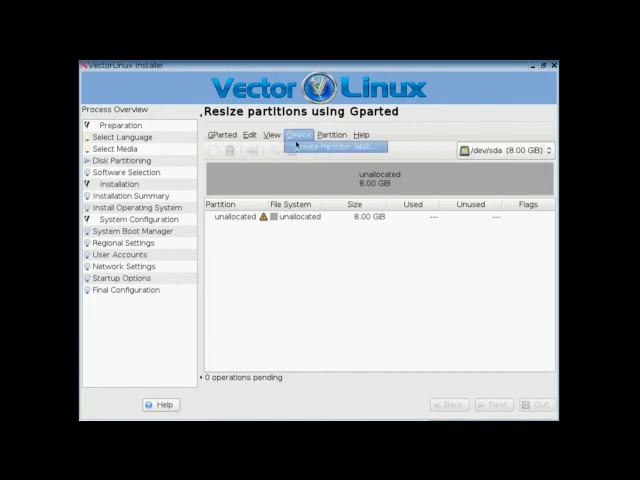
{"action": "left_click", "coordinate": [330, 148]}
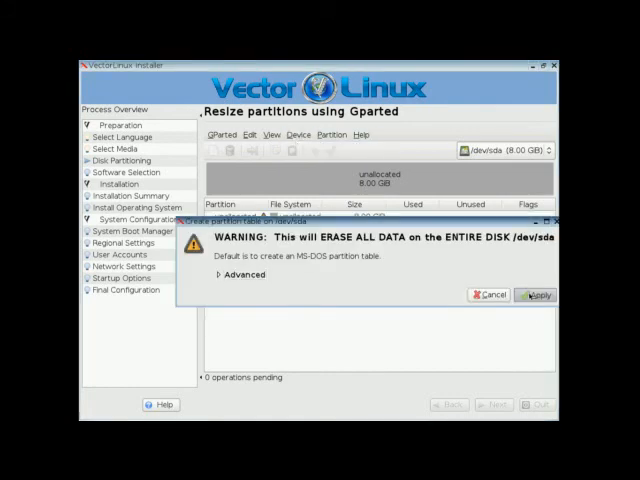
{"action": "left_click", "coordinate": [536, 296]}
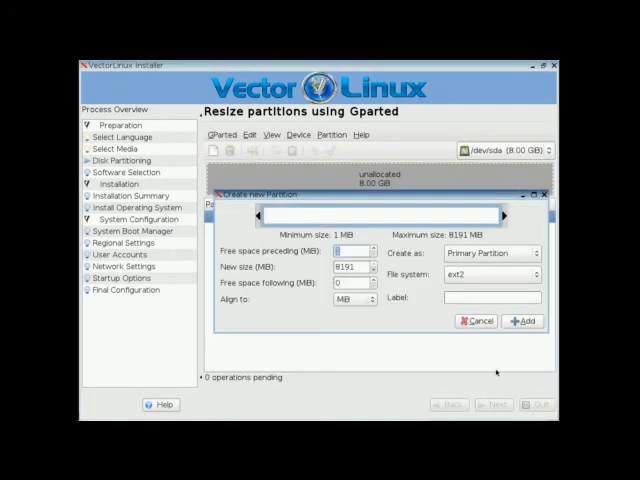
Add a single 8 GB ext4 primary partition, apply the operations and quit GParted
{"action": "left_click", "coordinate": [490, 272]}
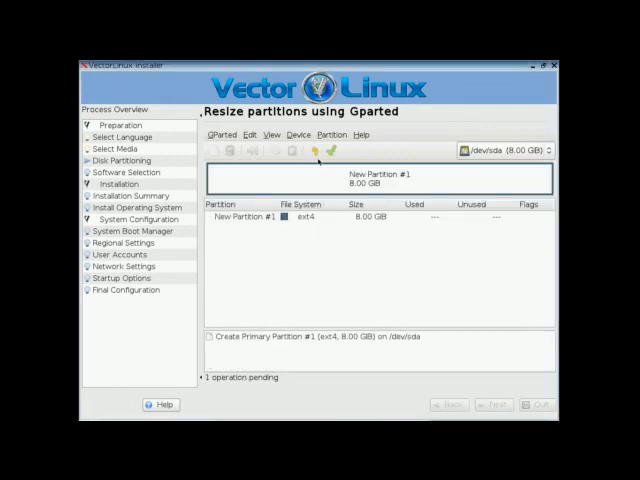
{"action": "left_click", "coordinate": [330, 150]}
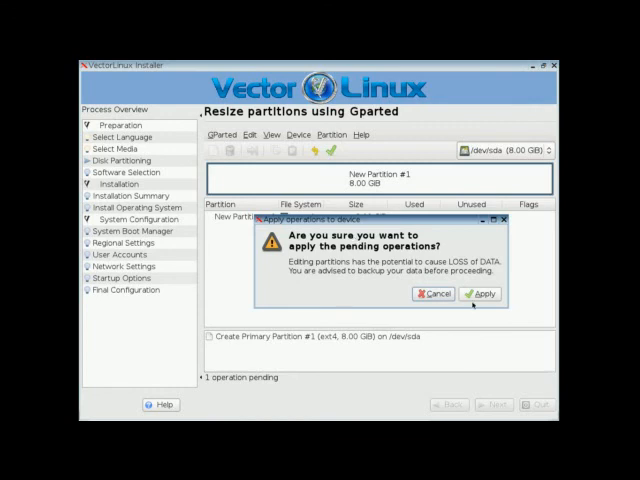
{"action": "left_click", "coordinate": [482, 292]}
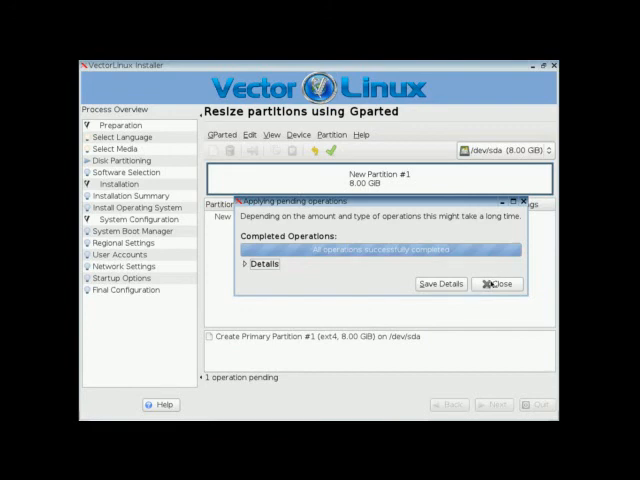
{"action": "left_click", "coordinate": [496, 284]}
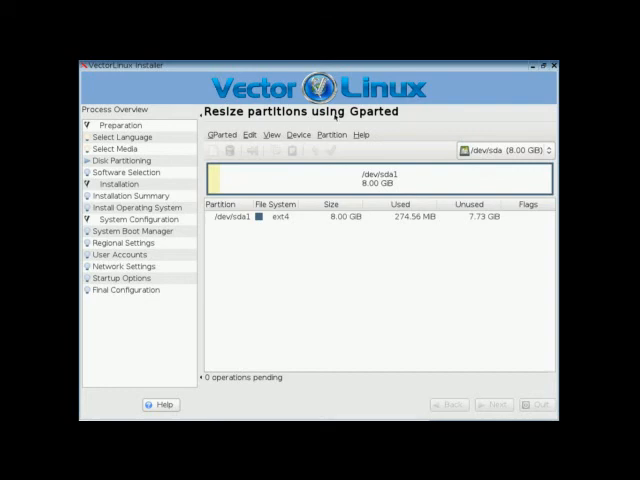
{"action": "left_click", "coordinate": [222, 136]}
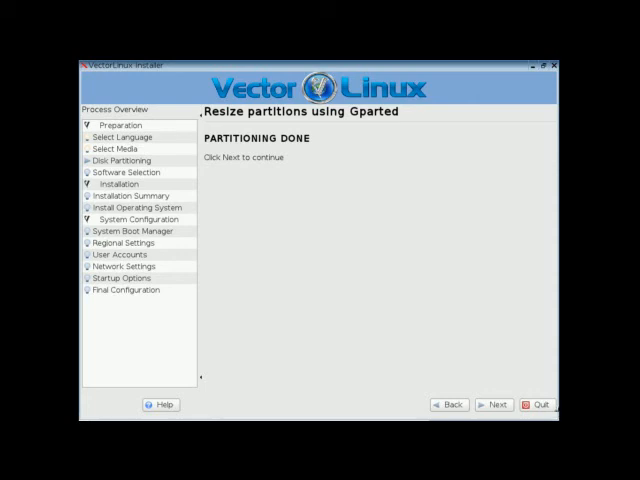
Assign /dev/sda1 as the installation mount point and keep Full install mode
{"action": "left_click", "coordinate": [492, 404]}
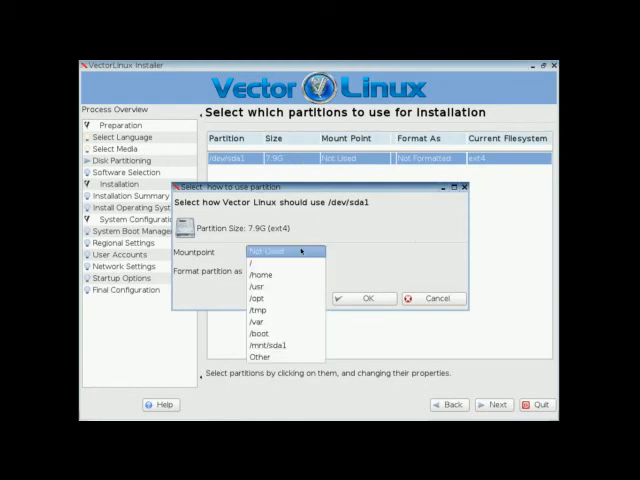
{"action": "left_click", "coordinate": [252, 264]}
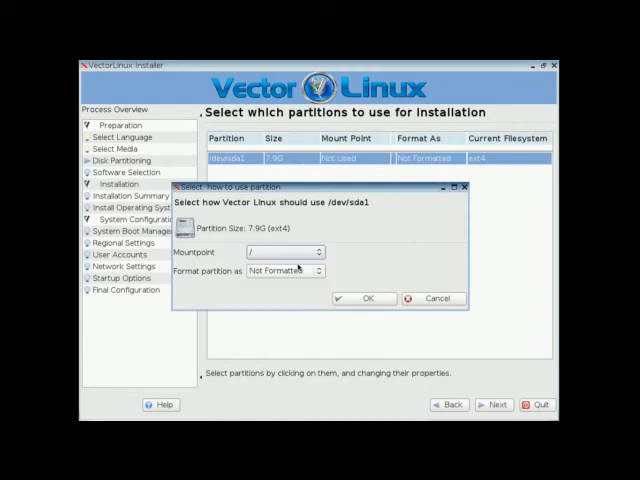
{"action": "left_click", "coordinate": [364, 298]}
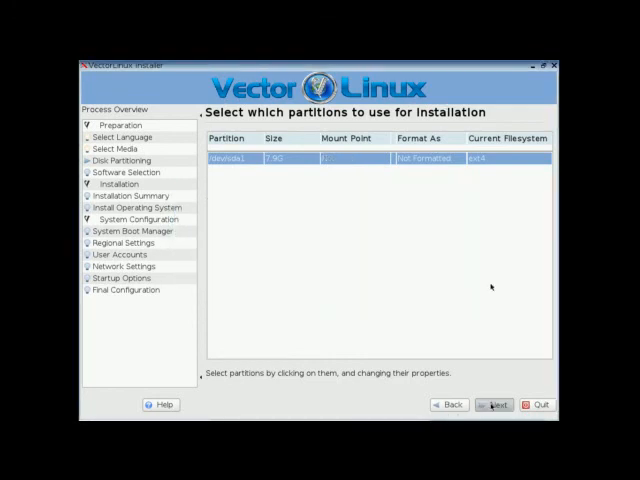
{"action": "left_click", "coordinate": [494, 404]}
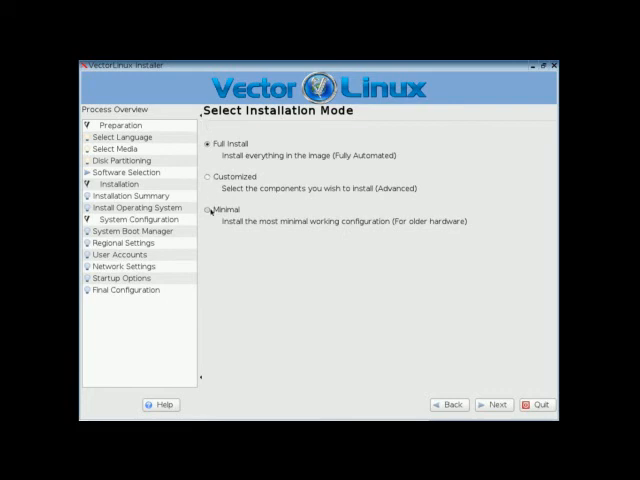
{"action": "mouse_move", "coordinate": [496, 348]}
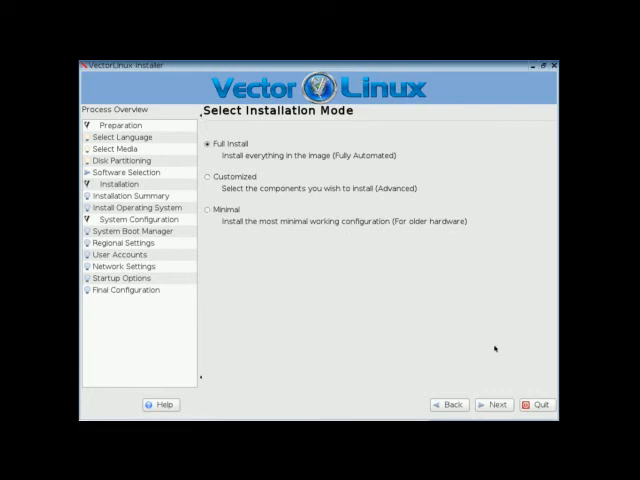
{"action": "mouse_move", "coordinate": [244, 292]}
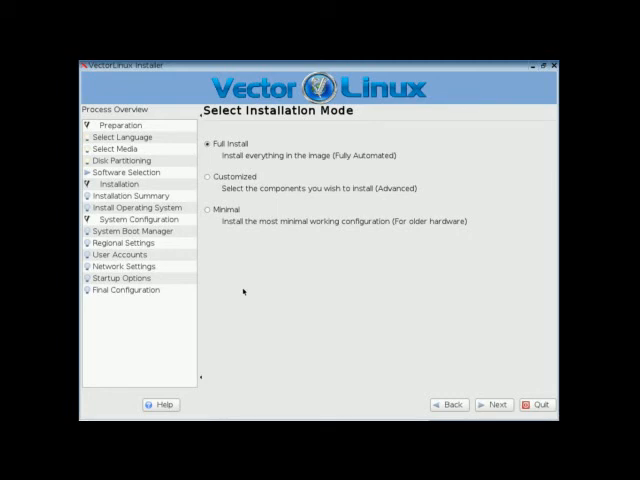
{"action": "mouse_move", "coordinate": [500, 396]}
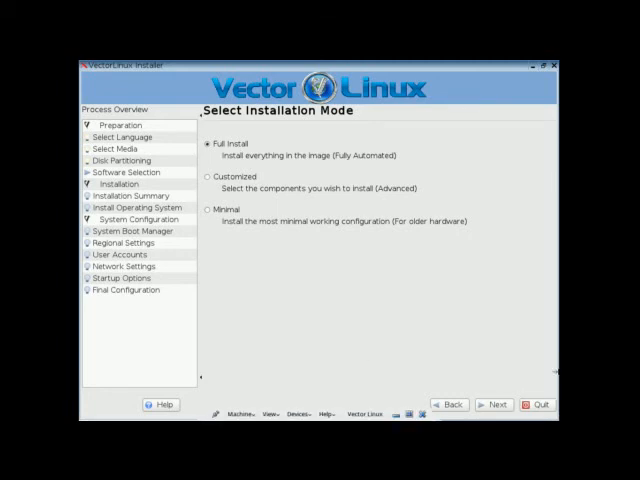
{"action": "left_click", "coordinate": [492, 404]}
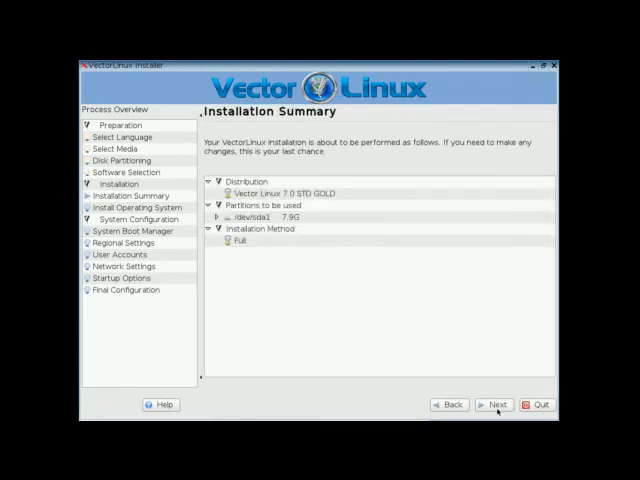
Run the installation from the summary and acknowledge the installation-complete message
{"action": "left_click", "coordinate": [494, 404]}
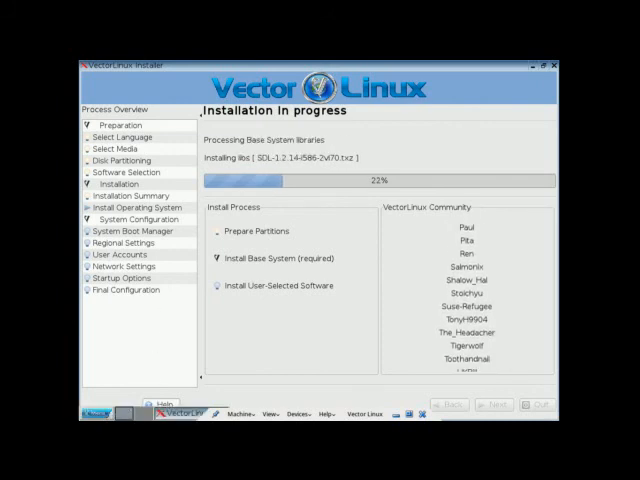
{"action": "left_click", "coordinate": [100, 414]}
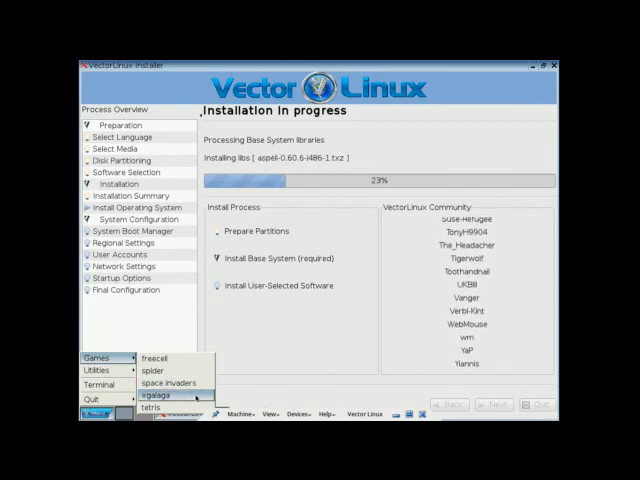
{"action": "left_click", "coordinate": [146, 408]}
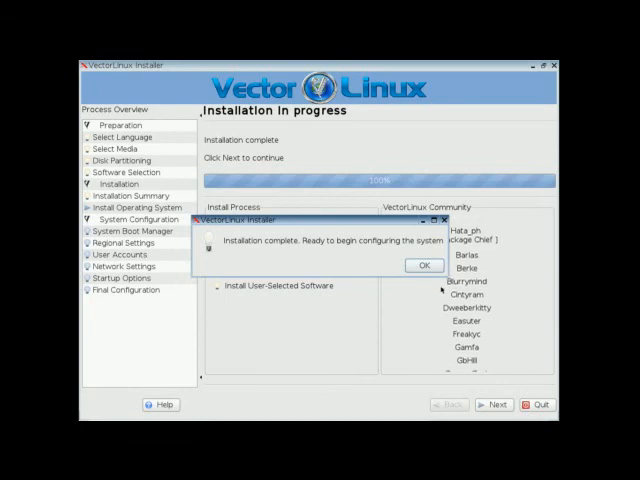
{"action": "left_click", "coordinate": [424, 264]}
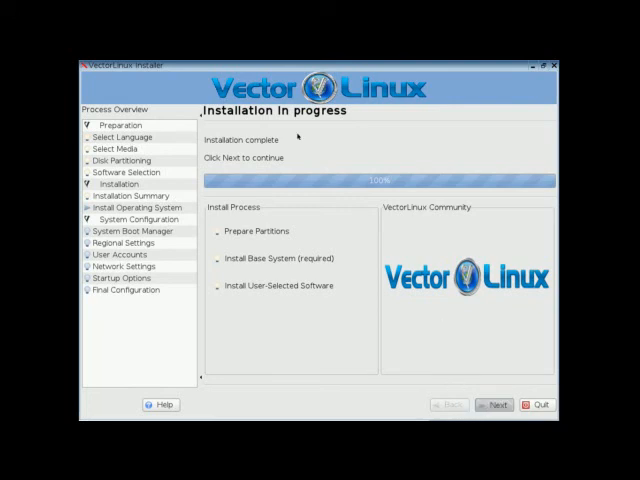
Accept the bootloader settings and set the time zone to US/Eastern before the root password step
{"action": "left_click", "coordinate": [496, 404]}
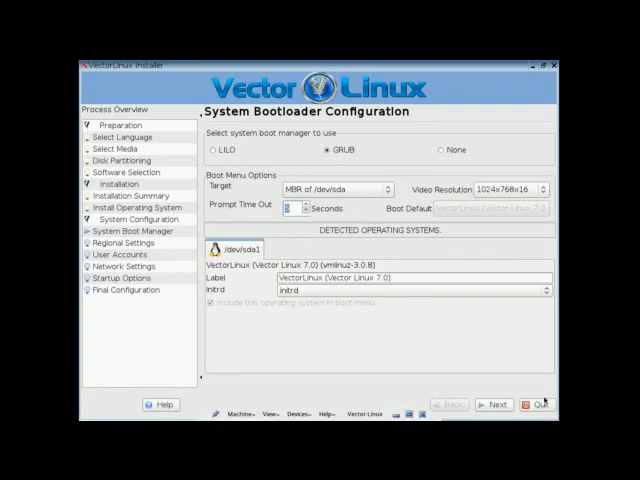
{"action": "left_click", "coordinate": [494, 404]}
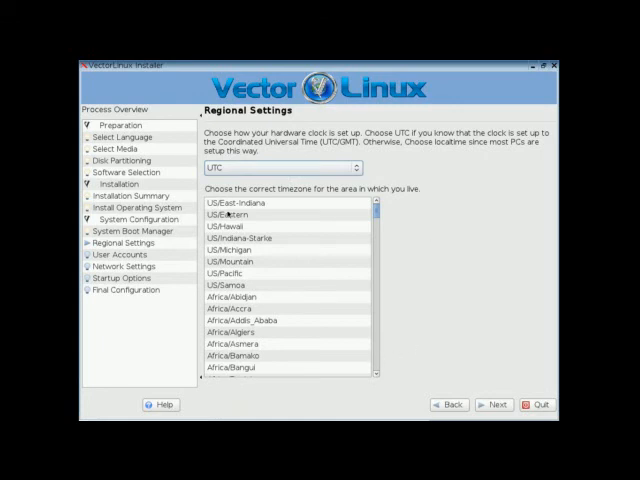
{"action": "left_click", "coordinate": [228, 214]}
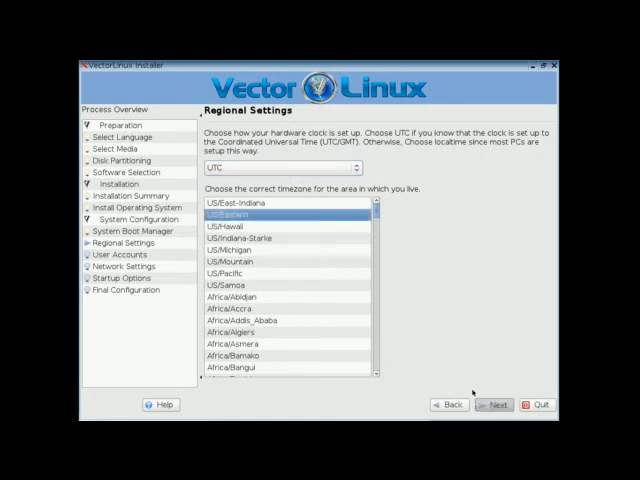
{"action": "left_click", "coordinate": [492, 404]}
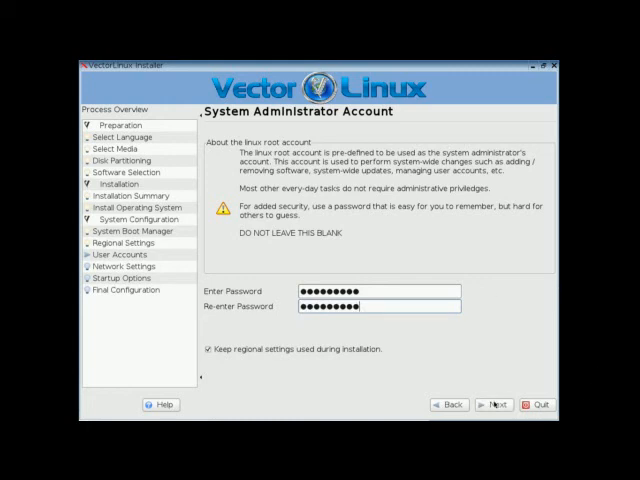
Save the root password and enter login name and real name 'pingcasts' with its password
{"action": "left_click", "coordinate": [496, 404]}
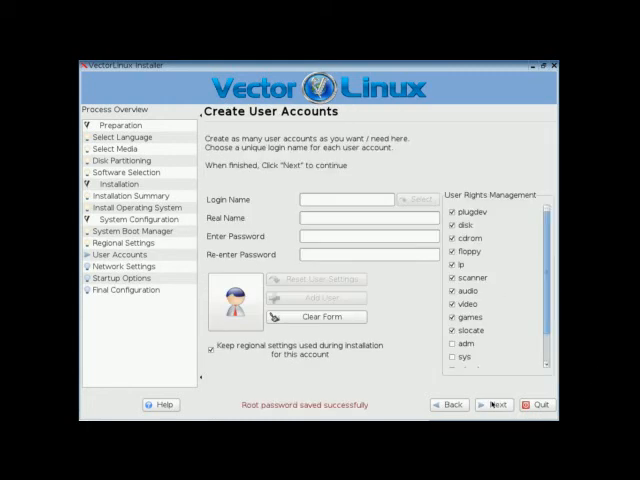
{"action": "left_click", "coordinate": [352, 200]}
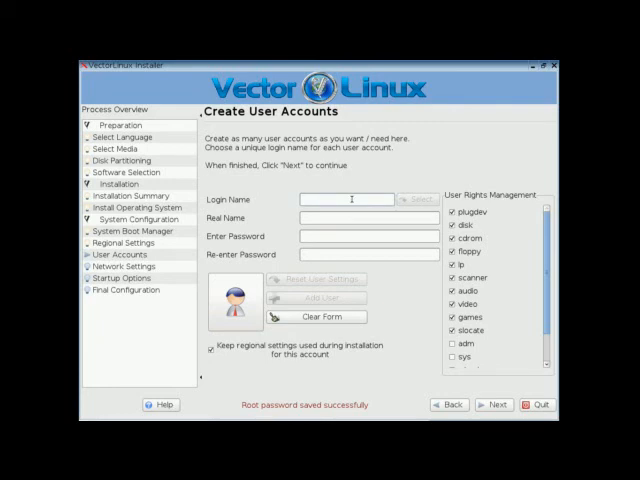
{"action": "type", "text": "p"}
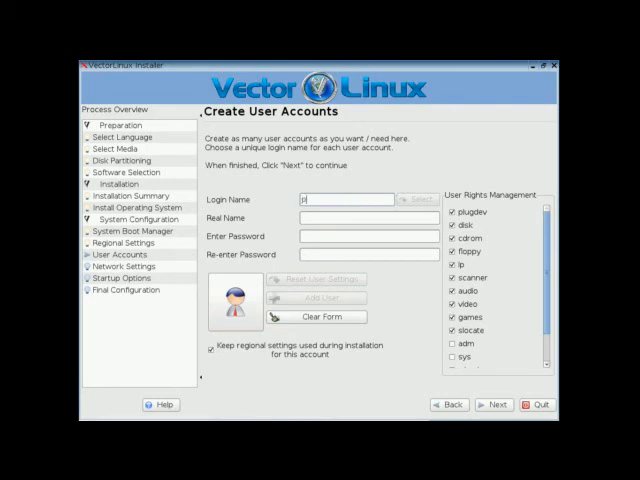
{"action": "type", "text": "ingcasts"}
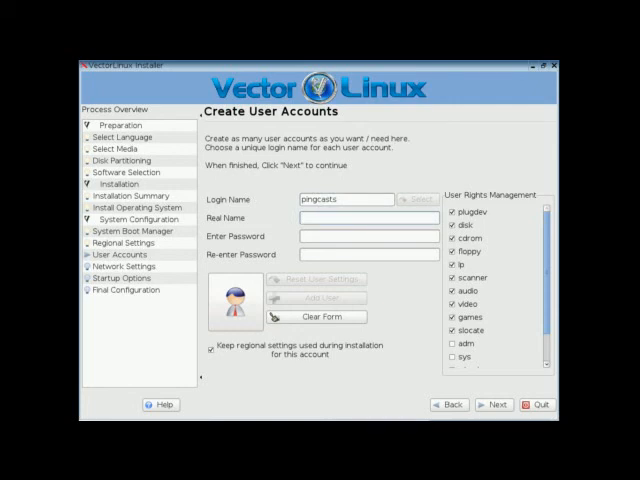
{"action": "type", "text": "pingcaS"}
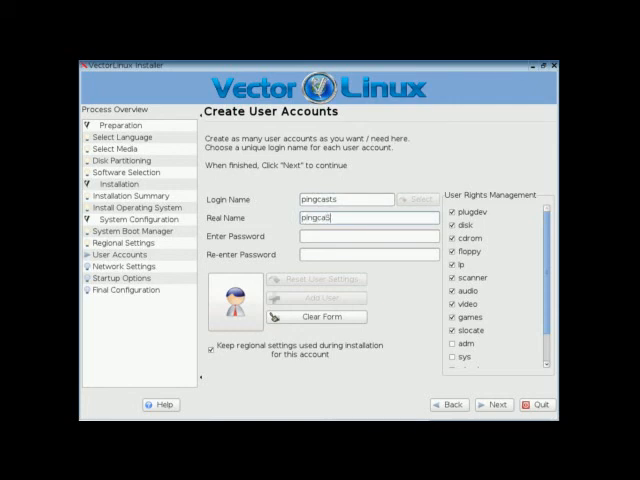
{"action": "type", "text": "pingcasts"}
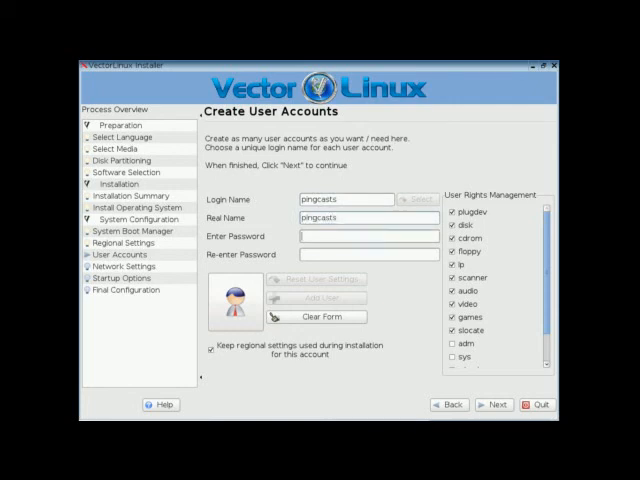
{"action": "type", "text": "••••••••"}
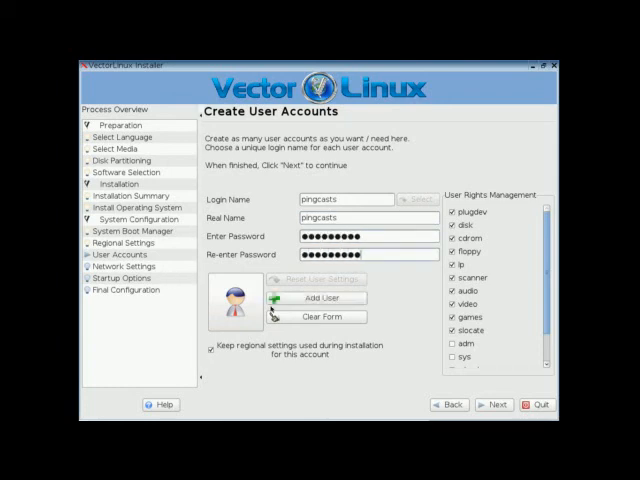
Choose an account picture for the new user and review the rights list
{"action": "left_click", "coordinate": [250, 300]}
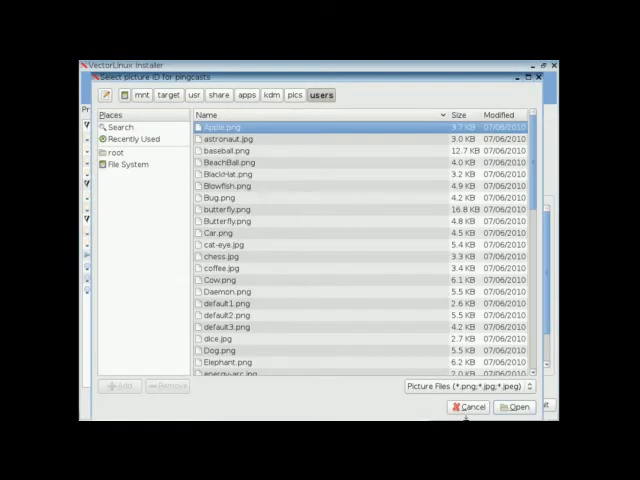
{"action": "left_click", "coordinate": [516, 406]}
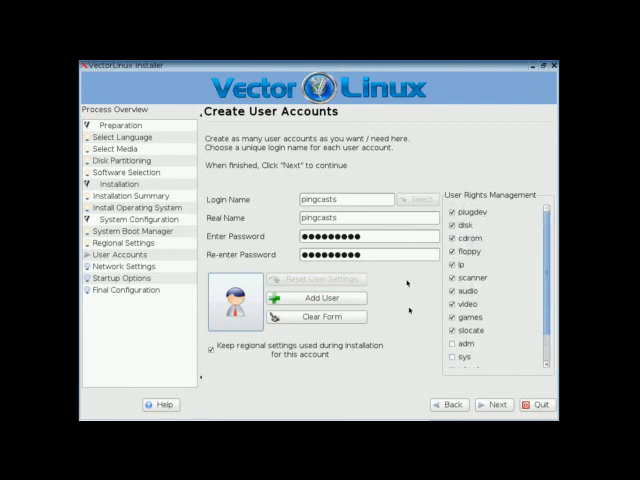
{"action": "scroll", "scroll_direction": "down", "scroll_amount": 3}
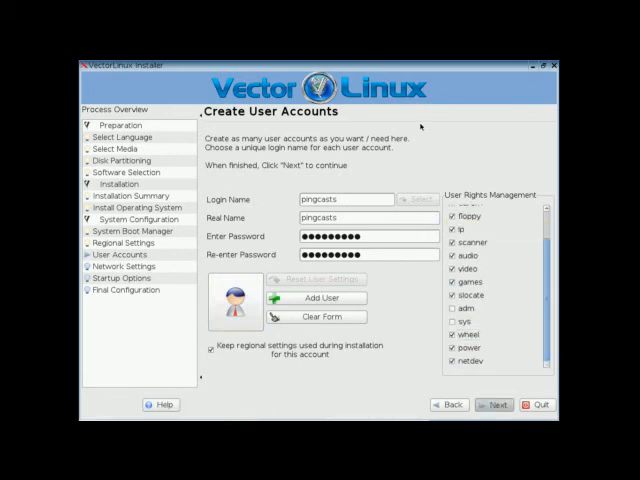
Create the pingcasts user and keep the default computer name and domain
{"action": "left_click", "coordinate": [494, 404]}
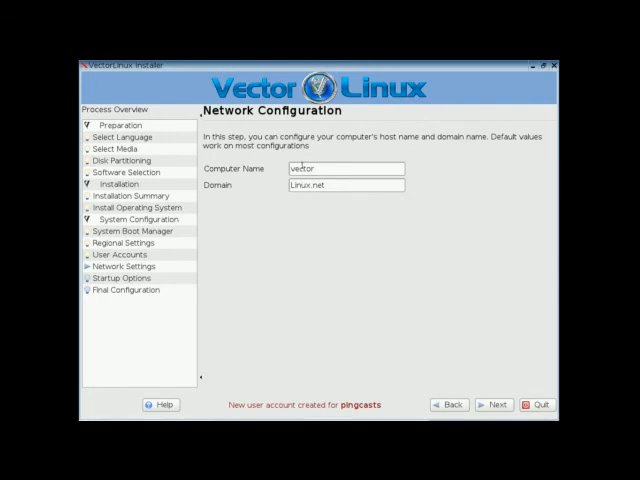
{"action": "left_click", "coordinate": [492, 404]}
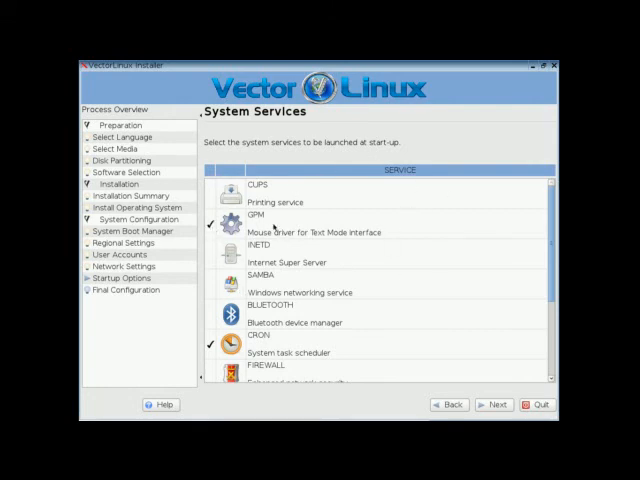
{"action": "mouse_move", "coordinate": [348, 188]}
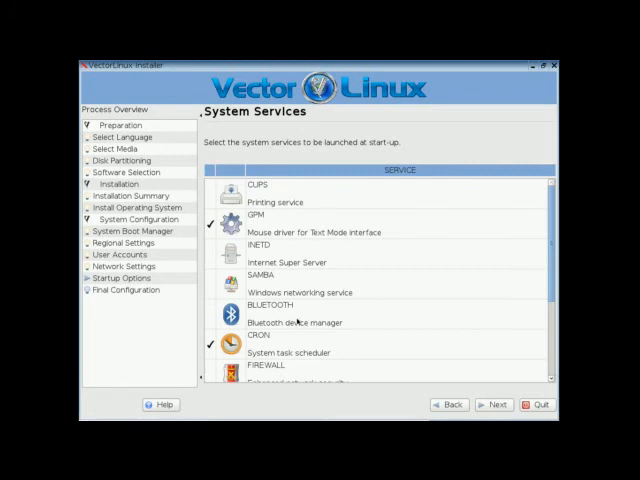
Review the startup services list and finish to the Installation Complete page
{"action": "scroll", "scroll_direction": "down", "scroll_amount": 3}
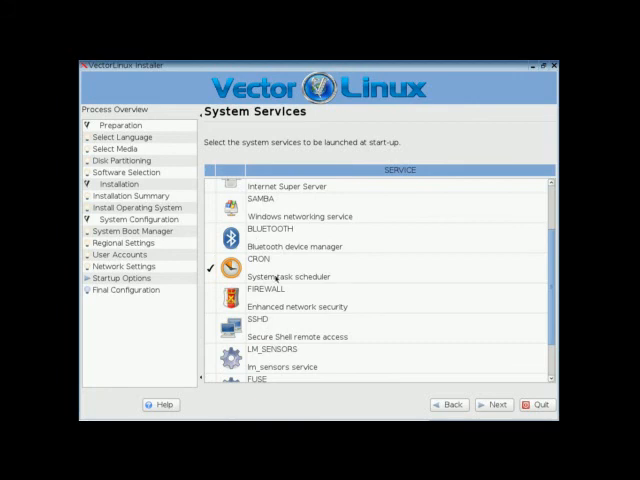
{"action": "scroll", "scroll_direction": "down", "scroll_amount": 3}
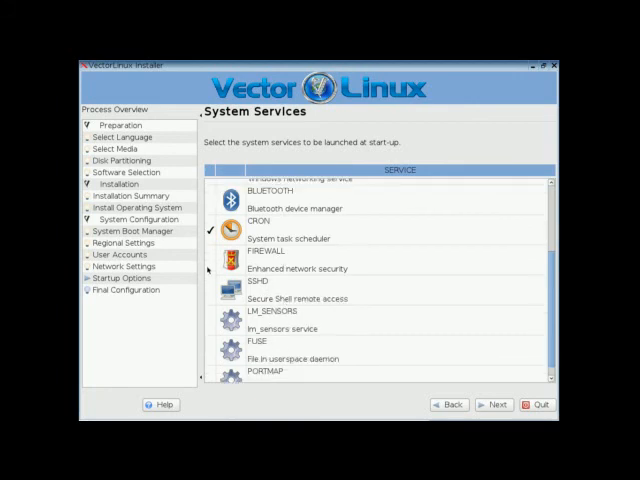
{"action": "left_click", "coordinate": [208, 264]}
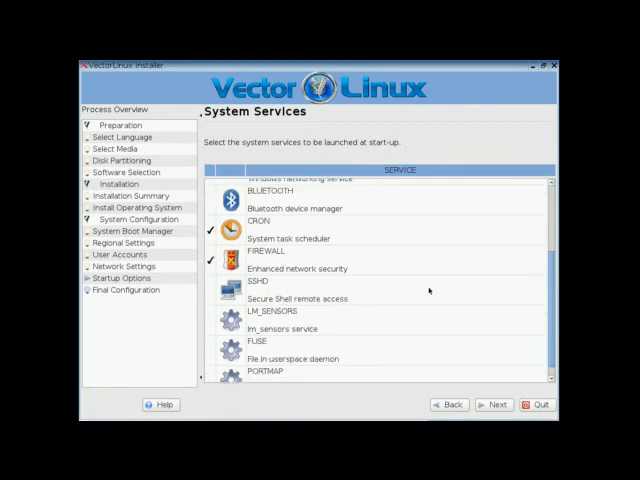
{"action": "left_click", "coordinate": [216, 288]}
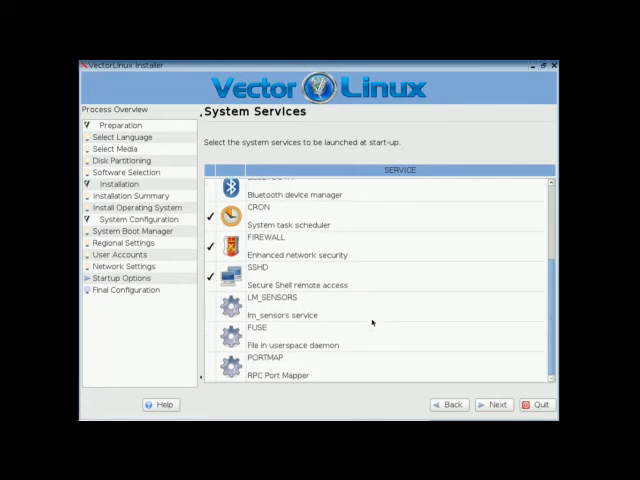
{"action": "mouse_move", "coordinate": [478, 416]}
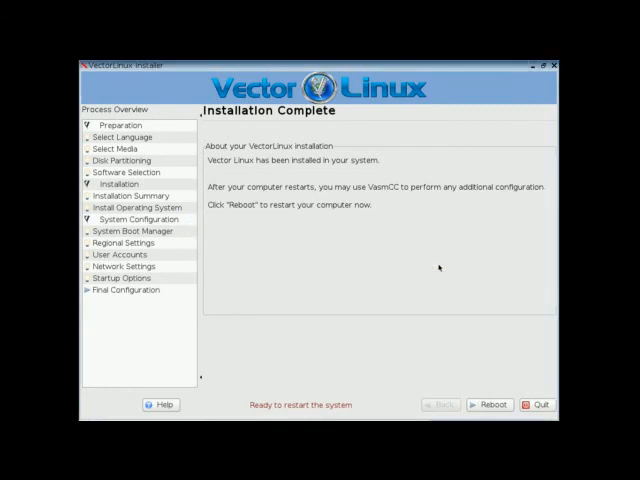
Reboot into the installed system and accept the congratulations, video setup and notice prompts
{"action": "left_click", "coordinate": [488, 404]}
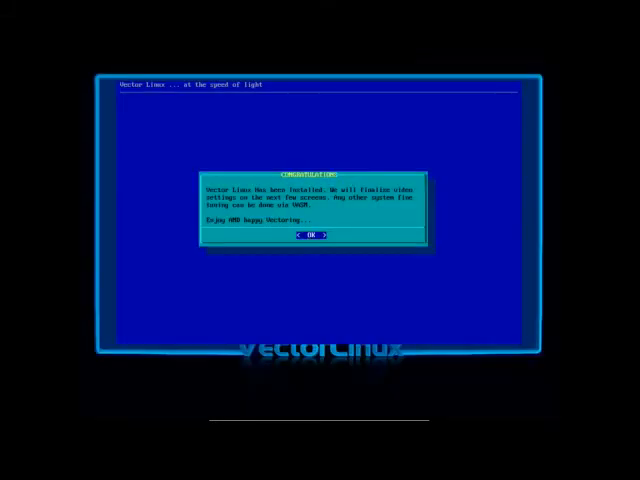
{"action": "left_click", "coordinate": [312, 236]}
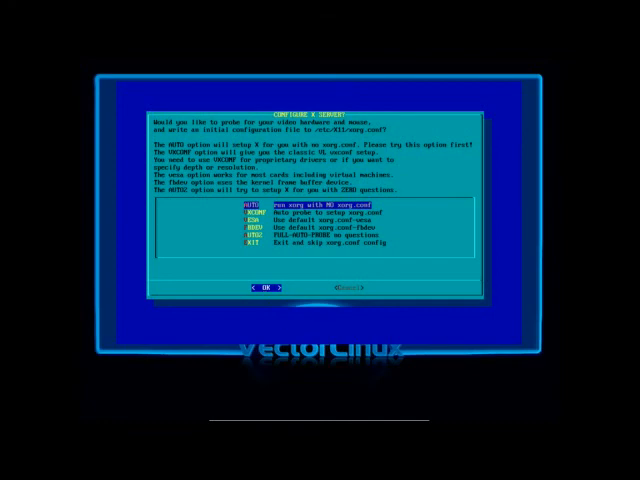
{"action": "left_click", "coordinate": [264, 290]}
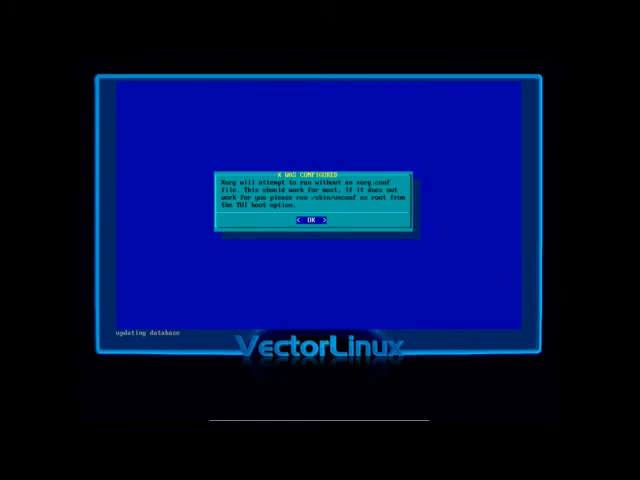
{"action": "left_click", "coordinate": [312, 220]}
{"action": "type", "text": "pingcasdf"}
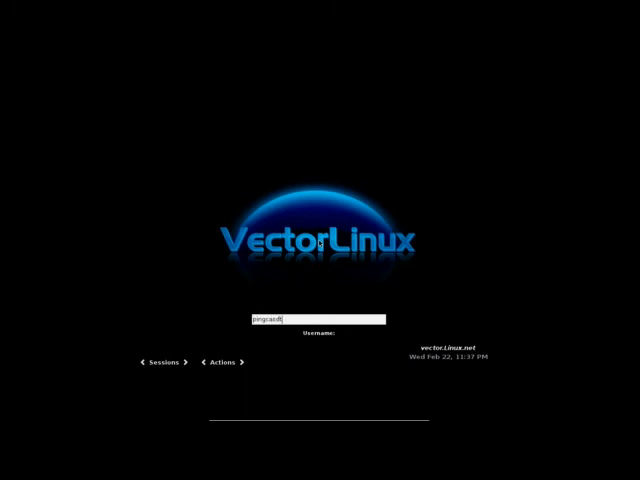
Log in as pingcasts to reach the XFCE desktop with its Tips and Tricks window
{"action": "key", "text": "Return"}
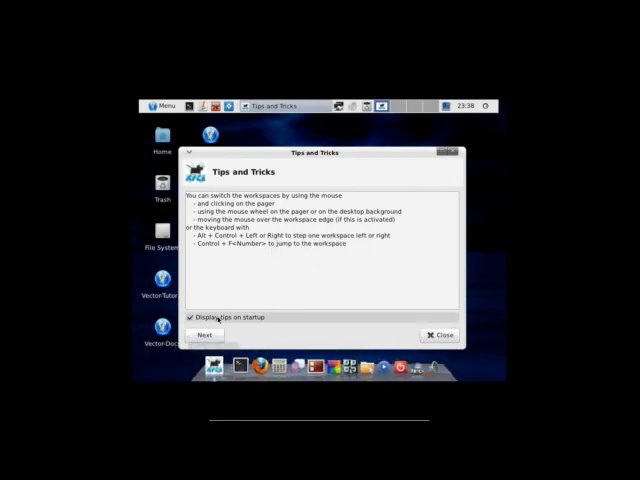
{"action": "left_click", "coordinate": [436, 332]}
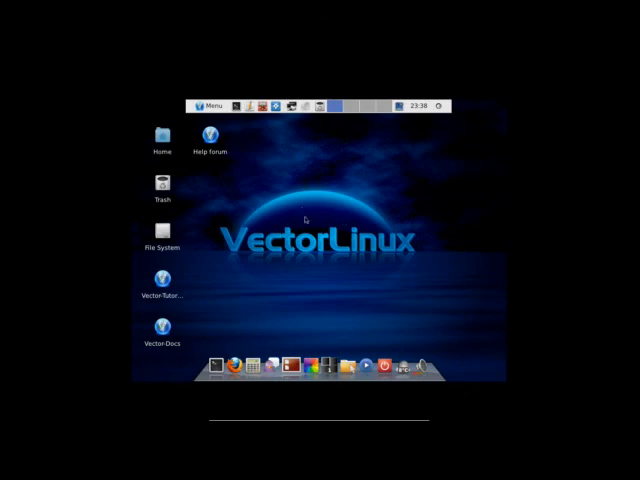
{"action": "mouse_move", "coordinate": [388, 210]}
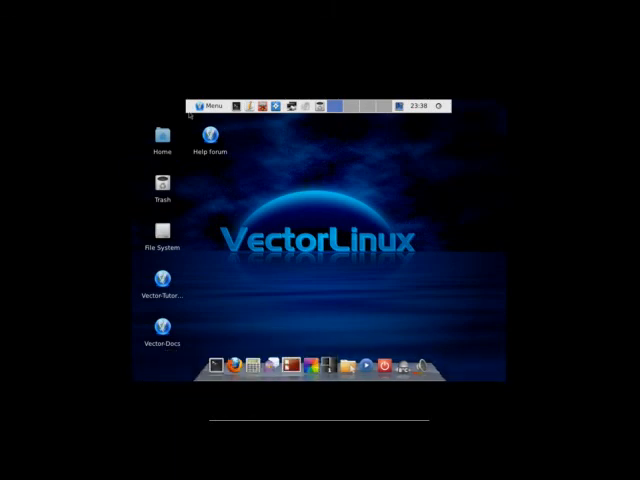
{"action": "left_click", "coordinate": [210, 104]}
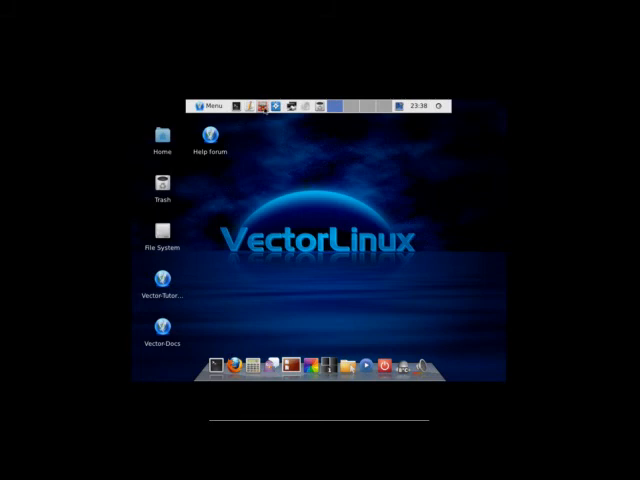
{"action": "left_click", "coordinate": [210, 104]}
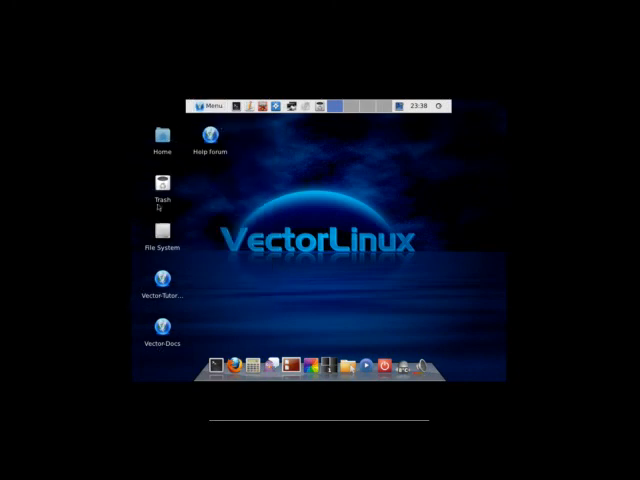
{"action": "mouse_move", "coordinate": [236, 188]}
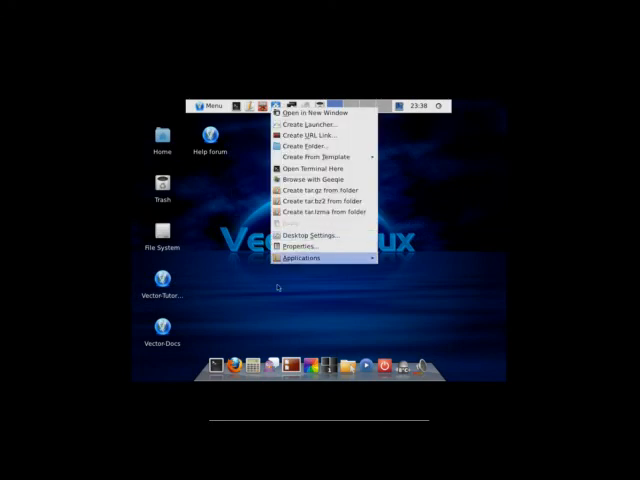
{"action": "mouse_move", "coordinate": [312, 168]}
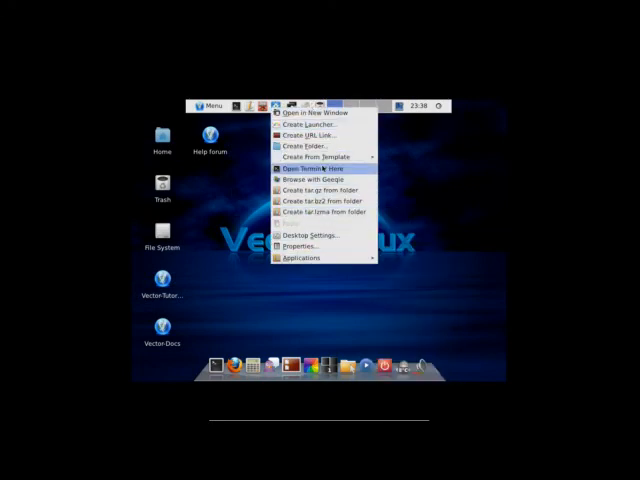
{"action": "mouse_move", "coordinate": [320, 246]}
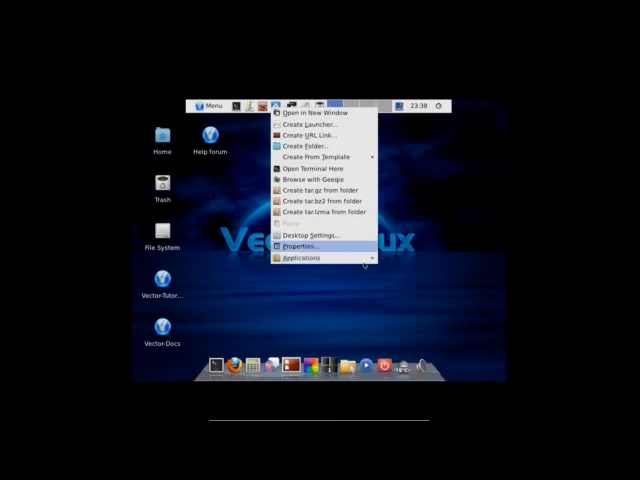
{"action": "left_click", "coordinate": [300, 256]}
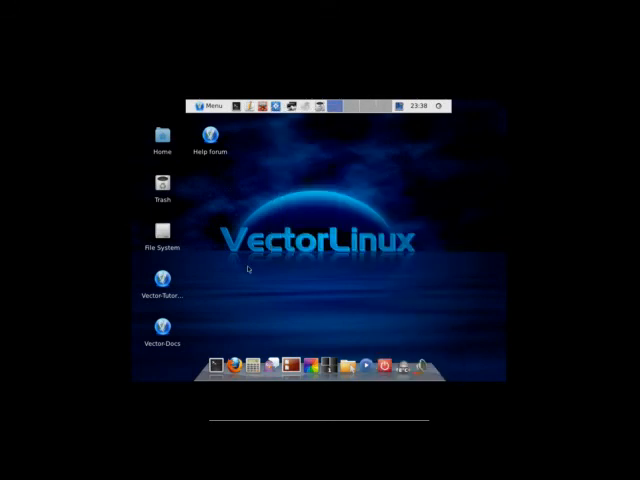
Launch File Manager from the menu and choose Thunar as the preferred file manager
{"action": "left_click", "coordinate": [210, 104]}
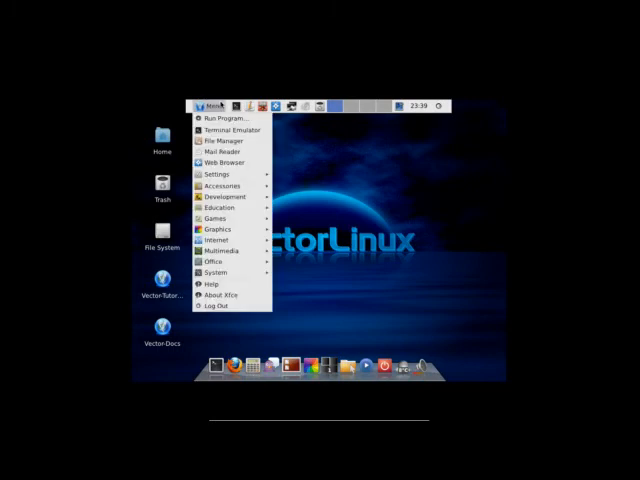
{"action": "mouse_move", "coordinate": [228, 120]}
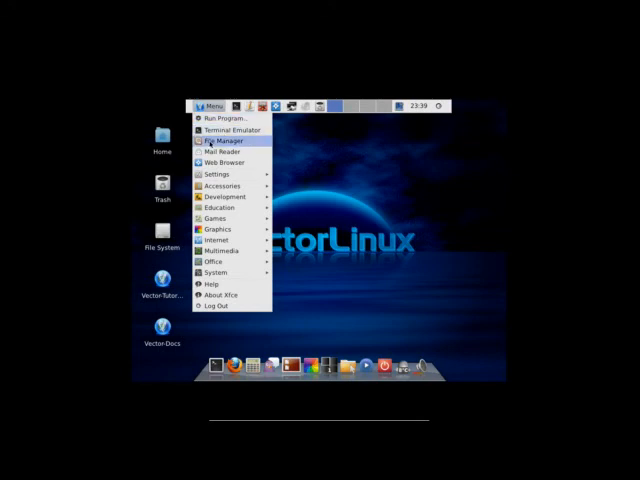
{"action": "left_click", "coordinate": [228, 140]}
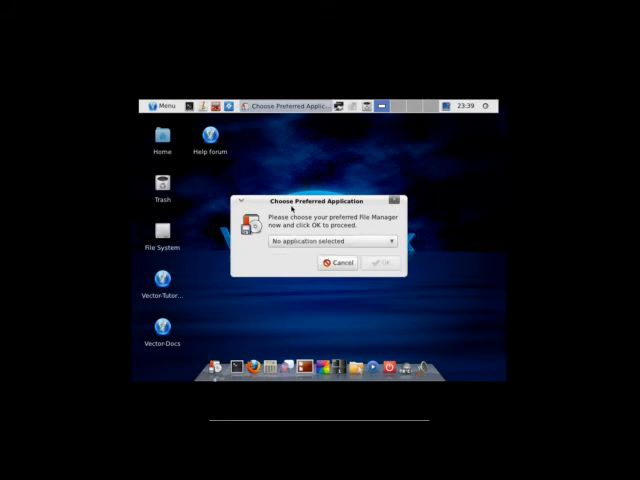
{"action": "mouse_move", "coordinate": [310, 264]}
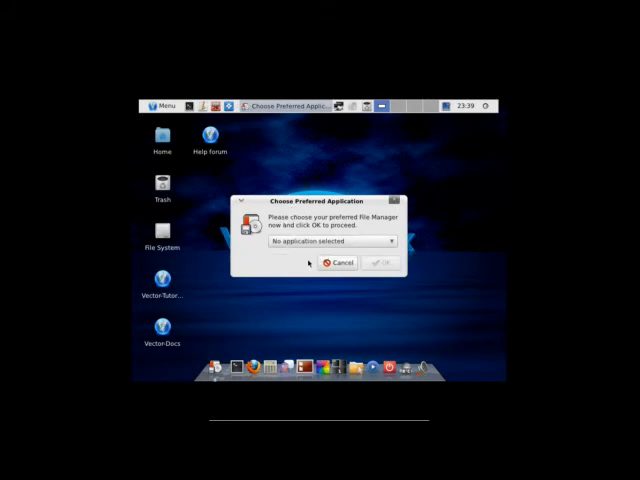
{"action": "left_click", "coordinate": [320, 240]}
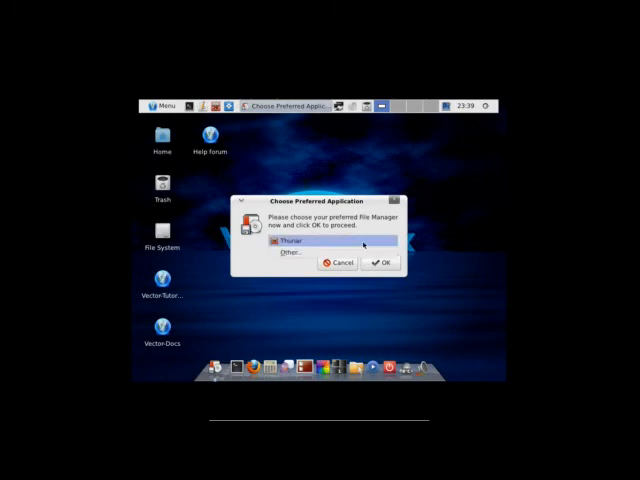
{"action": "left_click", "coordinate": [380, 262]}
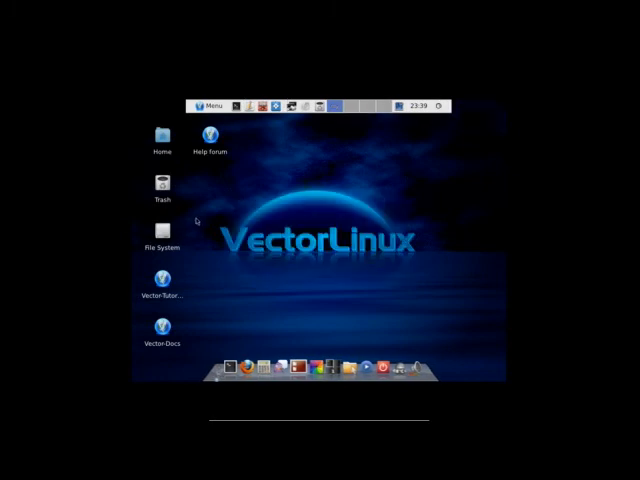
{"action": "left_click", "coordinate": [210, 104]}
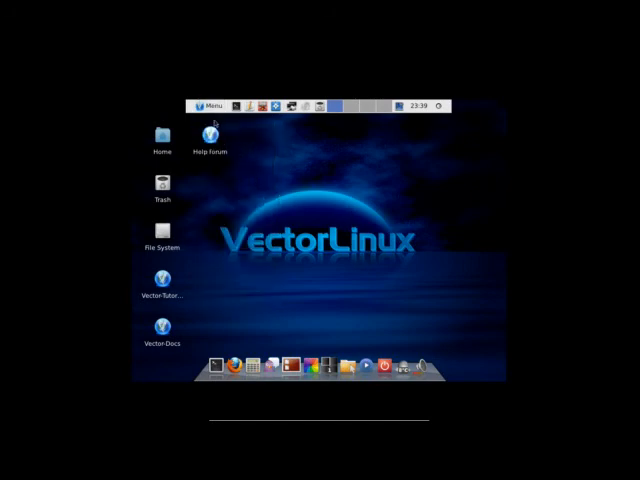
Launch Firefox from the dock, answer the Default Browser dialog, then start a root terminal
{"action": "left_click", "coordinate": [212, 104]}
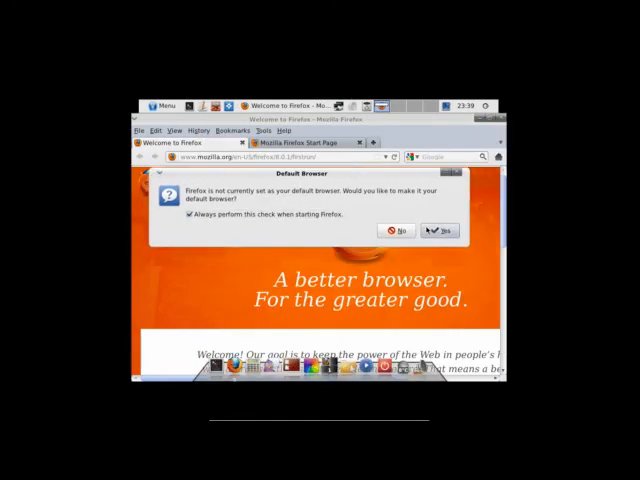
{"action": "left_click", "coordinate": [396, 230]}
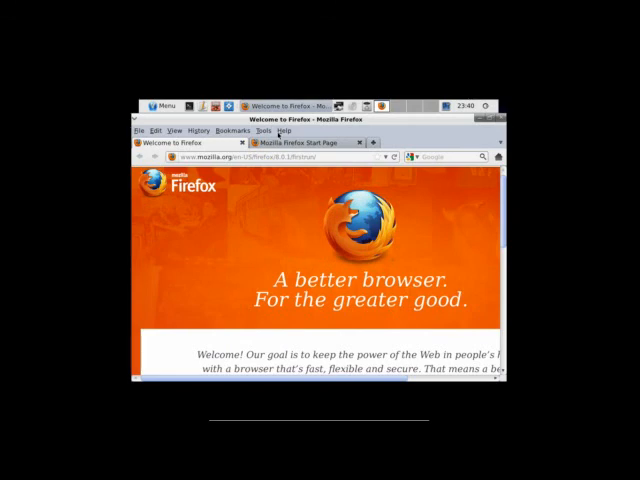
{"action": "mouse_move", "coordinate": [292, 246]}
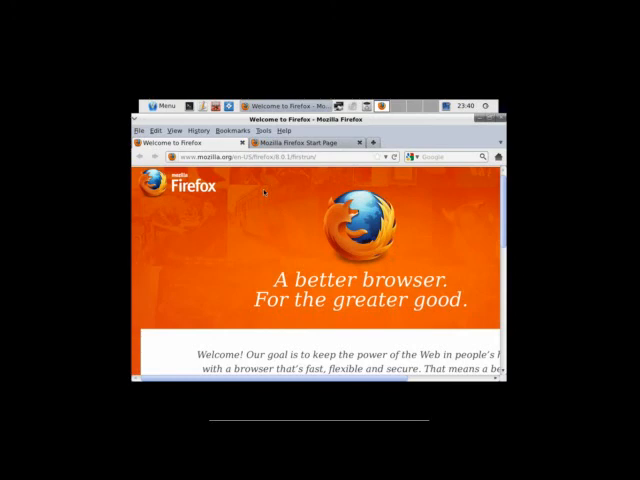
{"action": "left_click", "coordinate": [166, 104]}
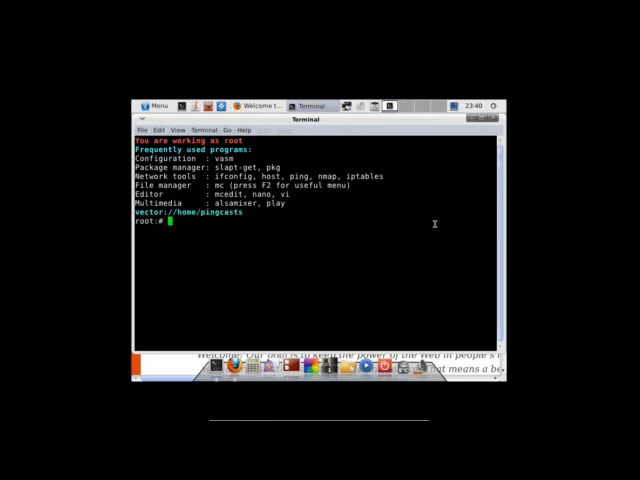
Set PS1 to show \u@\h and the working folder, then exit the root shell
{"action": "type", "text": "PS1='"}
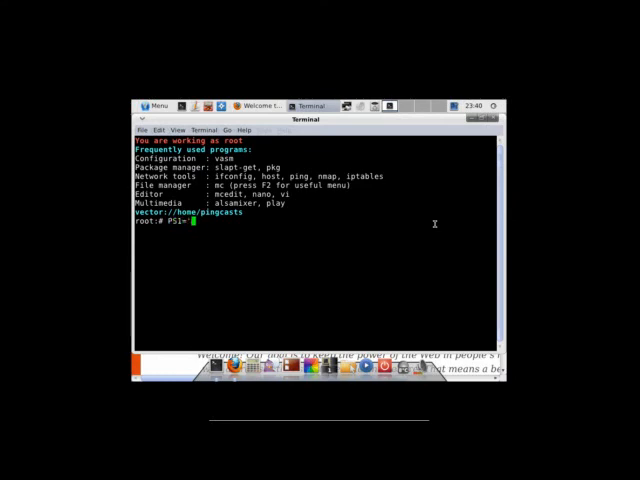
{"action": "type", "text": "\\u@"}
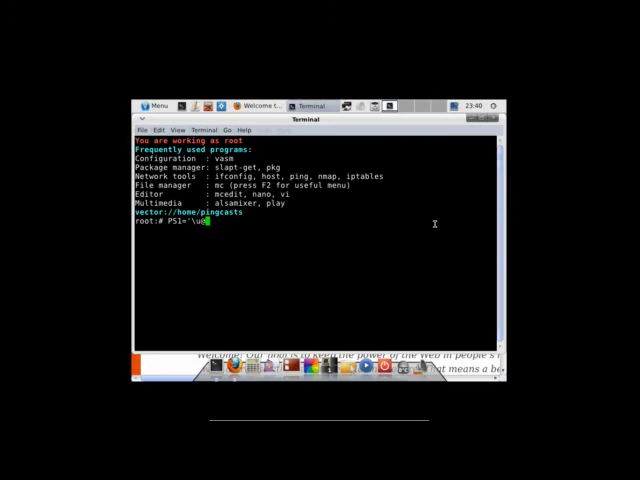
{"action": "type", "text": "\\h:\\w$ '"}
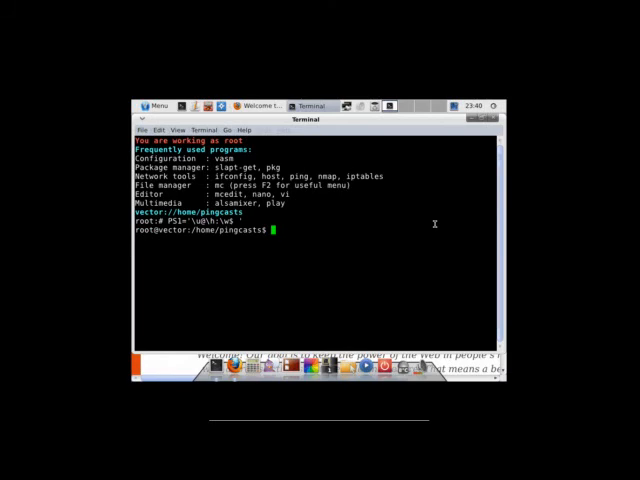
{"action": "type", "text": "ex"}
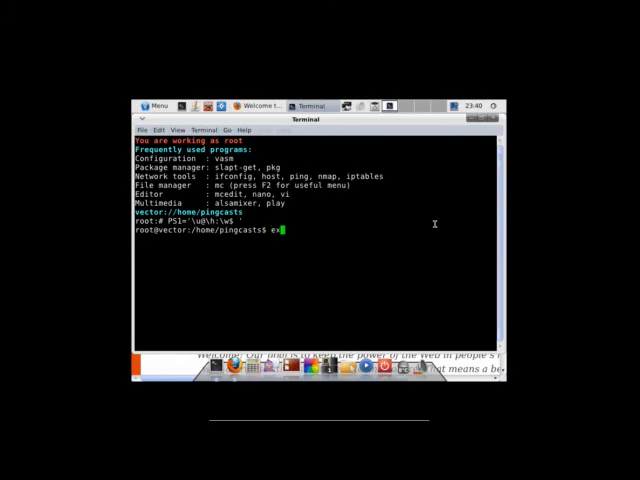
{"action": "left_click", "coordinate": [158, 104]}
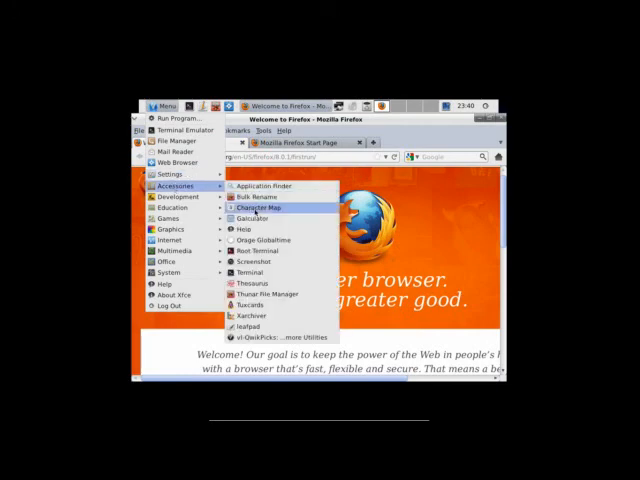
{"action": "mouse_move", "coordinate": [256, 260]}
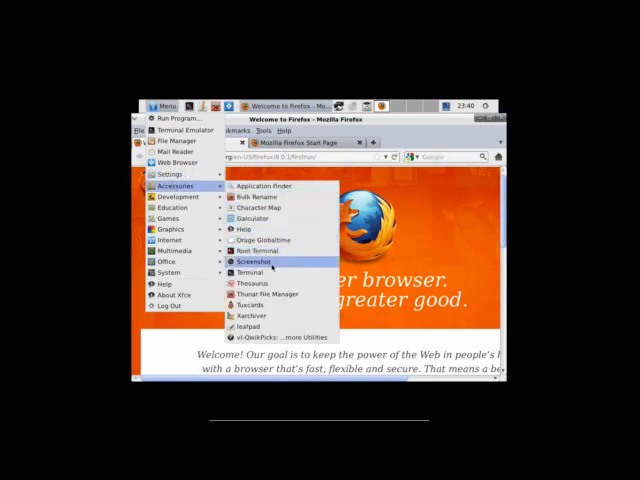
{"action": "mouse_move", "coordinate": [268, 292]}
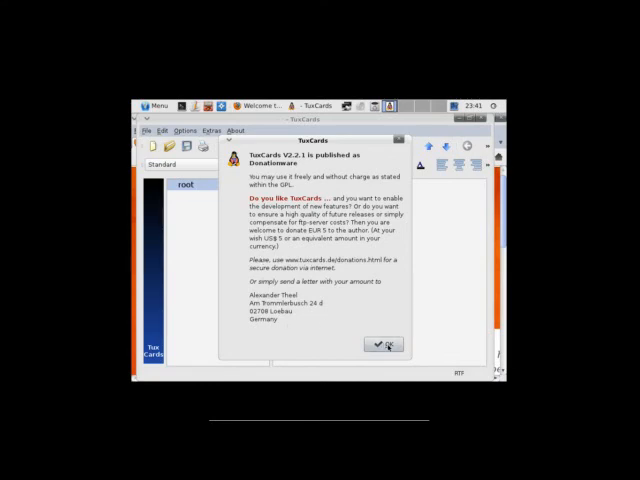
Dismiss the TuxCards donationware notice with OK
{"action": "left_click", "coordinate": [382, 344]}
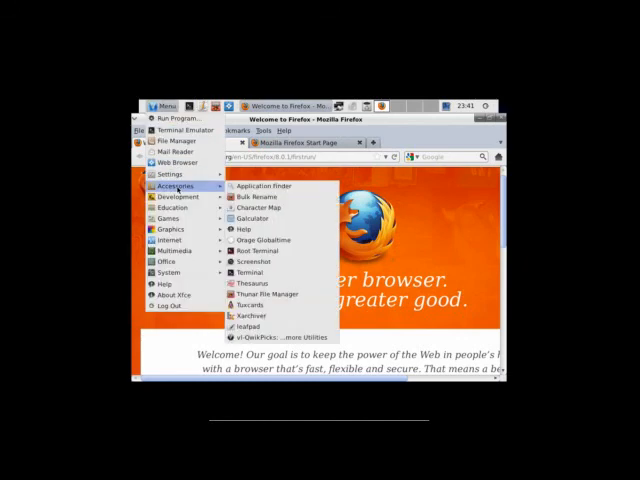
{"action": "mouse_move", "coordinate": [256, 208]}
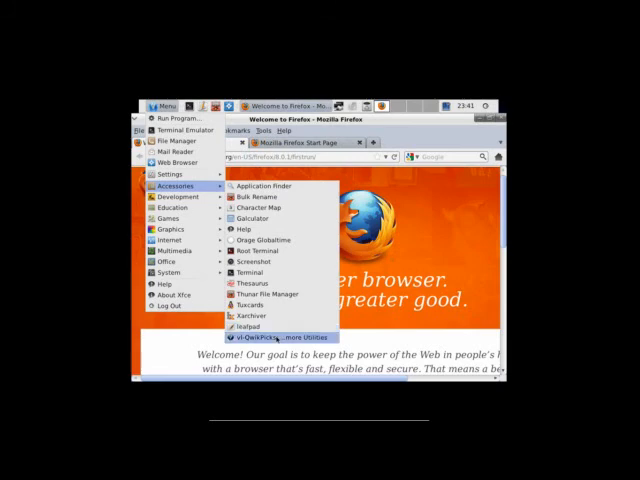
{"action": "mouse_move", "coordinate": [262, 250]}
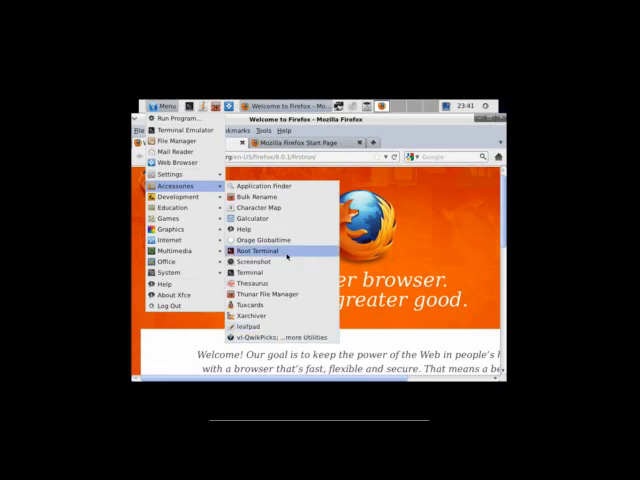
{"action": "mouse_move", "coordinate": [258, 240]}
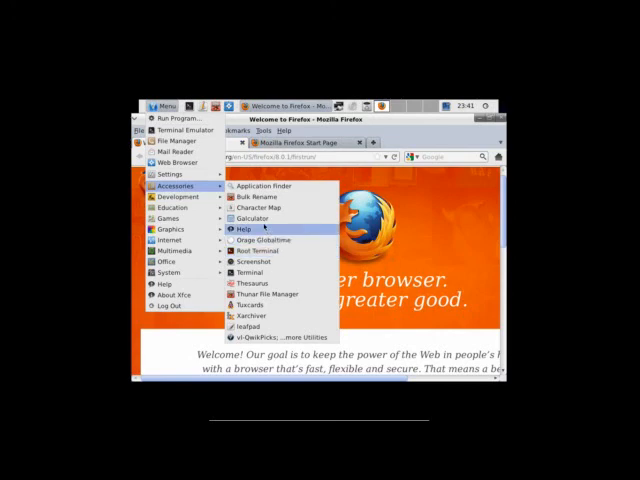
{"action": "mouse_move", "coordinate": [248, 218]}
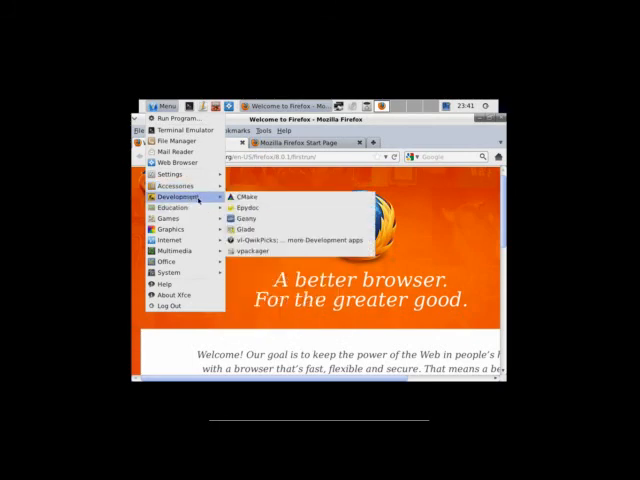
{"action": "mouse_move", "coordinate": [256, 208]}
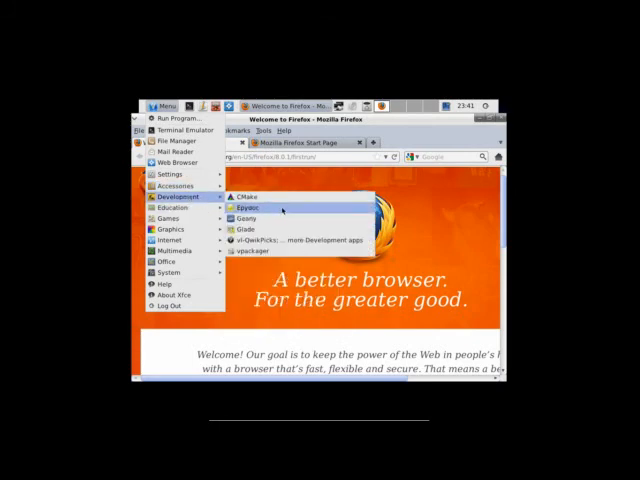
{"action": "mouse_move", "coordinate": [248, 218]}
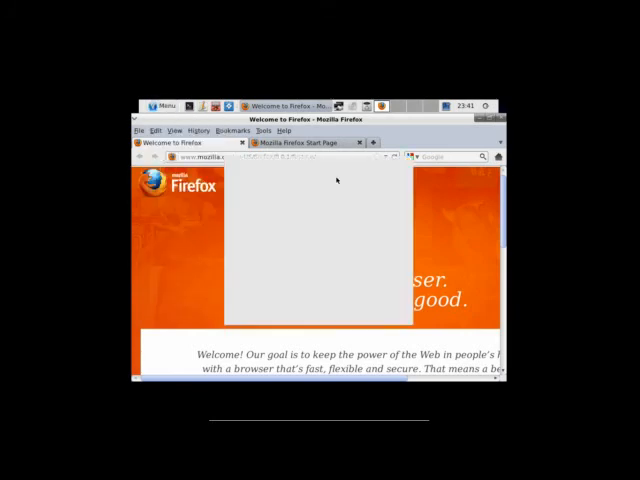
Enter the password, scroll the Development Applications list, confirm with nothing ticked and decline the Package Manager
{"action": "type", "text": "••••"}
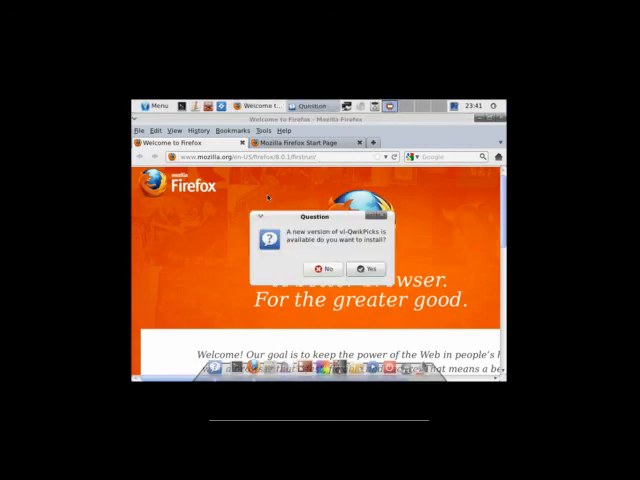
{"action": "left_click", "coordinate": [324, 268]}
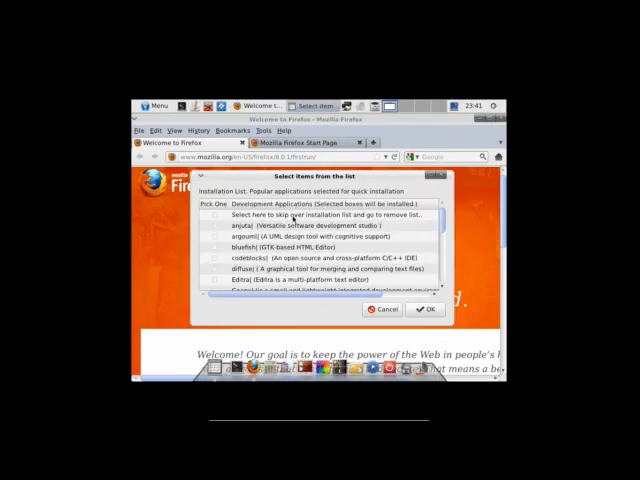
{"action": "scroll", "scroll_direction": "down", "scroll_amount": 3}
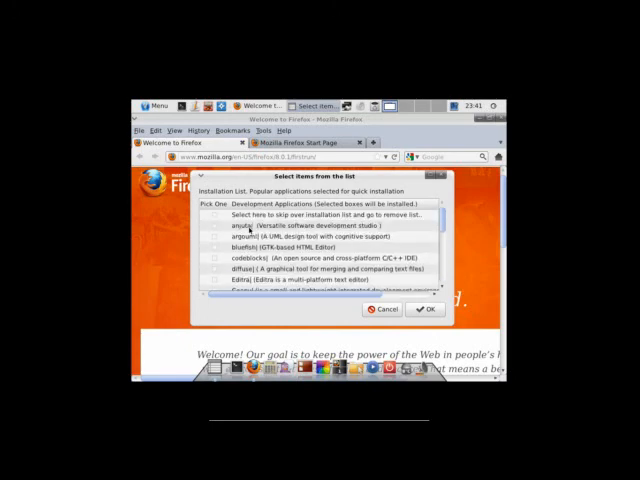
{"action": "scroll", "scroll_direction": "down", "scroll_amount": 3}
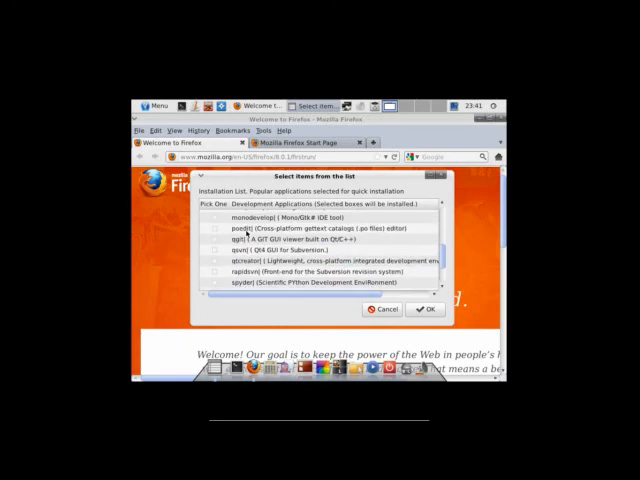
{"action": "left_click", "coordinate": [384, 308]}
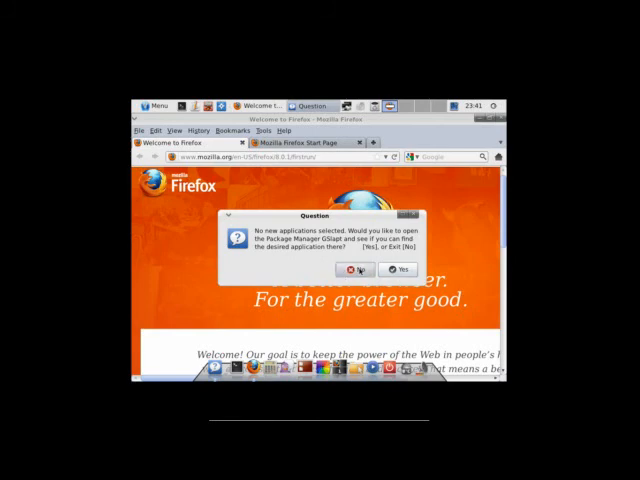
{"action": "left_click", "coordinate": [356, 268]}
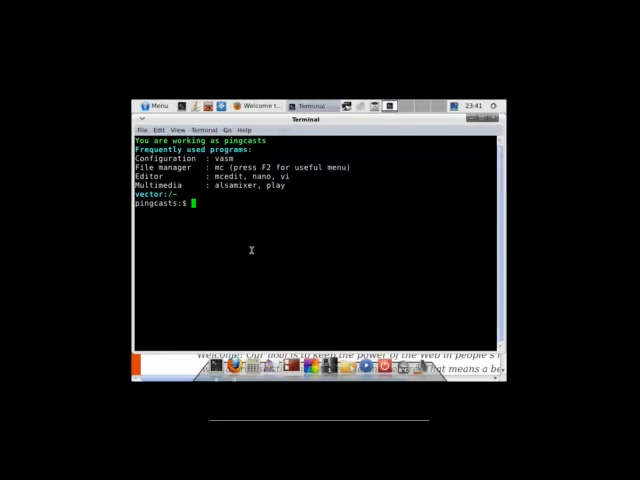
Run man slapt-get, then slapt-get --search flash and slapt-get --install flash as the regular user
{"action": "type", "text": "man slapt"}
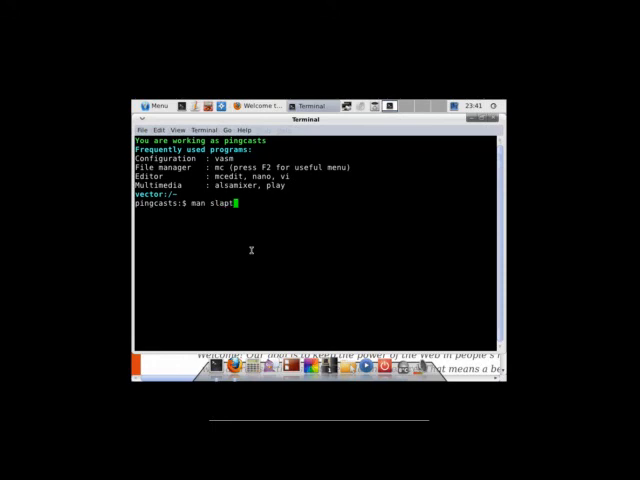
{"action": "key", "text": "Return"}
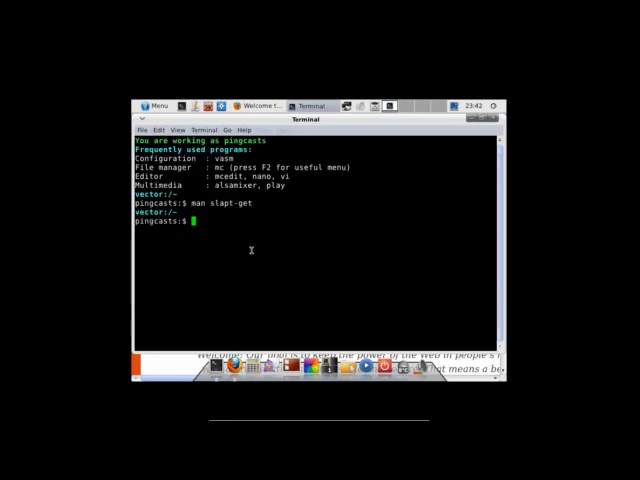
{"action": "type", "text": "slapt-get p0"}
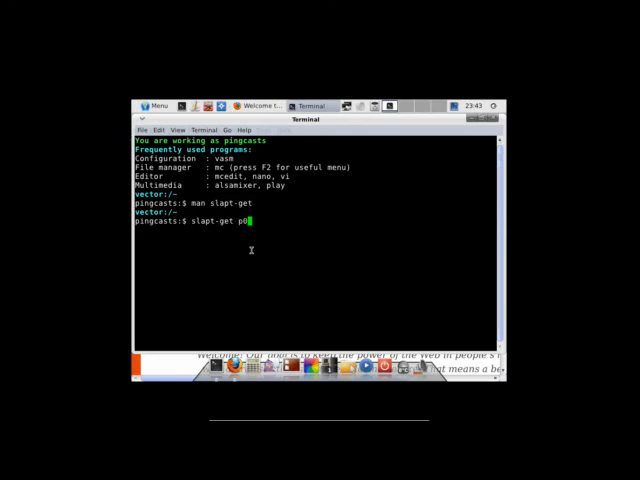
{"action": "type", "text": "--search flash"}
{"action": "type", "text": "slatp-get --install flash"}
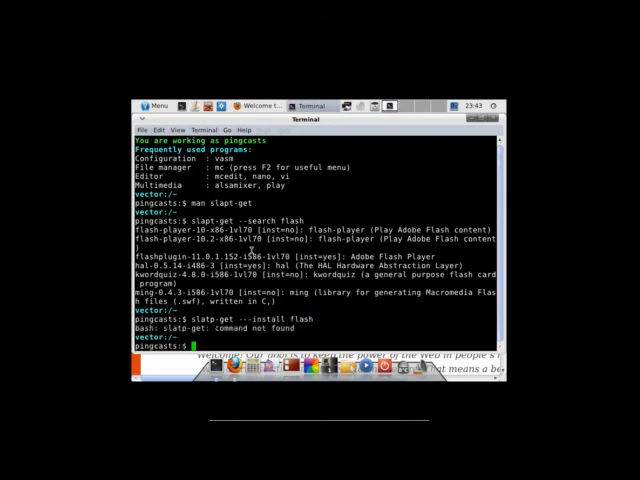
{"action": "type", "text": "slapt-get"}
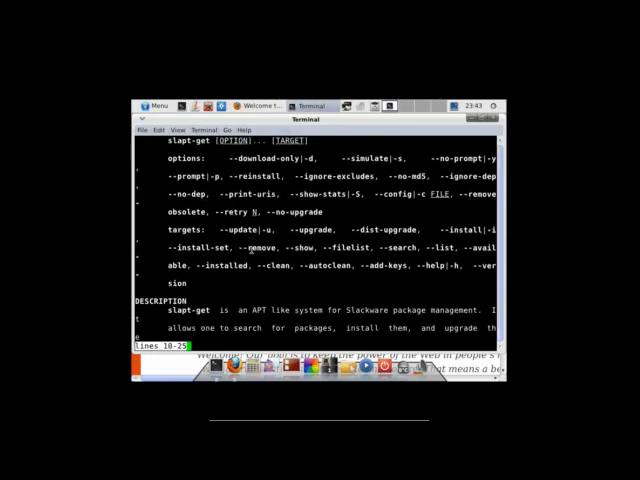
Page through the slapt-get manual, quit with q and bring up the applications menu
{"action": "scroll", "scroll_direction": "down", "scroll_amount": 3}
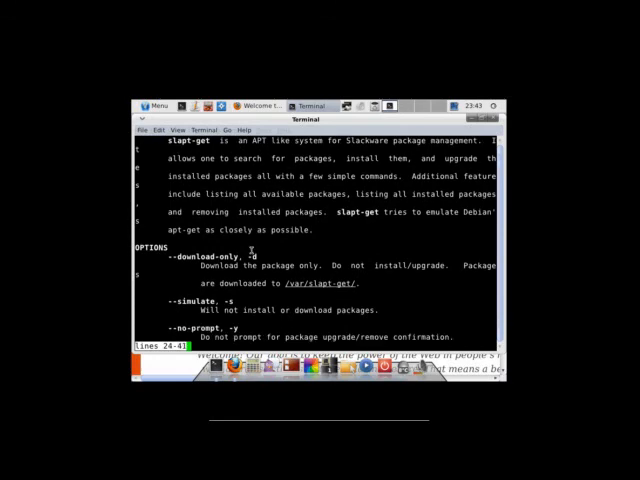
{"action": "scroll", "scroll_direction": "down", "scroll_amount": 3}
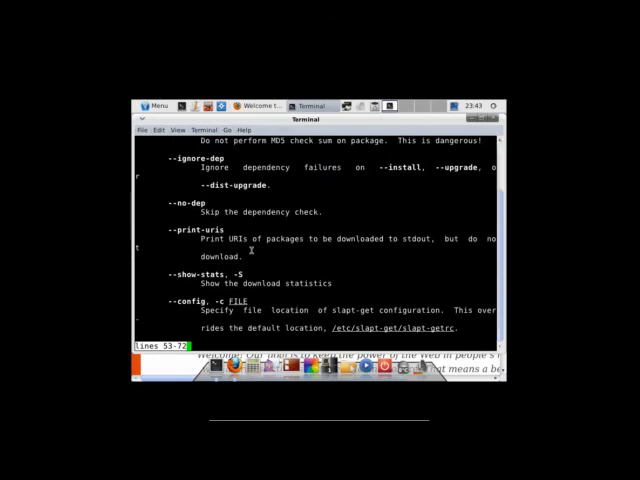
{"action": "key", "text": "q"}
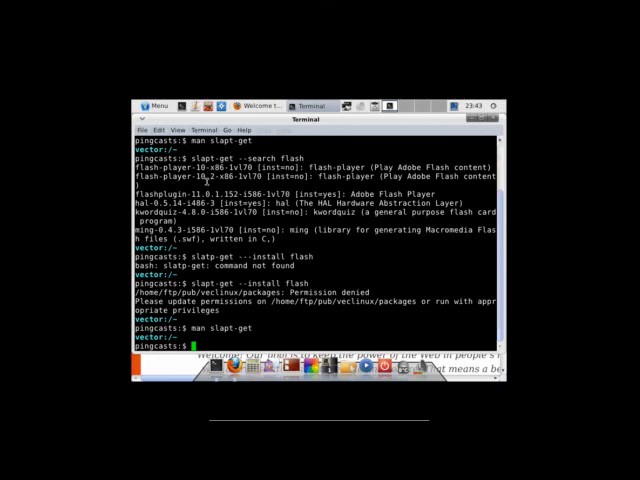
{"action": "left_click", "coordinate": [148, 106]}
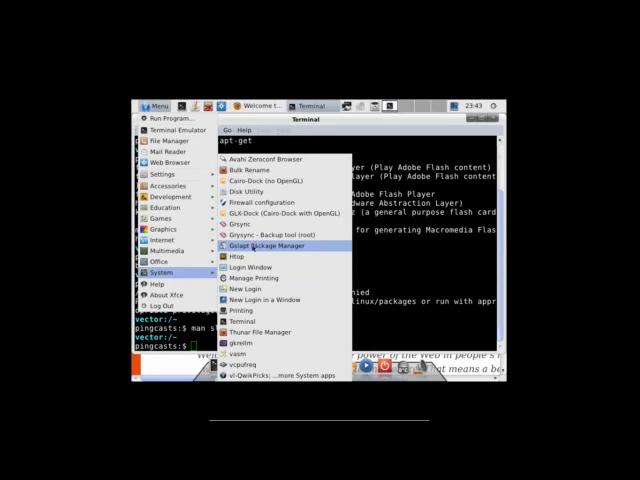
Start Gslapt with the root password, view the Changelog and Common tabs, and search for 'flash'
{"action": "left_click", "coordinate": [264, 244]}
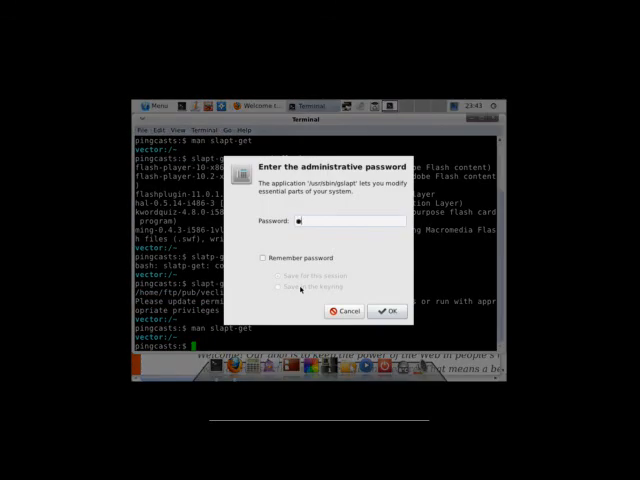
{"action": "left_click", "coordinate": [344, 312]}
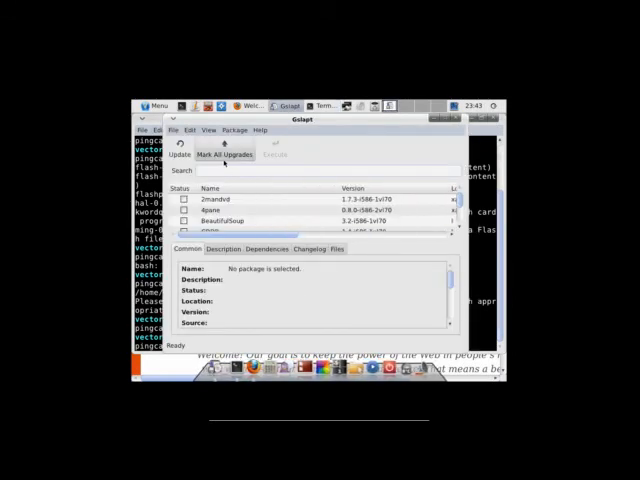
{"action": "mouse_move", "coordinate": [228, 148]}
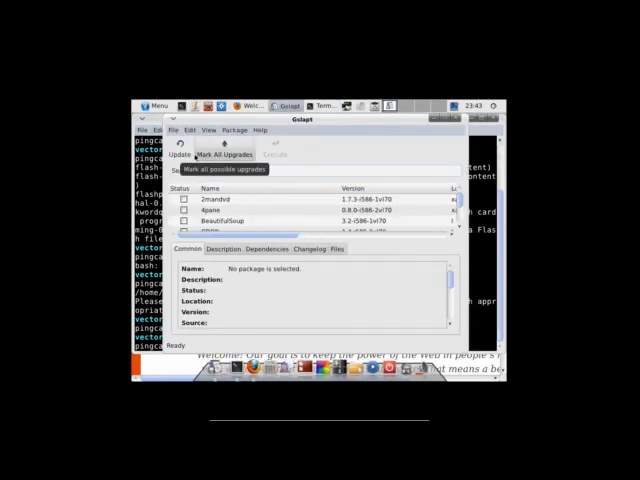
{"action": "left_click", "coordinate": [176, 130]}
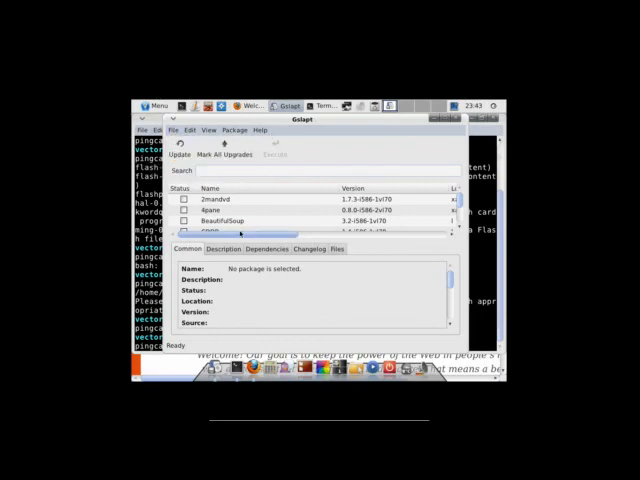
{"action": "left_click", "coordinate": [308, 248]}
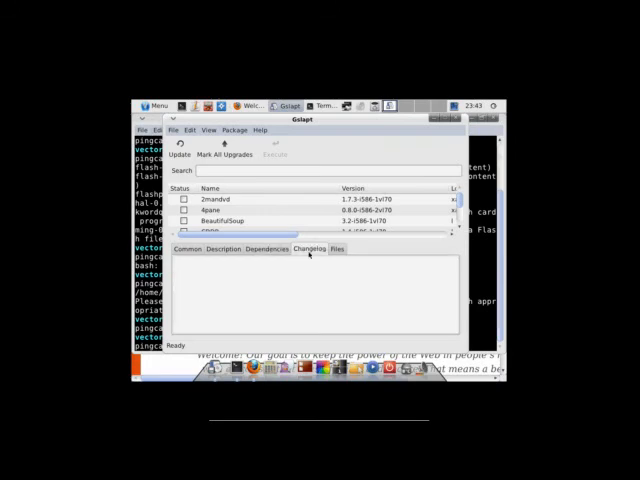
{"action": "left_click", "coordinate": [188, 248]}
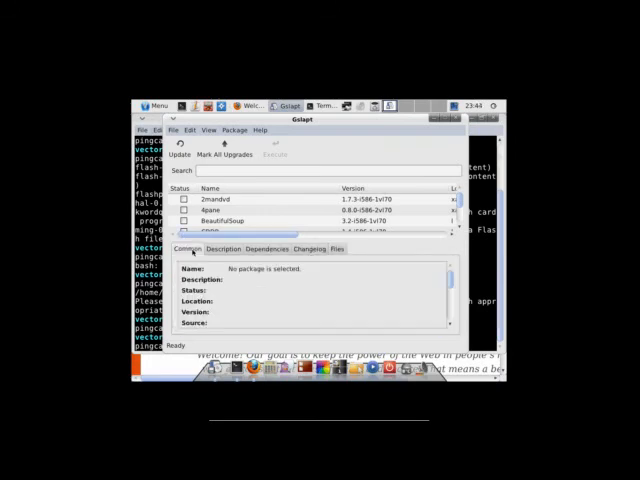
{"action": "type", "text": "flash"}
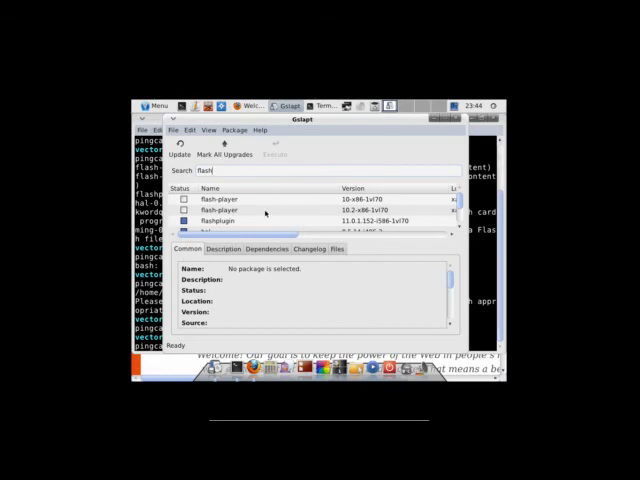
{"action": "mouse_move", "coordinate": [448, 128]}
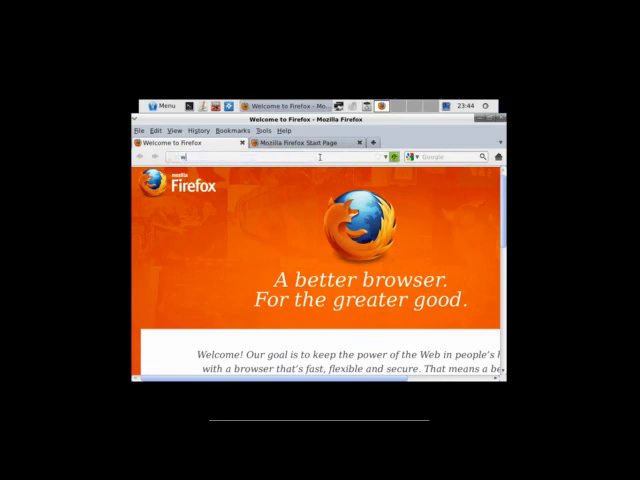
{"action": "type", "text": "www.youtube.com/"}
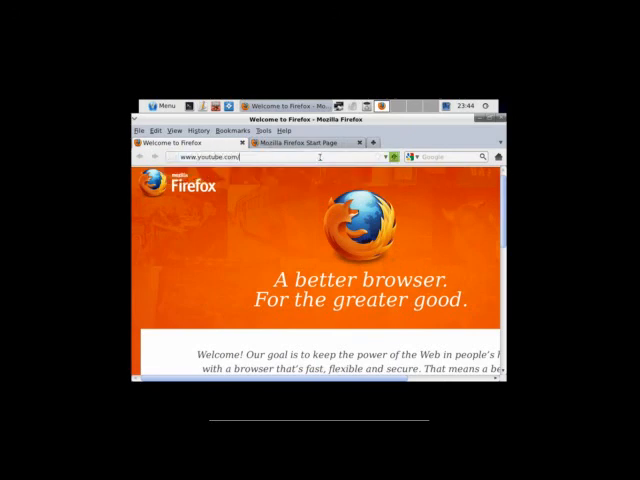
{"action": "type", "text": "user"}
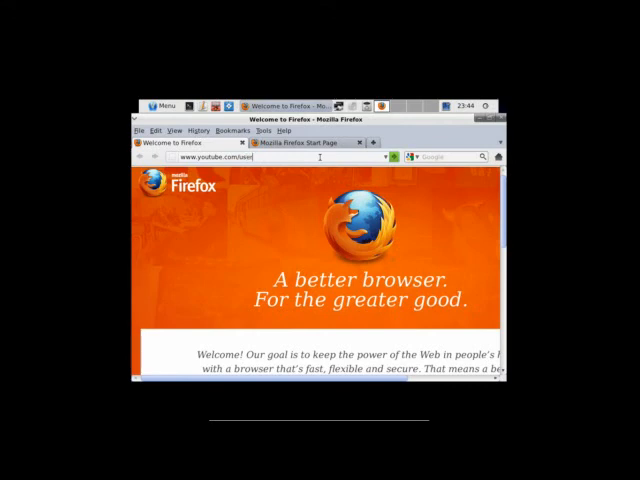
{"action": "type", "text": "H"}
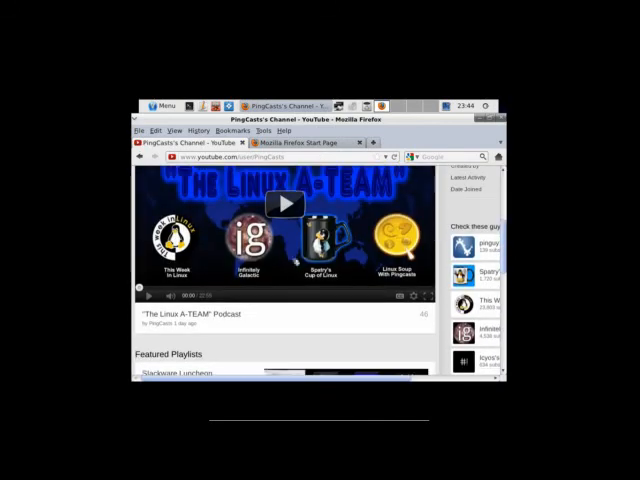
{"action": "left_click", "coordinate": [284, 204]}
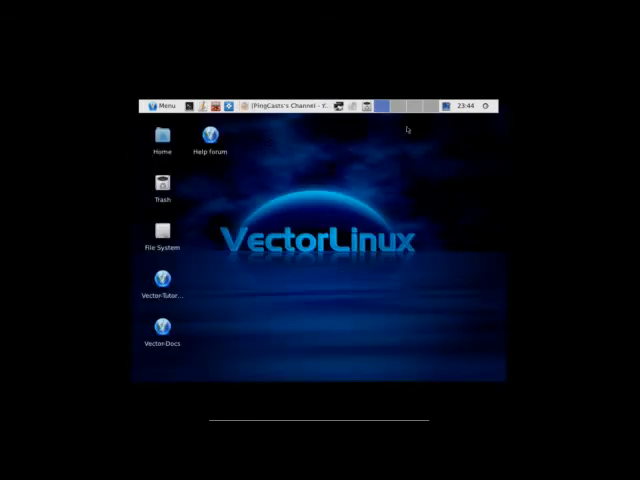
Bring up the XFCE applications menu over the desktop
{"action": "left_click", "coordinate": [162, 104]}
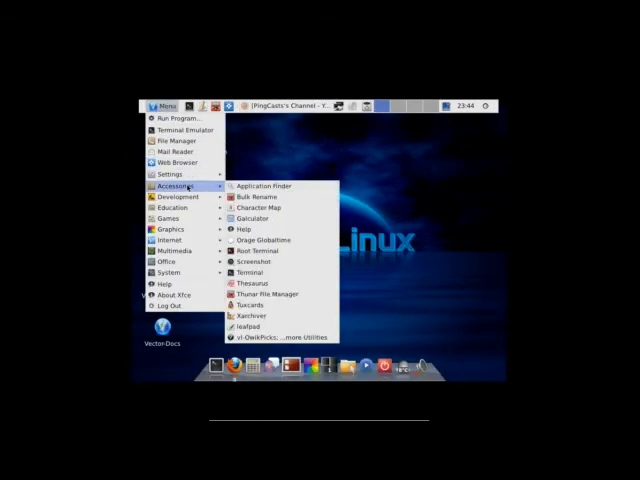
{"action": "mouse_move", "coordinate": [172, 208]}
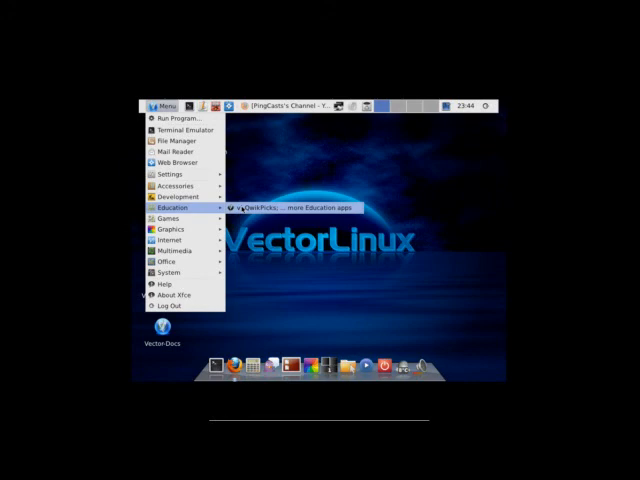
{"action": "mouse_move", "coordinate": [172, 216]}
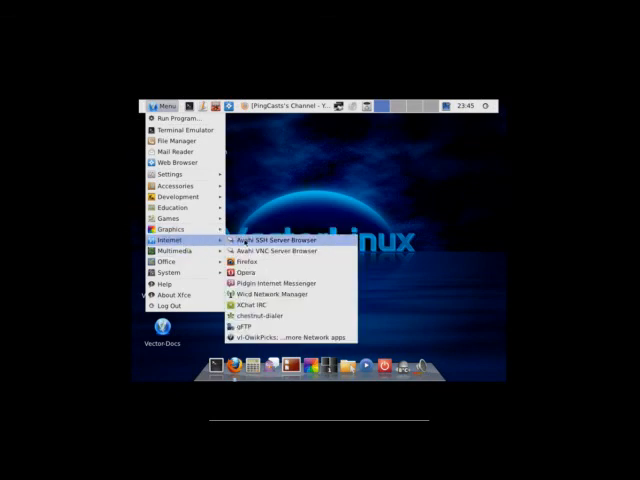
{"action": "mouse_move", "coordinate": [270, 294]}
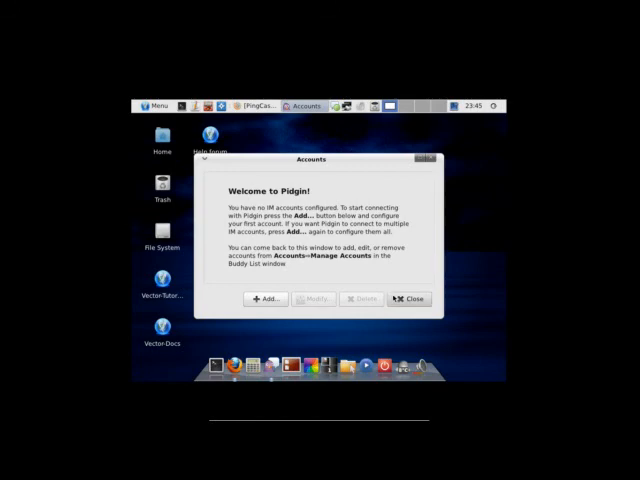
Open Chestnut Dialer from the Internet list, close it, and reopen the menu at Multimedia
{"action": "left_click", "coordinate": [408, 298]}
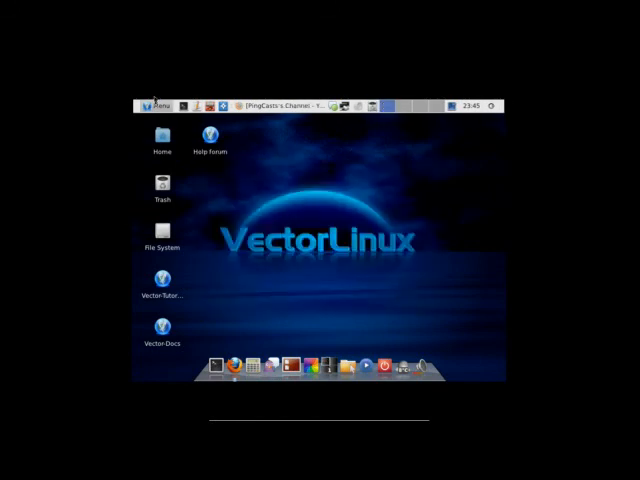
{"action": "left_click", "coordinate": [156, 104]}
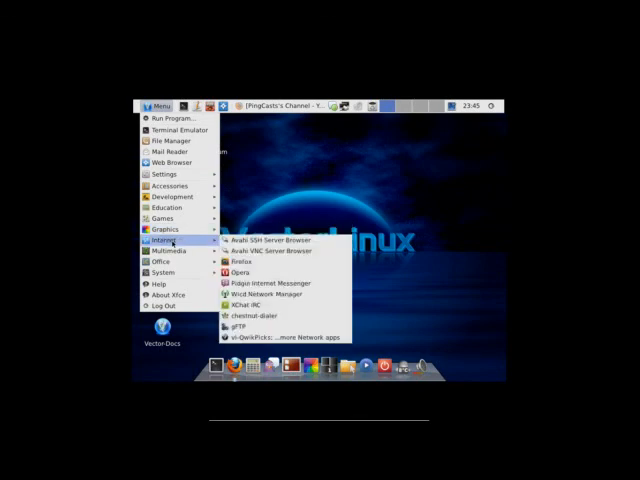
{"action": "mouse_move", "coordinate": [170, 240]}
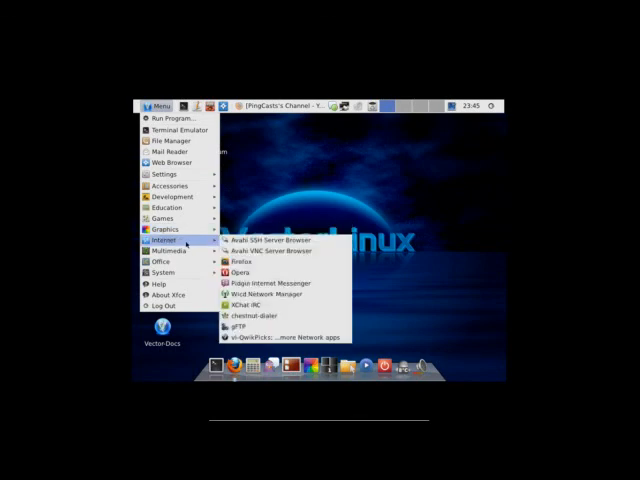
{"action": "mouse_move", "coordinate": [250, 316]}
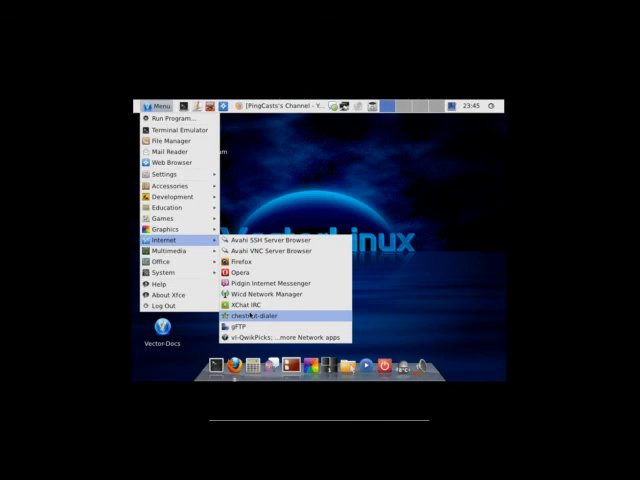
{"action": "left_click", "coordinate": [244, 316]}
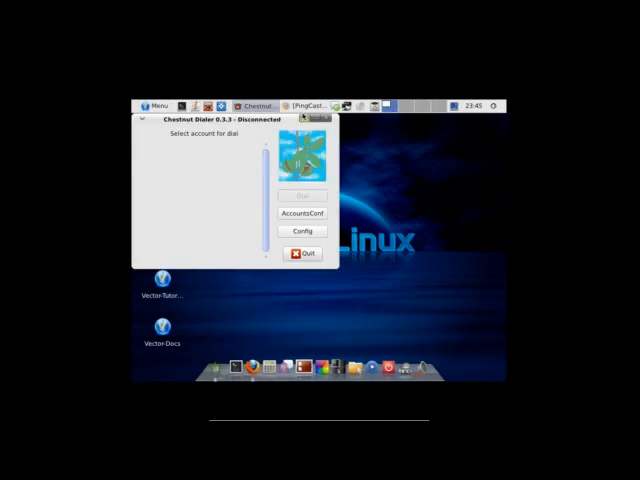
{"action": "left_click", "coordinate": [156, 104]}
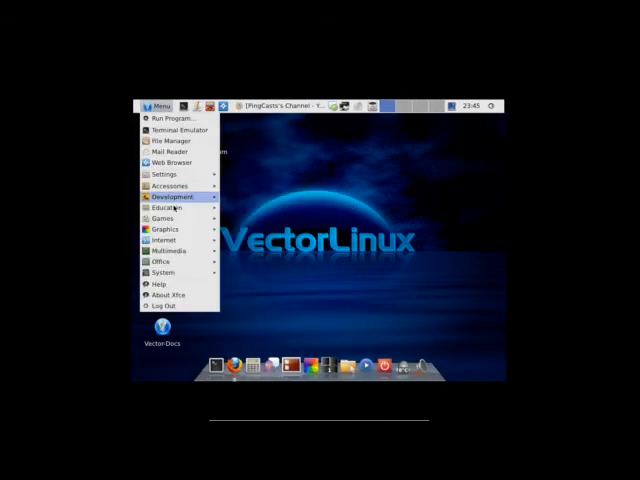
{"action": "mouse_move", "coordinate": [164, 216]}
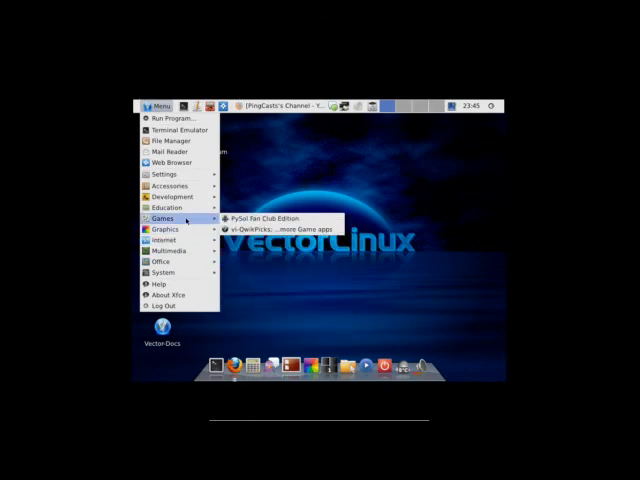
{"action": "mouse_move", "coordinate": [164, 240]}
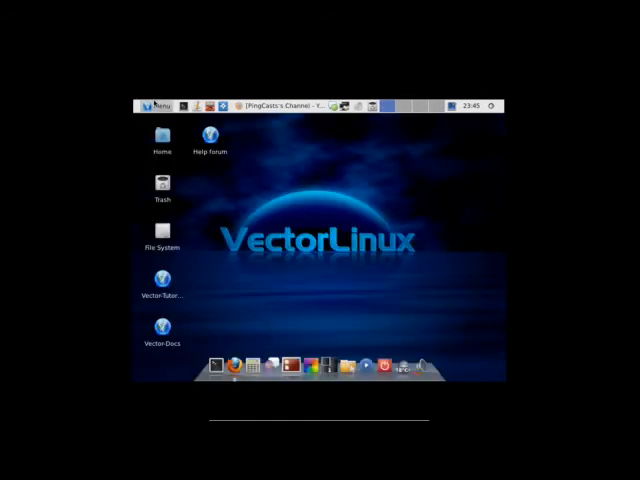
{"action": "left_click", "coordinate": [156, 104]}
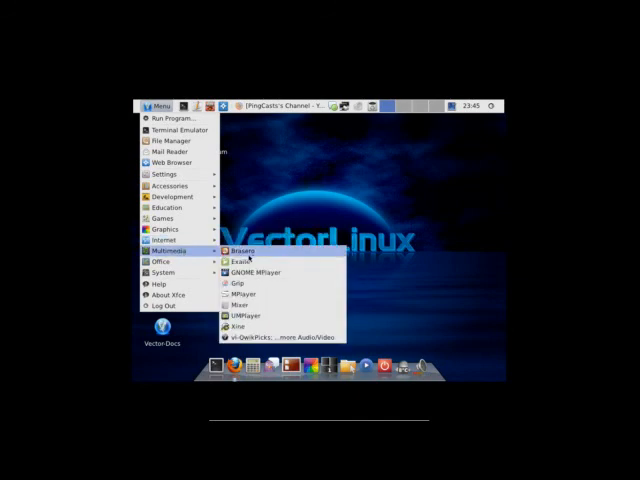
{"action": "mouse_move", "coordinate": [250, 262]}
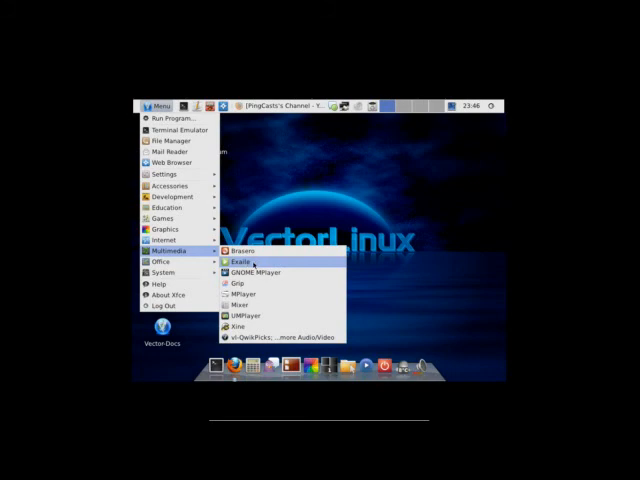
{"action": "left_click", "coordinate": [238, 260]}
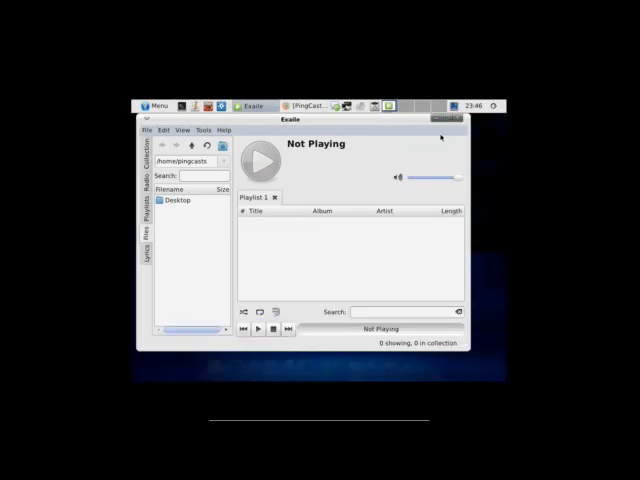
{"action": "left_click", "coordinate": [158, 104]}
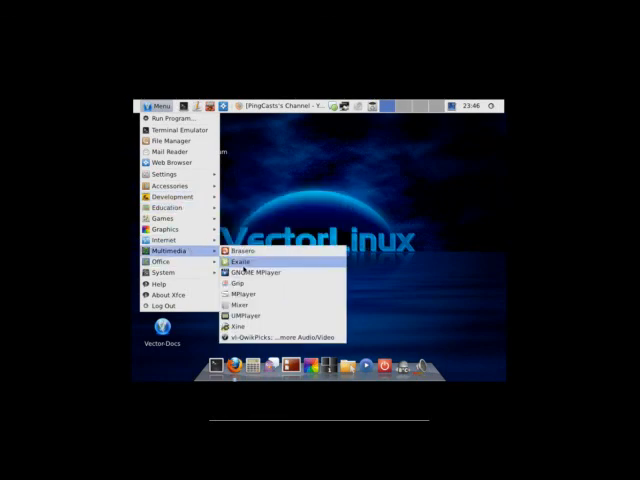
{"action": "left_click", "coordinate": [248, 270]}
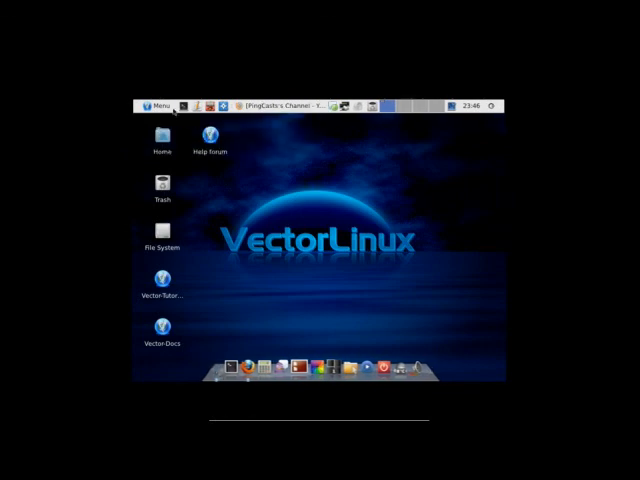
{"action": "left_click", "coordinate": [156, 104]}
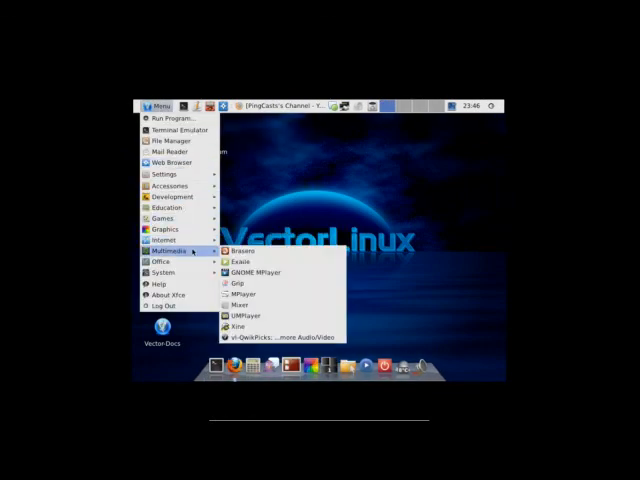
{"action": "mouse_move", "coordinate": [240, 282]}
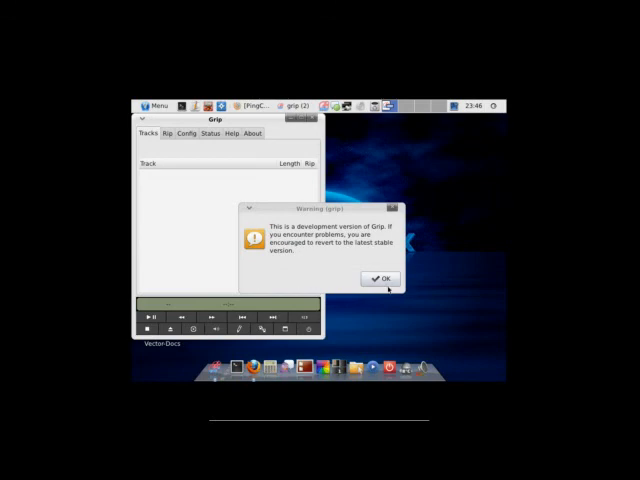
{"action": "left_click", "coordinate": [378, 278]}
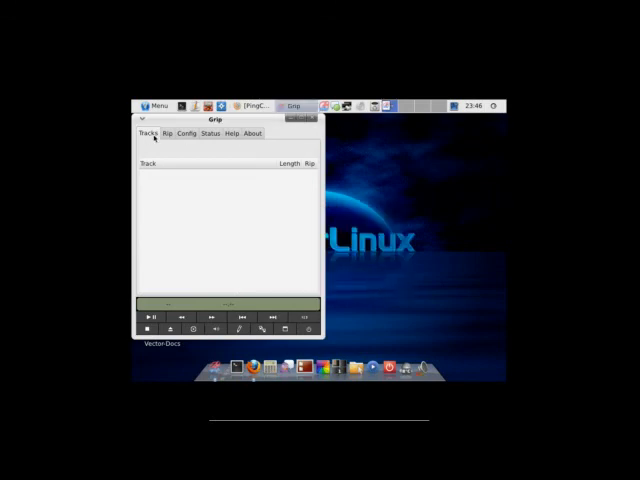
{"action": "left_click", "coordinate": [168, 132]}
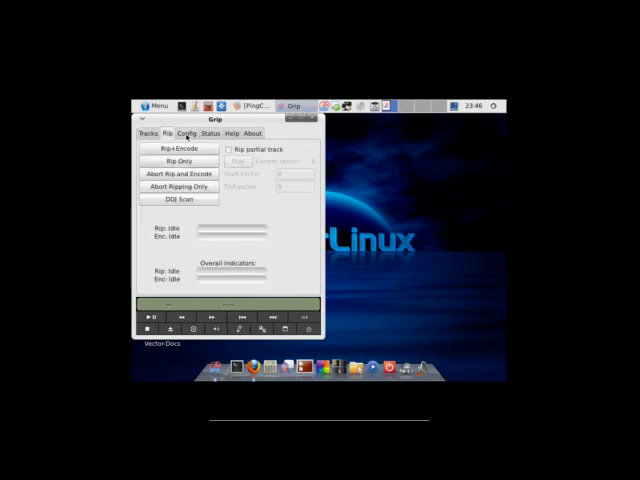
{"action": "left_click", "coordinate": [188, 132]}
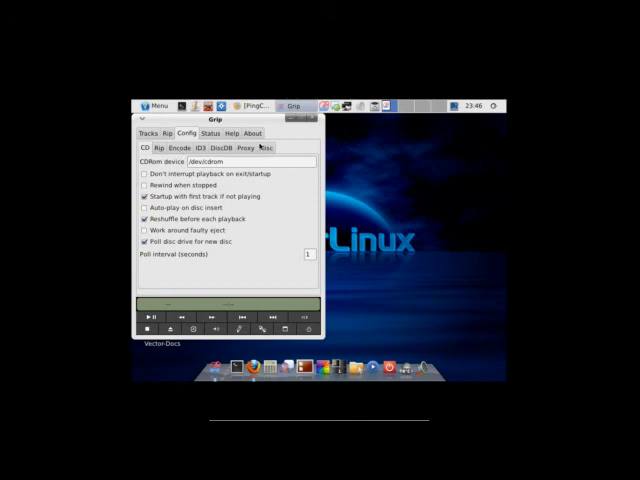
{"action": "left_click", "coordinate": [232, 132]}
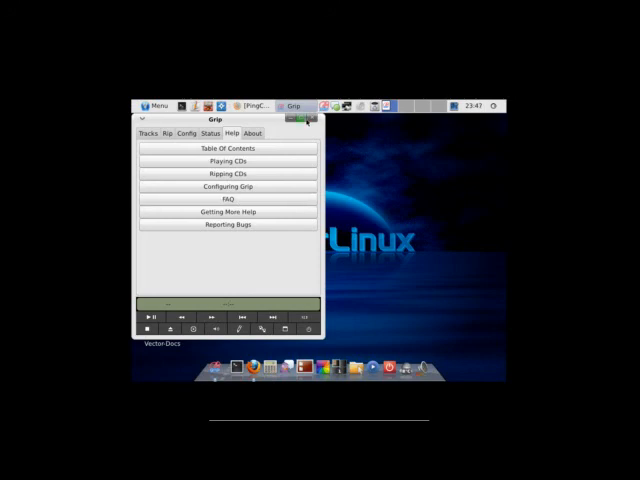
{"action": "left_click", "coordinate": [312, 120]}
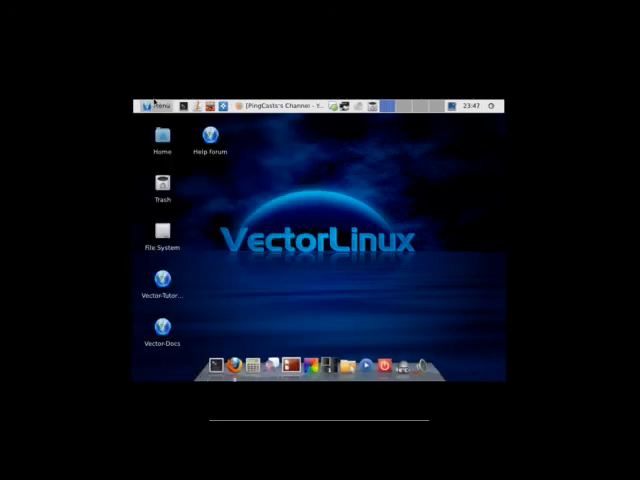
Launch Alsa Mixer and set its visible controls to Master, PCM and Microphone
{"action": "left_click", "coordinate": [158, 104]}
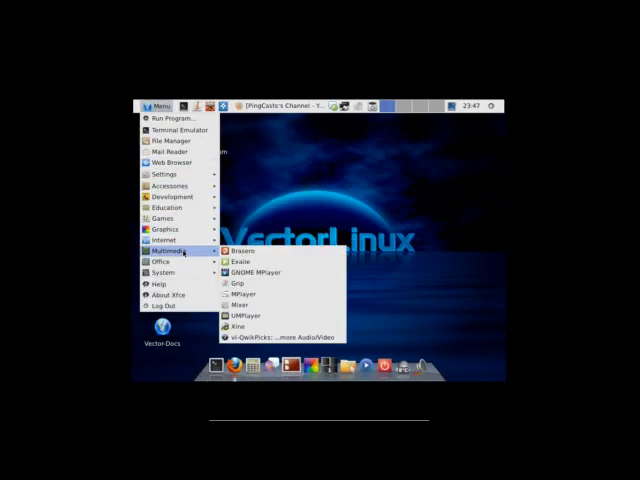
{"action": "mouse_move", "coordinate": [244, 294]}
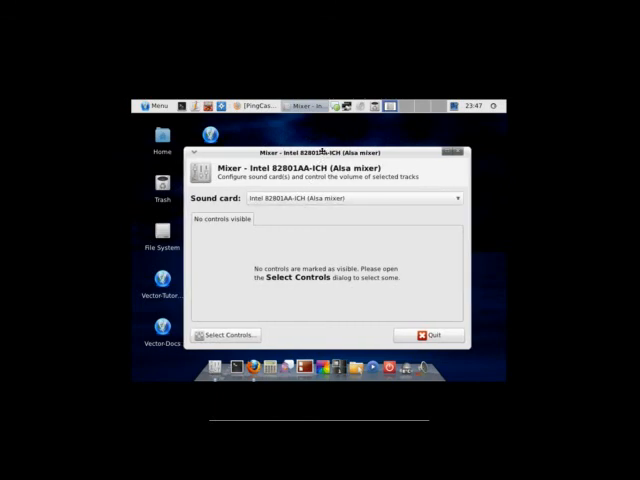
{"action": "mouse_move", "coordinate": [360, 328]}
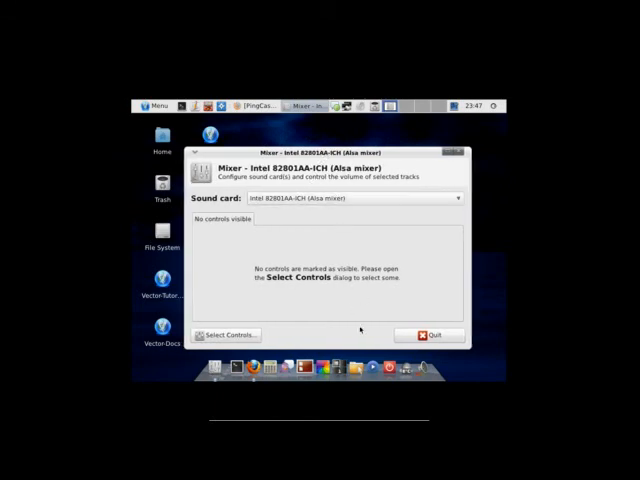
{"action": "left_click", "coordinate": [456, 196]}
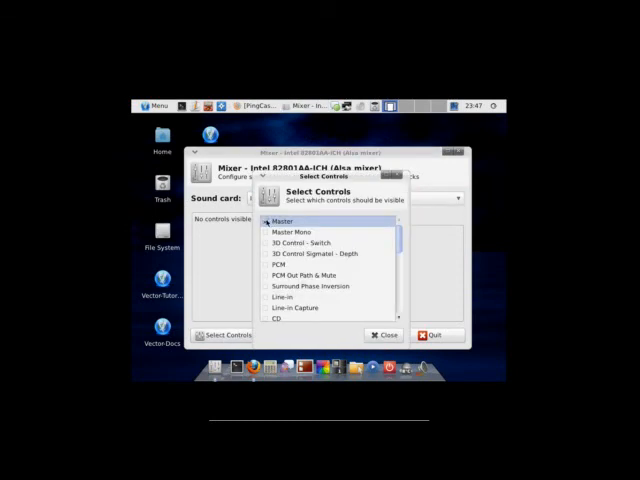
{"action": "left_click", "coordinate": [268, 220]}
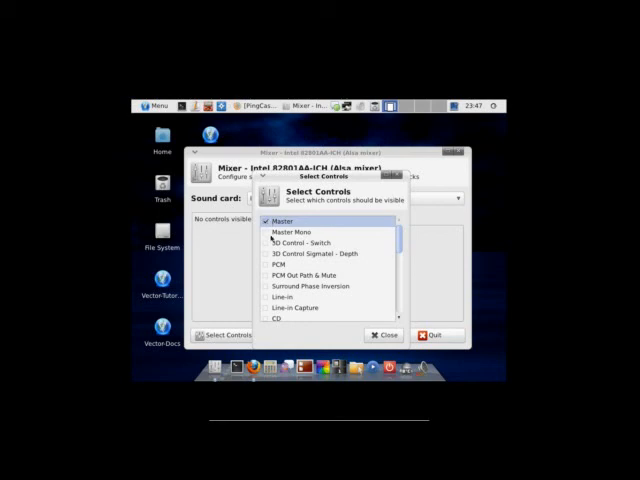
{"action": "scroll", "scroll_direction": "down", "scroll_amount": 3}
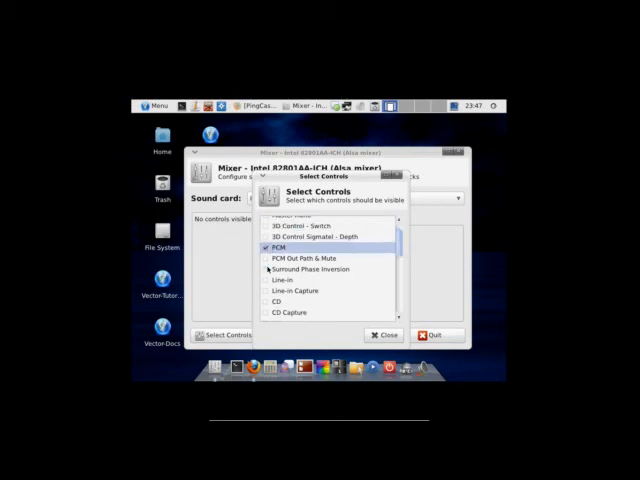
{"action": "scroll", "scroll_direction": "down", "scroll_amount": 3}
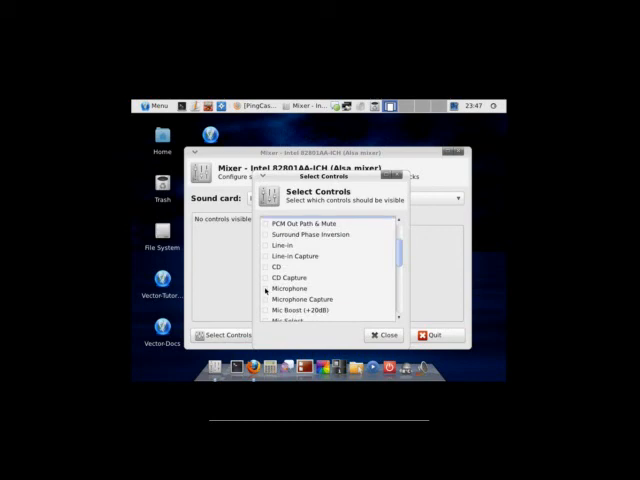
{"action": "left_click", "coordinate": [268, 288]}
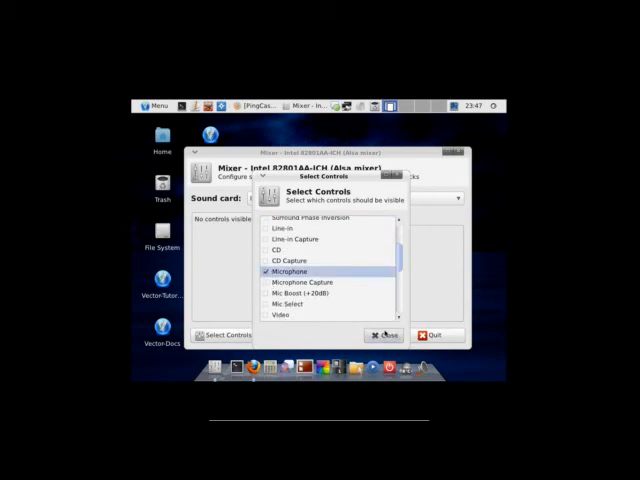
{"action": "left_click", "coordinate": [384, 336]}
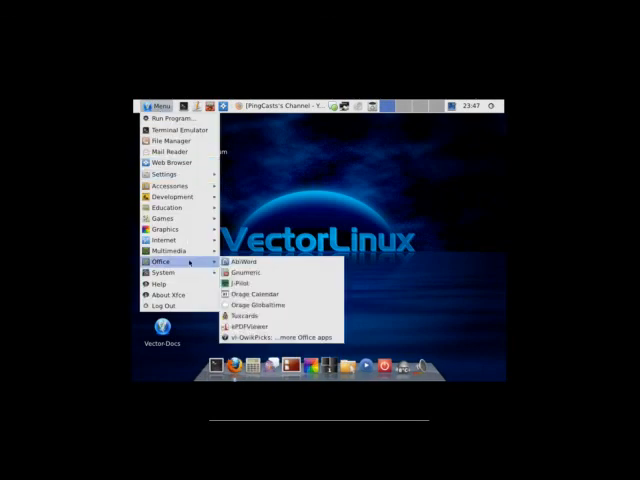
{"action": "mouse_move", "coordinate": [162, 252]}
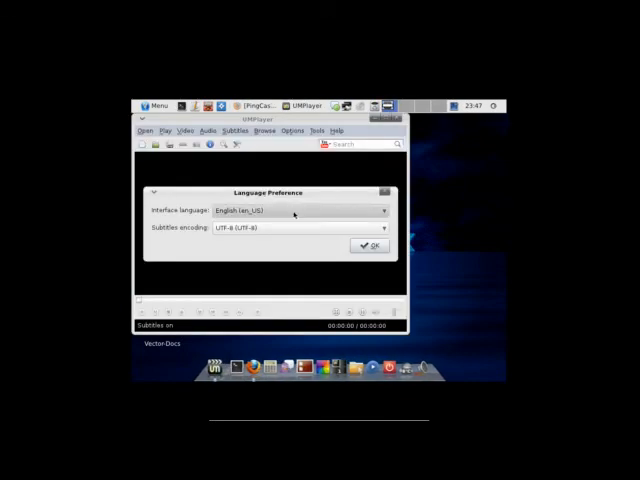
Accept UMPlayer's interface language and show the YouTube Most Viewed videos panel
{"action": "left_click", "coordinate": [368, 246]}
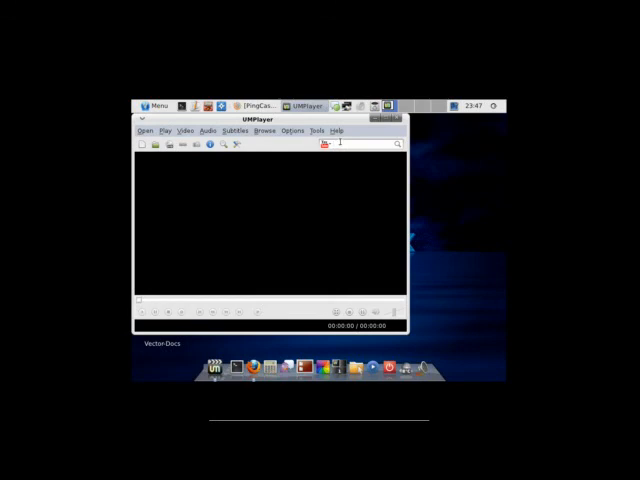
{"action": "left_click", "coordinate": [328, 144]}
{"action": "type", "text": "pingcasts"}
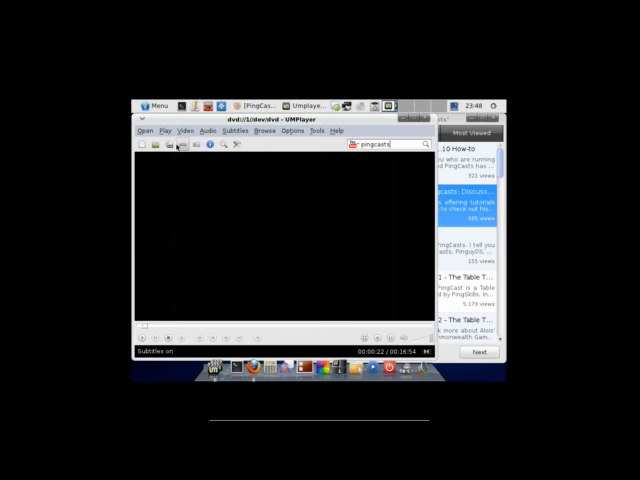
{"action": "mouse_move", "coordinate": [182, 148]}
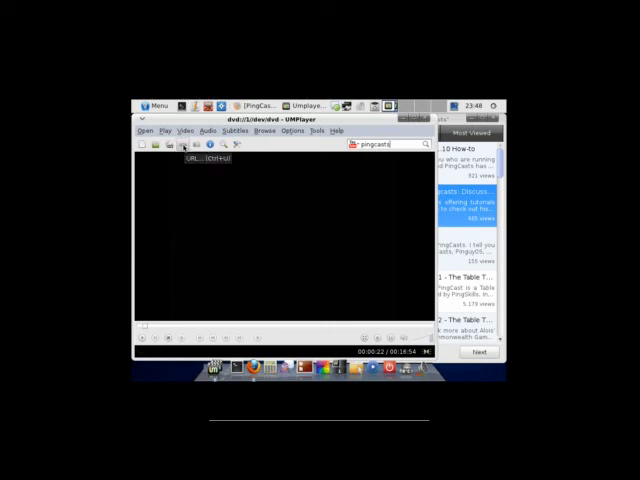
Fetch the Slackware packaging video's YouTube address from Firefox and load it via File > URL
{"action": "left_click", "coordinate": [184, 148]}
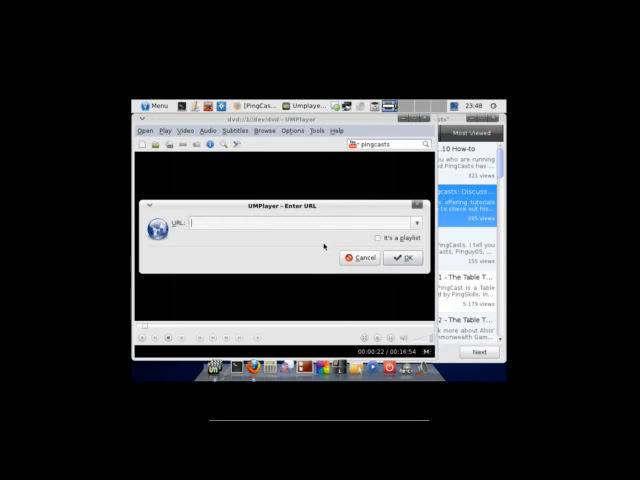
{"action": "mouse_move", "coordinate": [324, 246]}
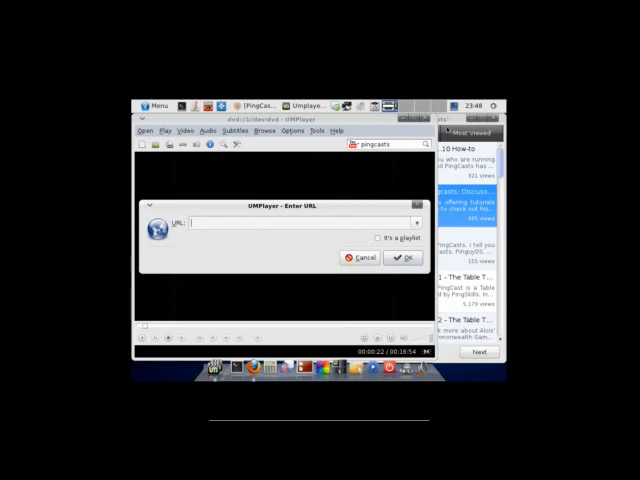
{"action": "left_click", "coordinate": [360, 258]}
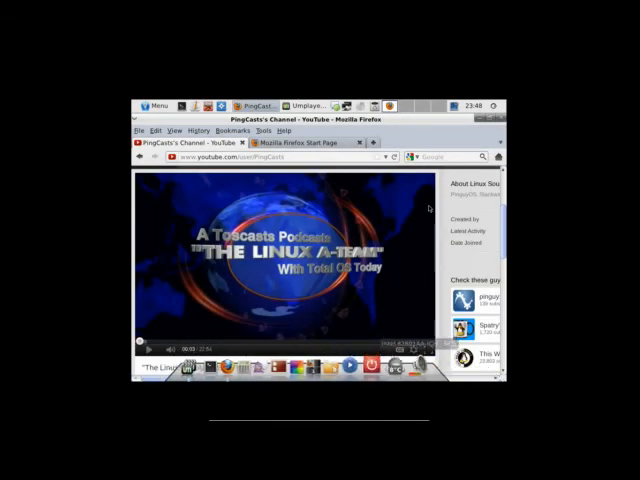
{"action": "scroll", "scroll_direction": "down", "scroll_amount": 3}
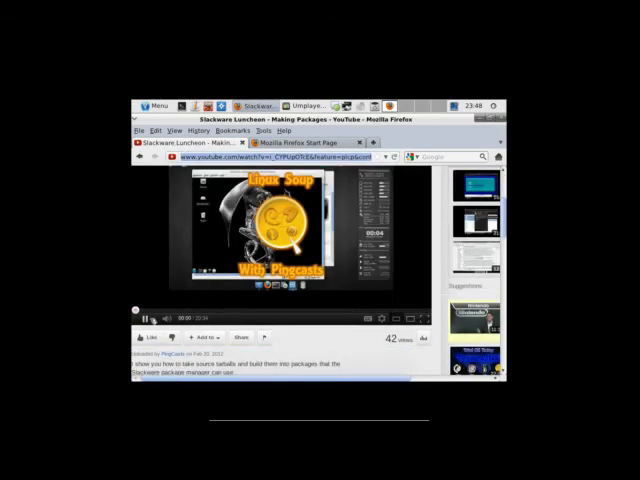
{"action": "left_click", "coordinate": [144, 310]}
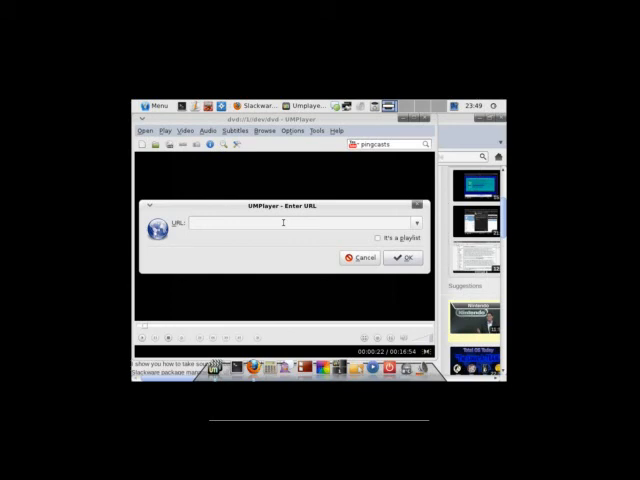
{"action": "left_click", "coordinate": [404, 256]}
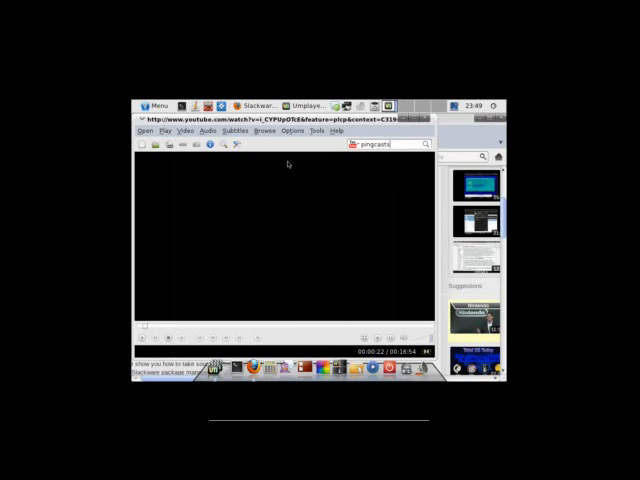
Browse UMPlayer's subtitle options while the video loads
{"action": "left_click", "coordinate": [232, 130]}
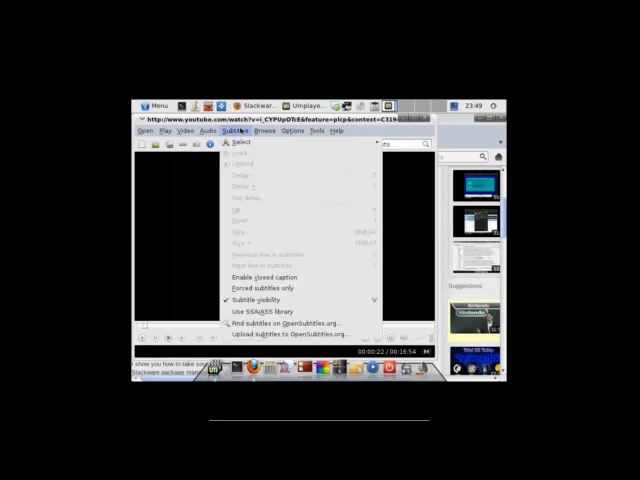
{"action": "left_click", "coordinate": [148, 130]}
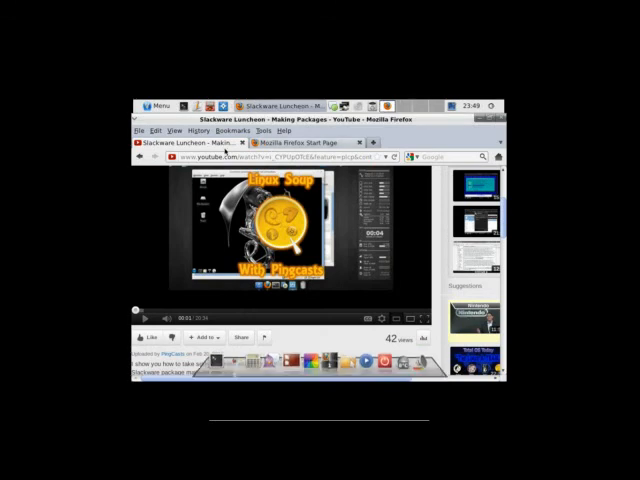
Launch Xine to its logo screen from the Multimedia menu, then close it
{"action": "left_click", "coordinate": [158, 104]}
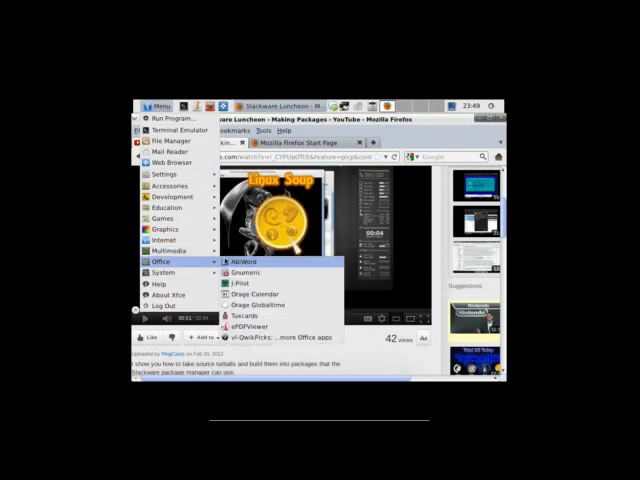
{"action": "mouse_move", "coordinate": [164, 252]}
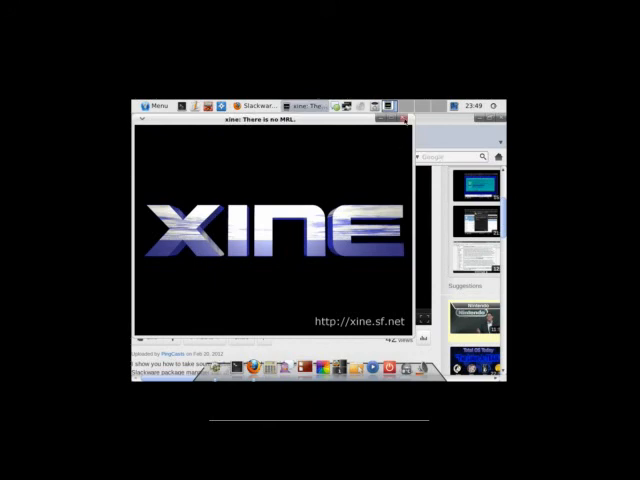
{"action": "left_click", "coordinate": [156, 104]}
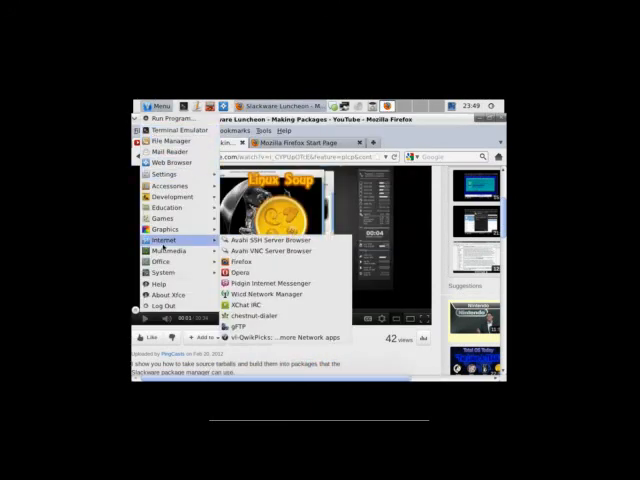
{"action": "mouse_move", "coordinate": [164, 250]}
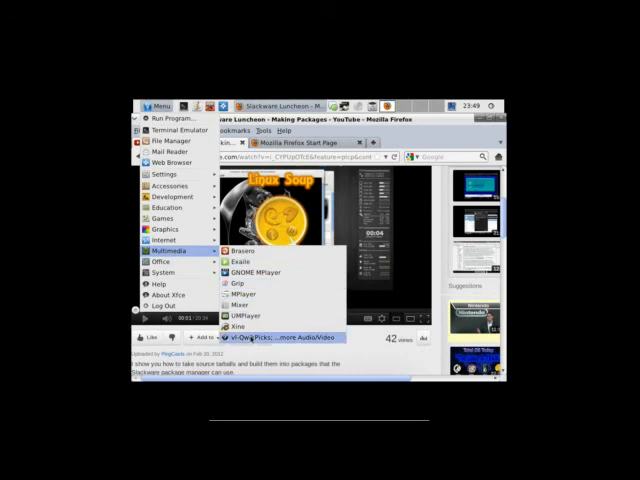
Run DeskPicks as administrator, answer its update prompt, scroll the audio/video app list and close it
{"action": "left_click", "coordinate": [264, 336]}
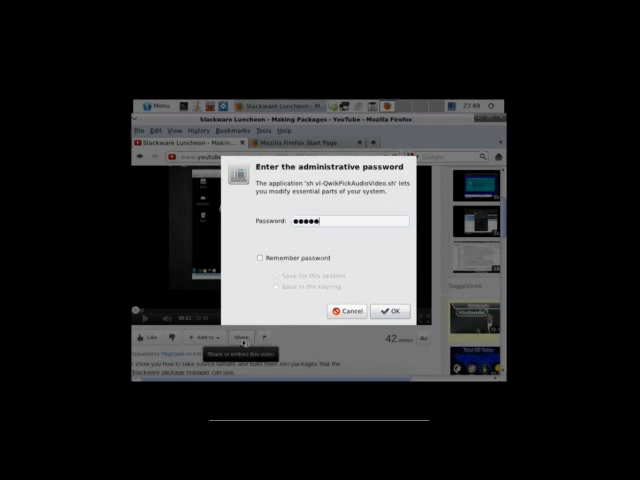
{"action": "left_click", "coordinate": [388, 312]}
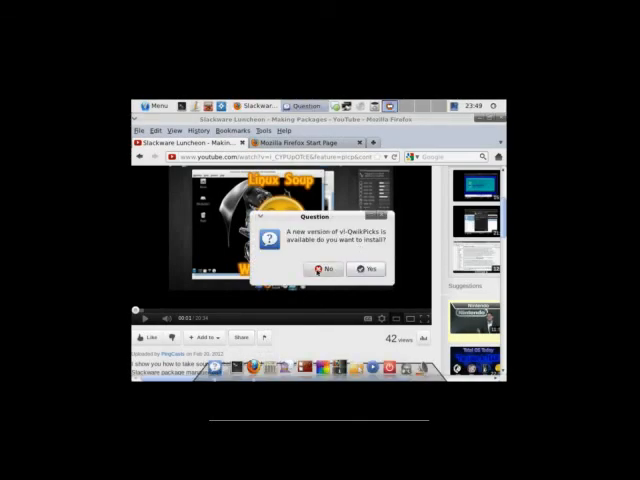
{"action": "left_click", "coordinate": [322, 268]}
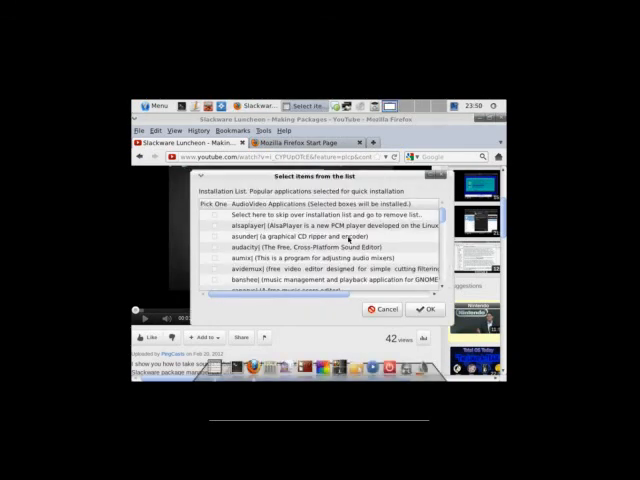
{"action": "scroll", "scroll_direction": "down", "scroll_amount": 3}
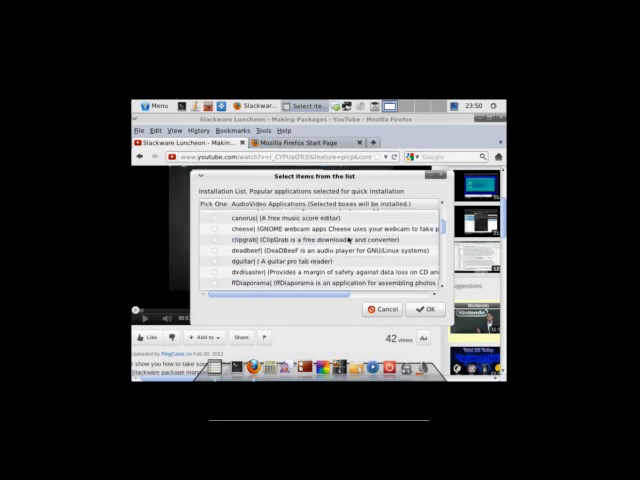
{"action": "scroll", "scroll_direction": "down", "scroll_amount": 3}
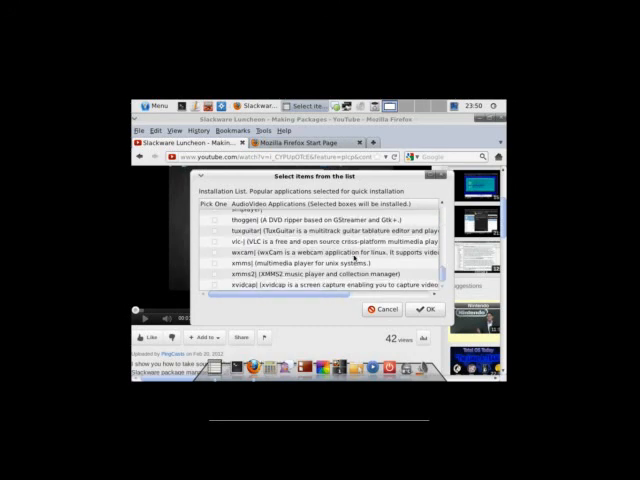
{"action": "left_click", "coordinate": [426, 308]}
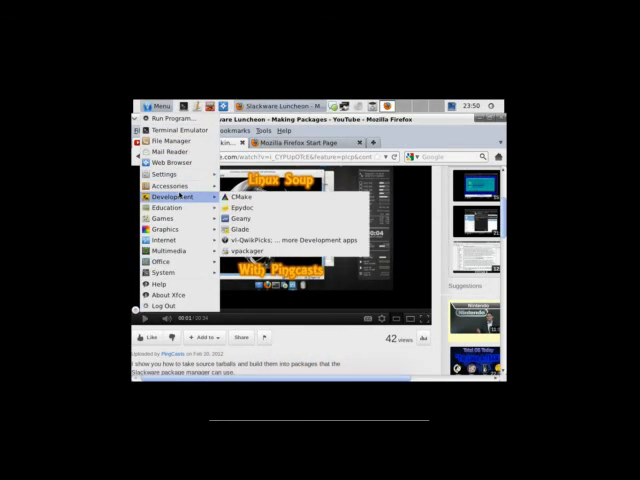
{"action": "mouse_move", "coordinate": [172, 188]}
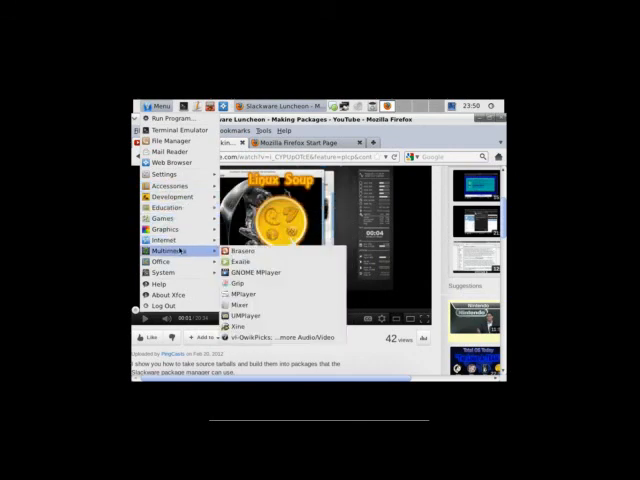
{"action": "mouse_move", "coordinate": [160, 258]}
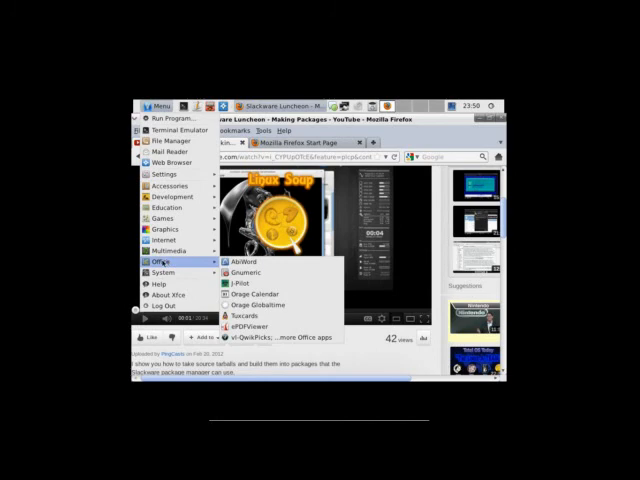
{"action": "mouse_move", "coordinate": [240, 264]}
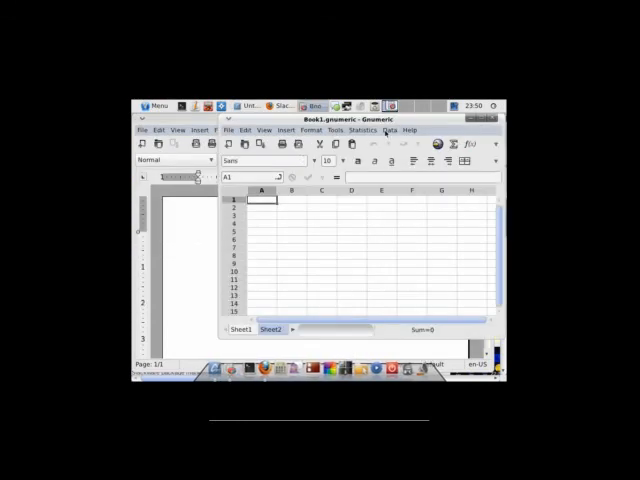
Launch the jPilot organiser from the Office menu and reopen the applications menu
{"action": "left_click", "coordinate": [156, 104]}
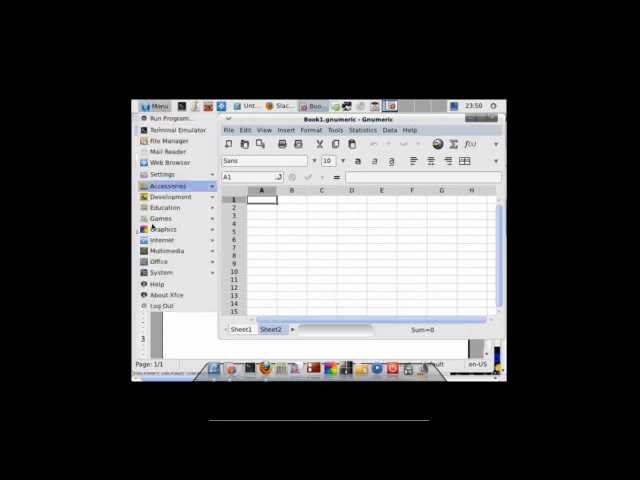
{"action": "left_click", "coordinate": [160, 260]}
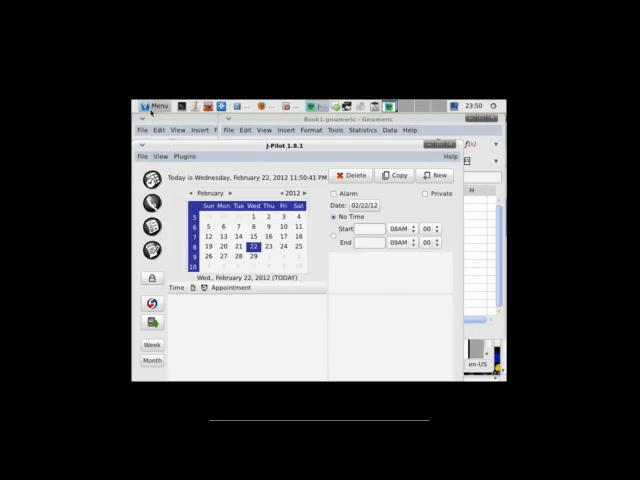
{"action": "left_click", "coordinate": [152, 104]}
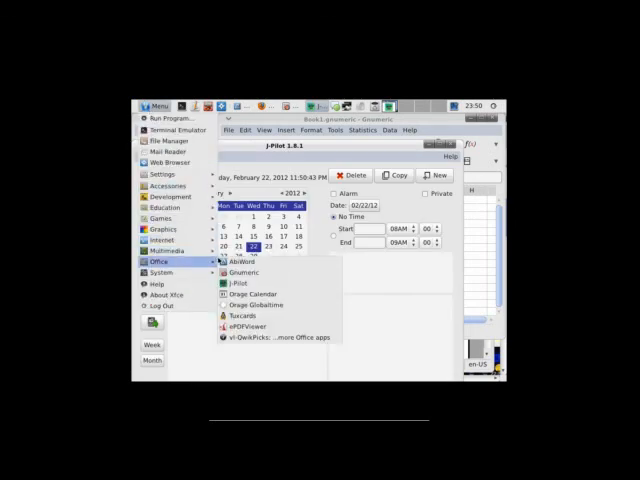
{"action": "mouse_move", "coordinate": [250, 306]}
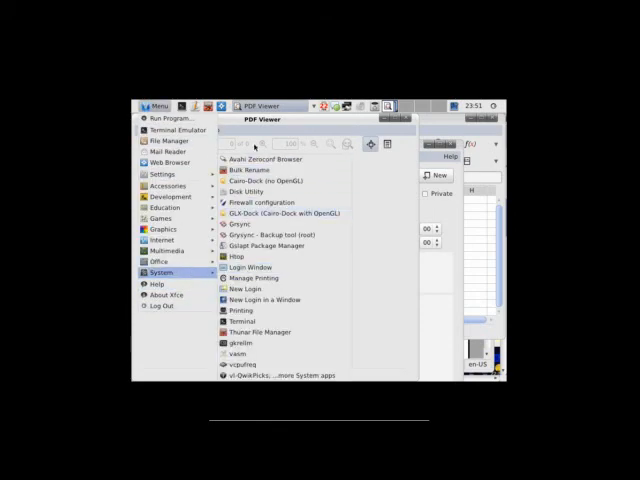
{"action": "mouse_move", "coordinate": [270, 170]}
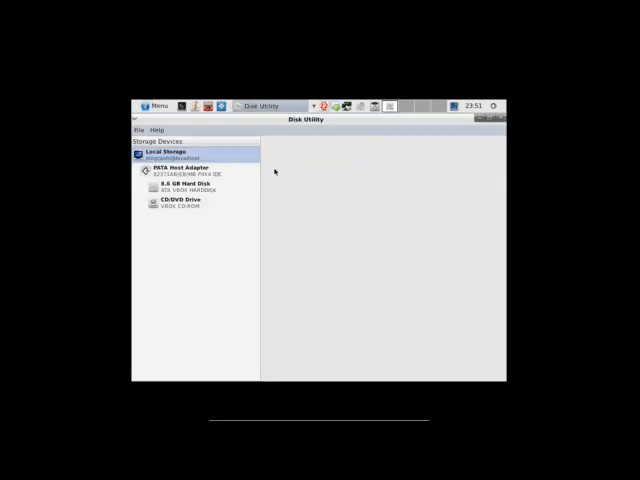
Launch Disk Utility and then Gufw Firewall Configuration from the System menu
{"action": "left_click", "coordinate": [152, 104]}
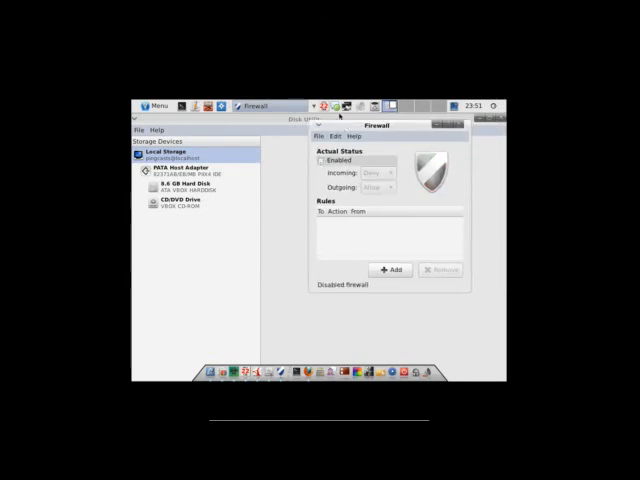
Add a Gufw rule allowing incoming connections for the preconfigured ssh service (port 22)
{"action": "left_click", "coordinate": [316, 160]}
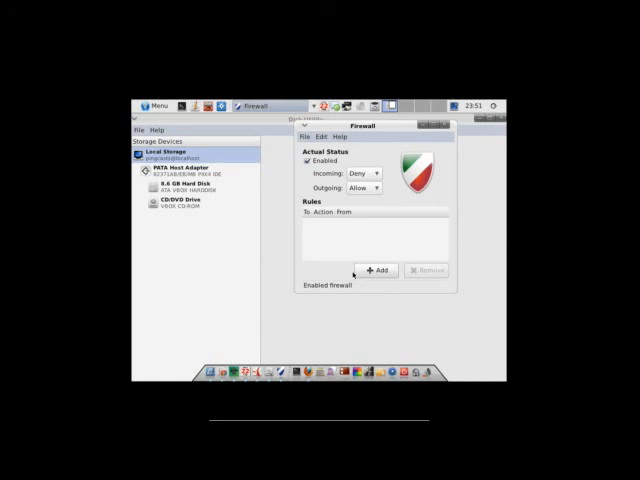
{"action": "left_click", "coordinate": [376, 270]}
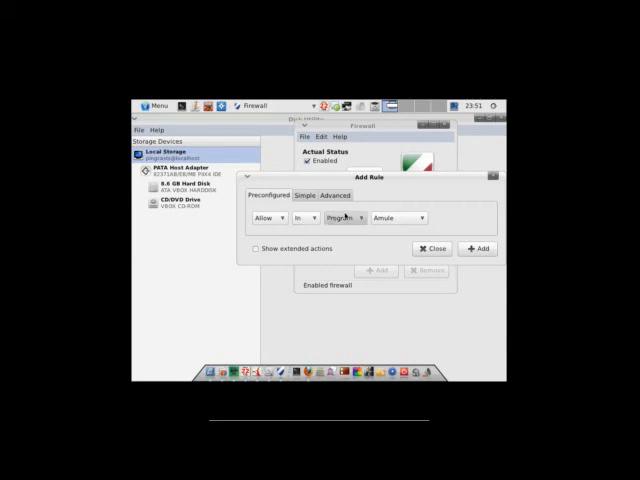
{"action": "left_click", "coordinate": [396, 218]}
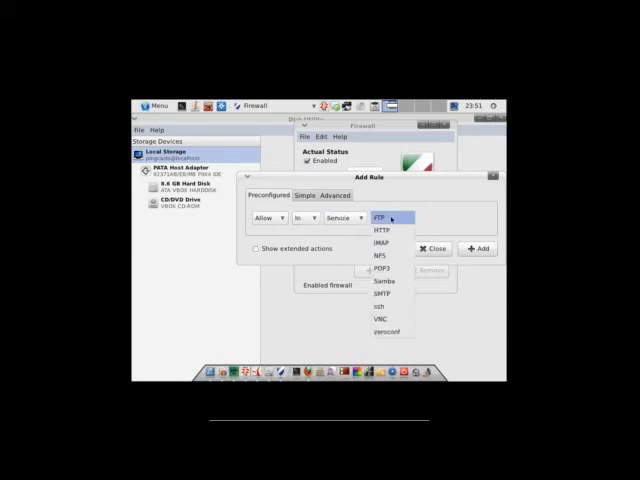
{"action": "left_click", "coordinate": [384, 304]}
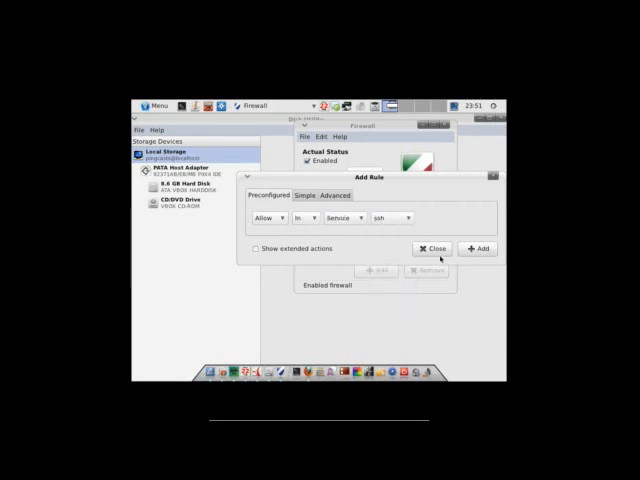
{"action": "left_click", "coordinate": [478, 248]}
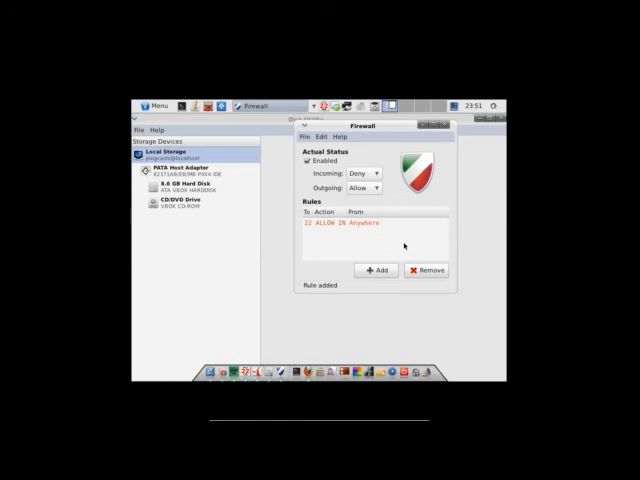
Add a simple rule allowing TCP port 2000, then close the firewall
{"action": "left_click", "coordinate": [376, 270]}
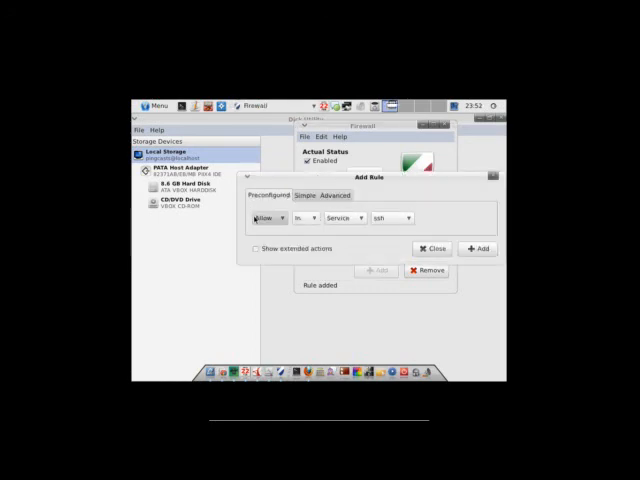
{"action": "left_click", "coordinate": [304, 196]}
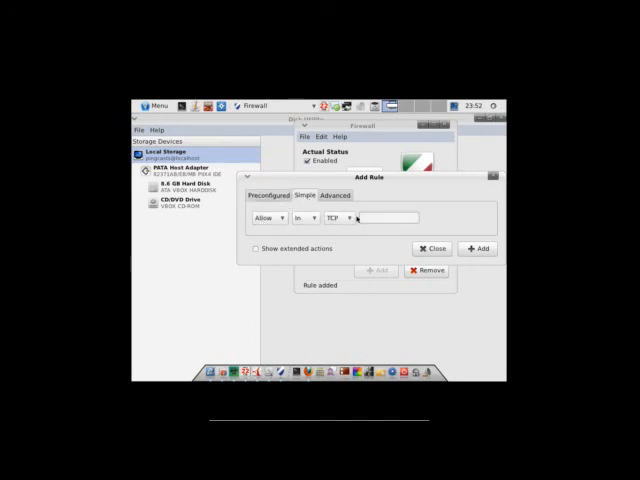
{"action": "type", "text": "200"}
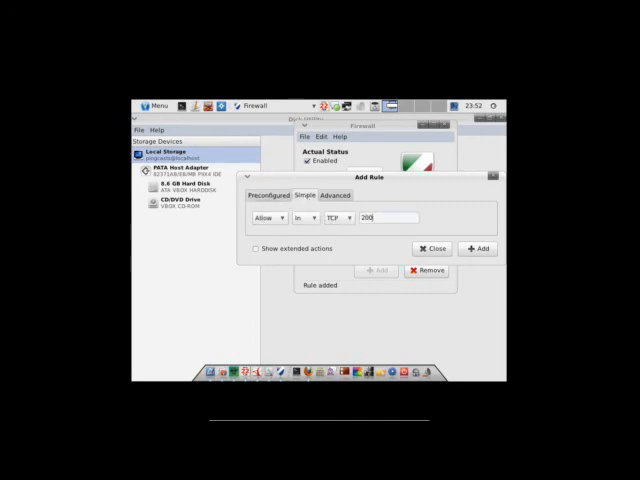
{"action": "type", "text": "0"}
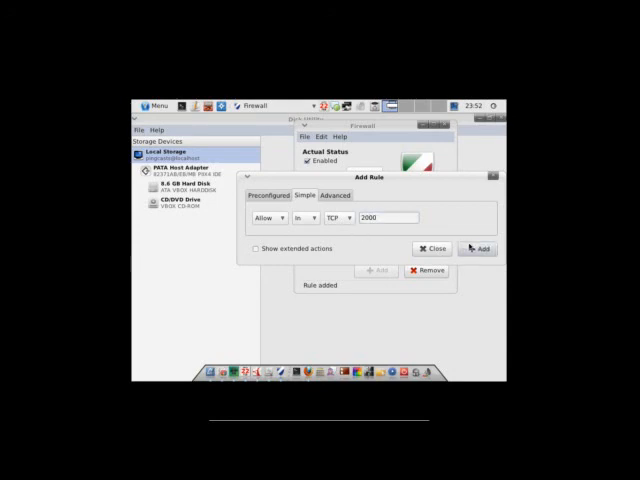
{"action": "left_click", "coordinate": [478, 248]}
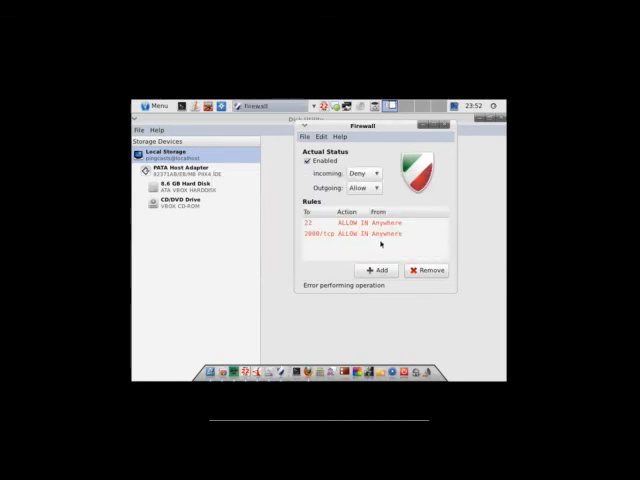
{"action": "left_click", "coordinate": [378, 268]}
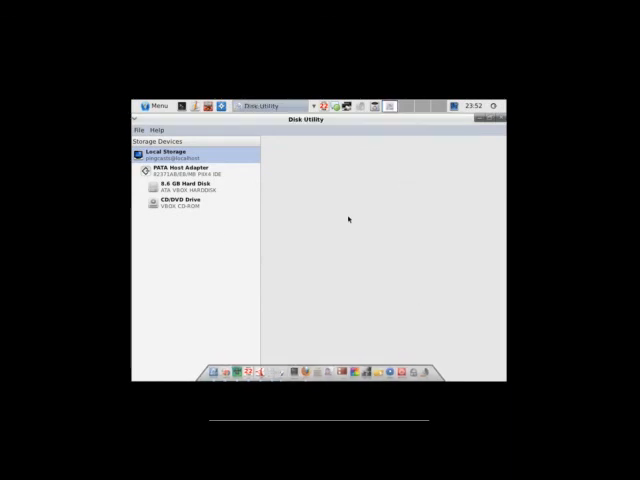
Launch Grsync, view its Advanced options tab, then start Login Window setup from the System menu
{"action": "left_click", "coordinate": [152, 104]}
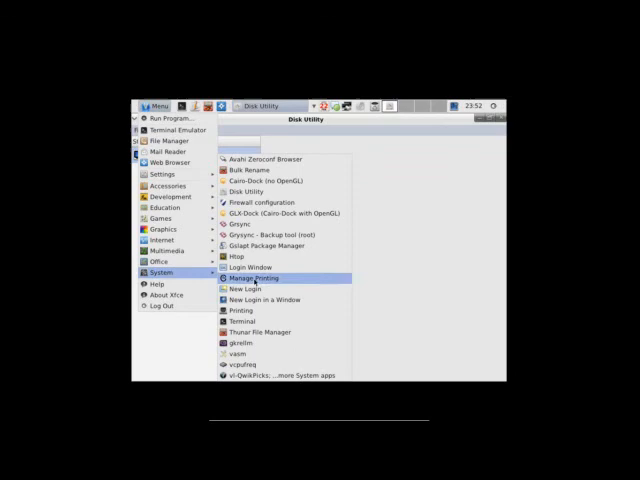
{"action": "mouse_move", "coordinate": [262, 202]}
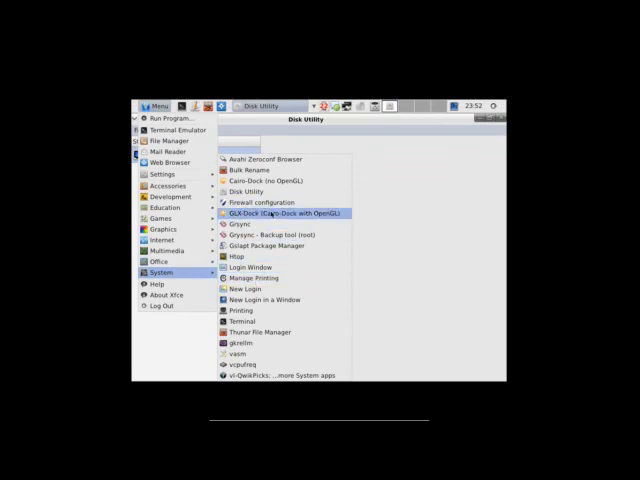
{"action": "left_click", "coordinate": [240, 220]}
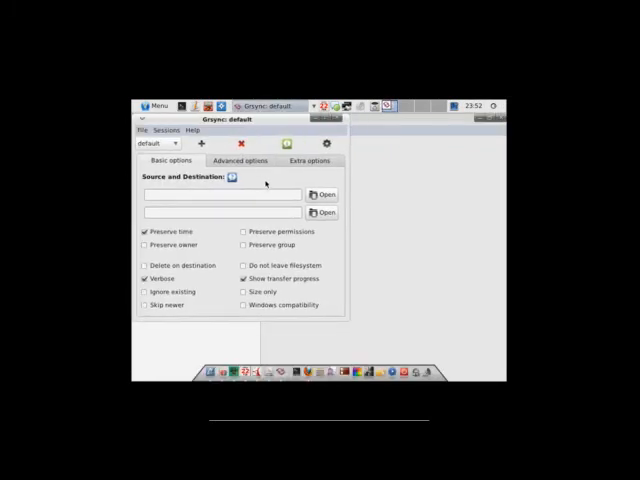
{"action": "left_click", "coordinate": [240, 160]}
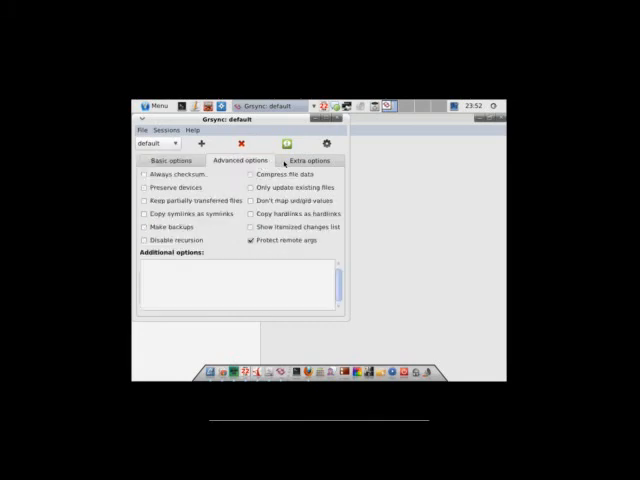
{"action": "left_click", "coordinate": [170, 160]}
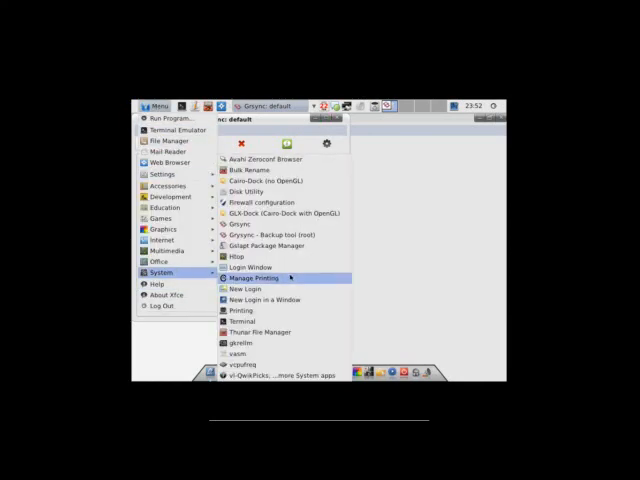
{"action": "mouse_move", "coordinate": [256, 246]}
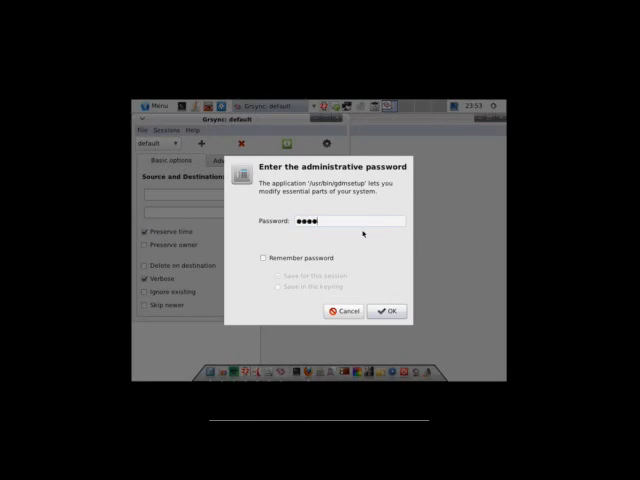
Unlock Login Window Preferences, browse the Local, Remote and Accessibility tabs, then close it
{"action": "left_click", "coordinate": [384, 312]}
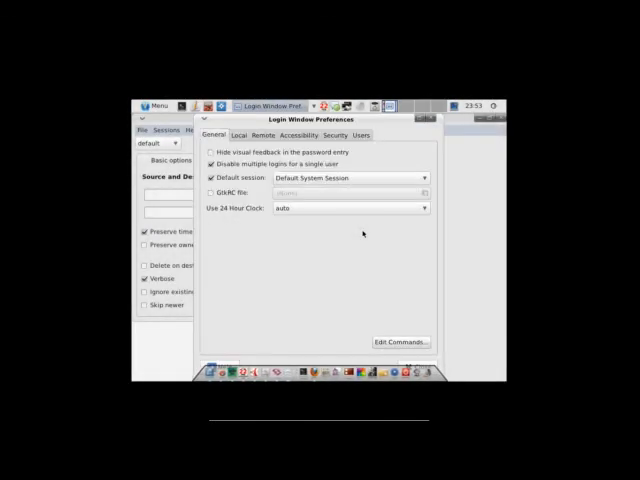
{"action": "mouse_move", "coordinate": [424, 128]}
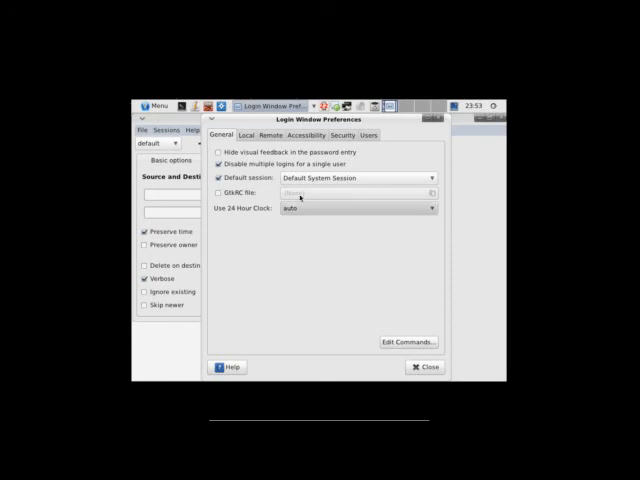
{"action": "left_click", "coordinate": [248, 136]}
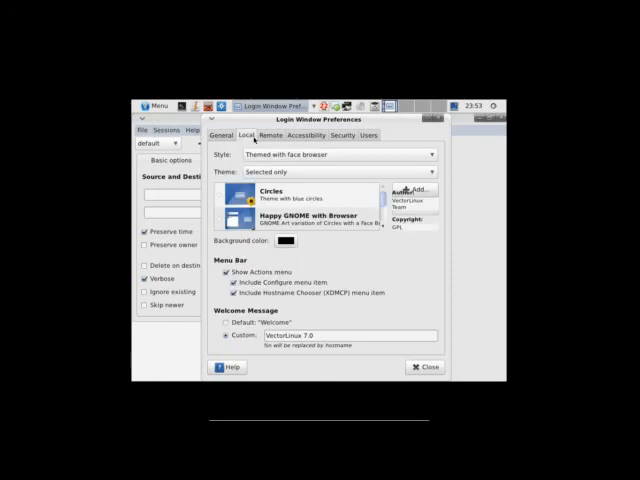
{"action": "left_click", "coordinate": [268, 136]}
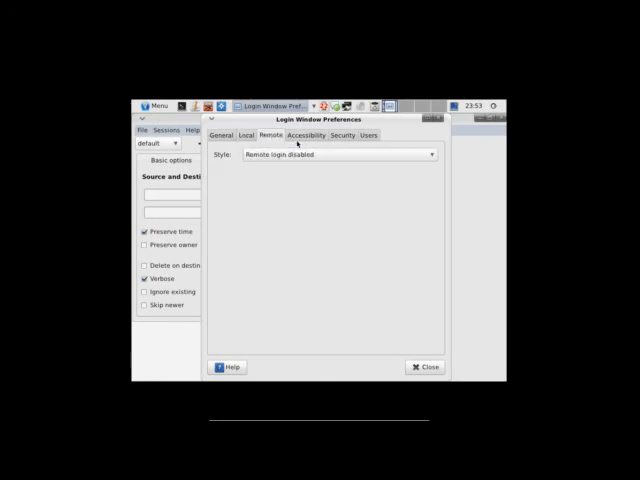
{"action": "left_click", "coordinate": [306, 136]}
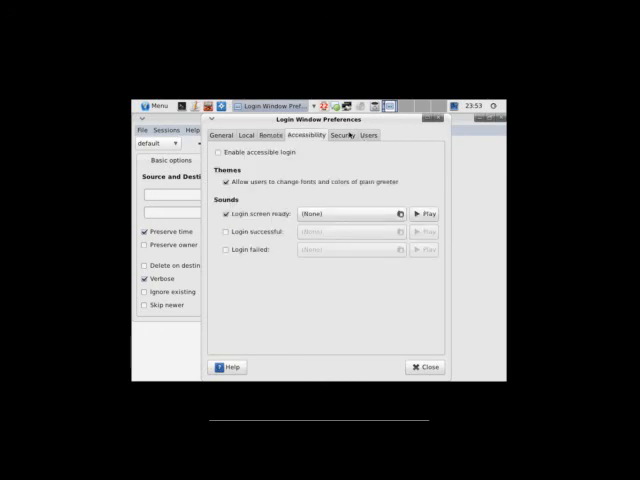
{"action": "left_click", "coordinate": [376, 136]}
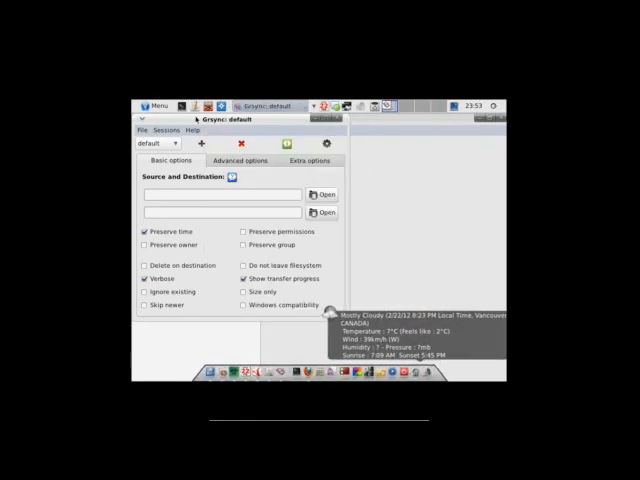
Launch Manage Printing from the System menu so Firefox tries localhost:631, then retry from the menu
{"action": "left_click", "coordinate": [154, 104]}
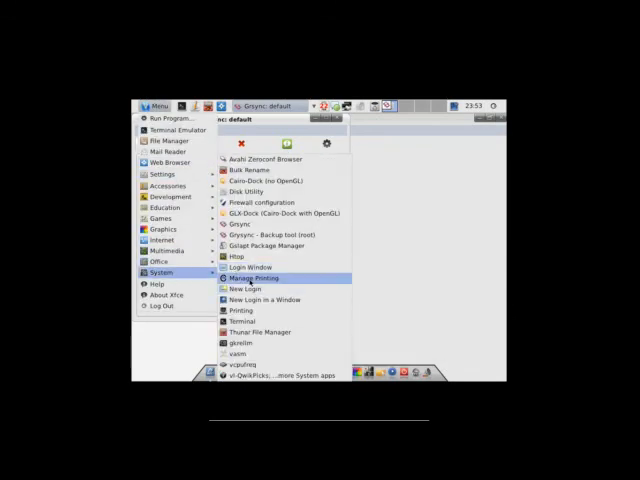
{"action": "mouse_move", "coordinate": [248, 288]}
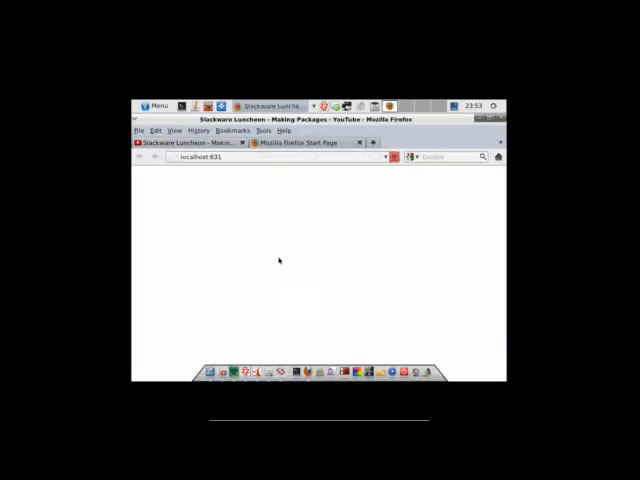
{"action": "left_click", "coordinate": [156, 104]}
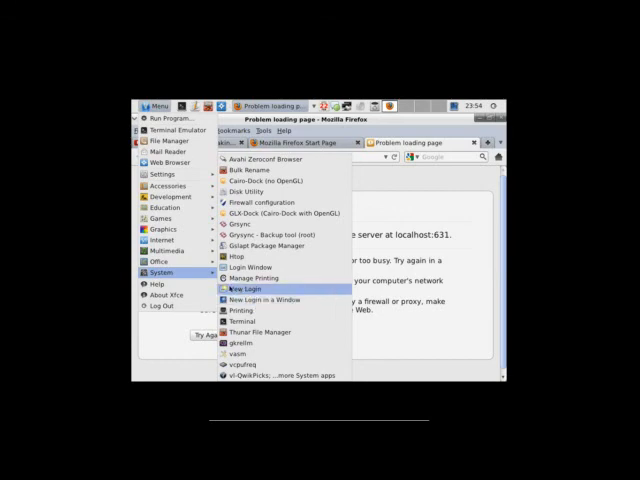
{"action": "mouse_move", "coordinate": [268, 300]}
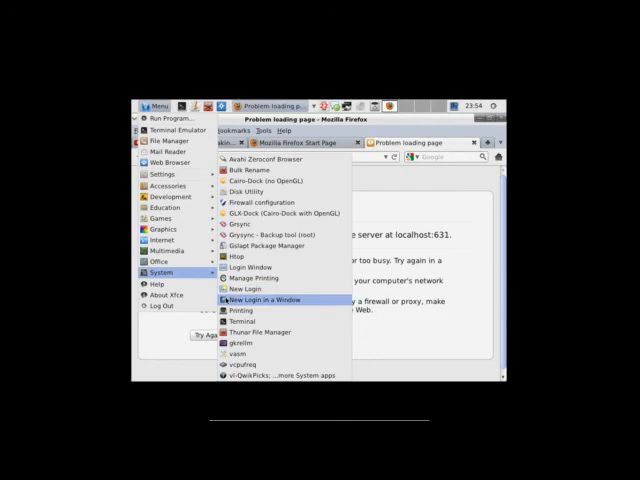
{"action": "left_click", "coordinate": [268, 300]}
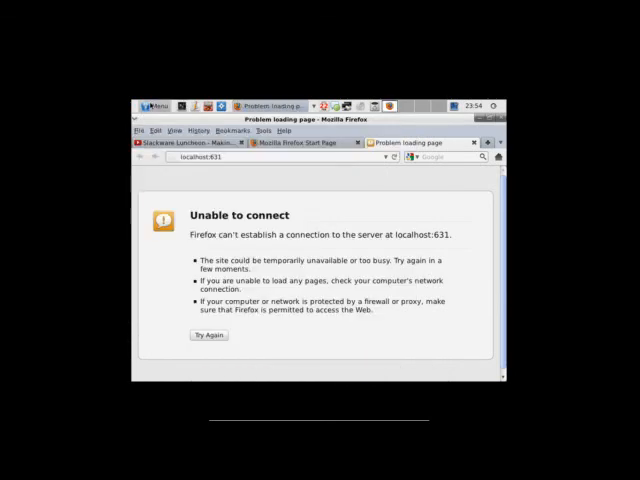
{"action": "left_click", "coordinate": [156, 104]}
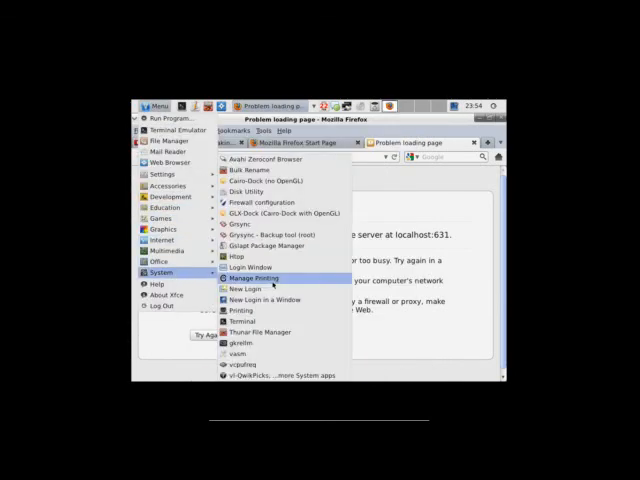
{"action": "mouse_move", "coordinate": [240, 310]}
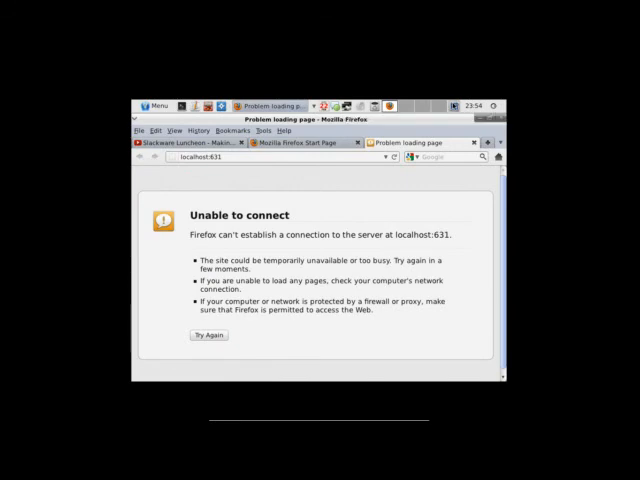
{"action": "left_click", "coordinate": [152, 104]}
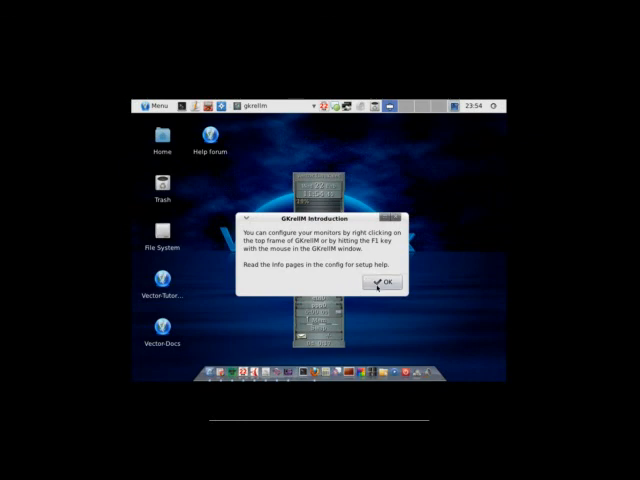
Dismiss the intro and set General options: short hostname, system name shown, remember screen location
{"action": "left_click", "coordinate": [380, 282]}
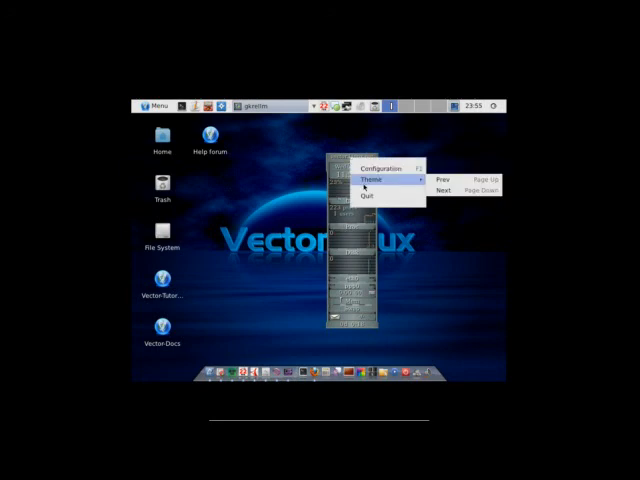
{"action": "left_click", "coordinate": [376, 168]}
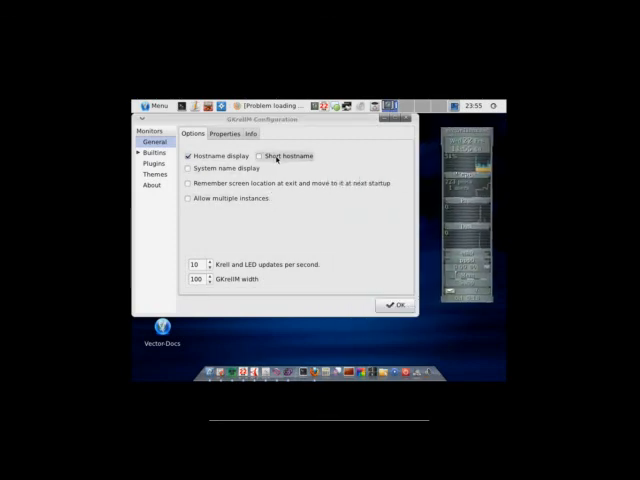
{"action": "left_click", "coordinate": [260, 156]}
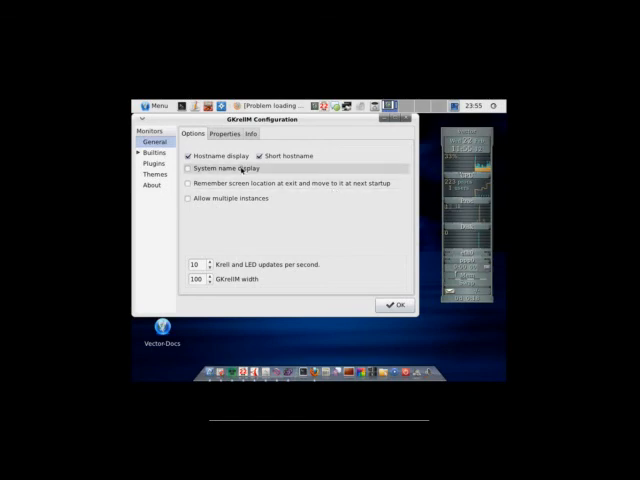
{"action": "left_click", "coordinate": [188, 168]}
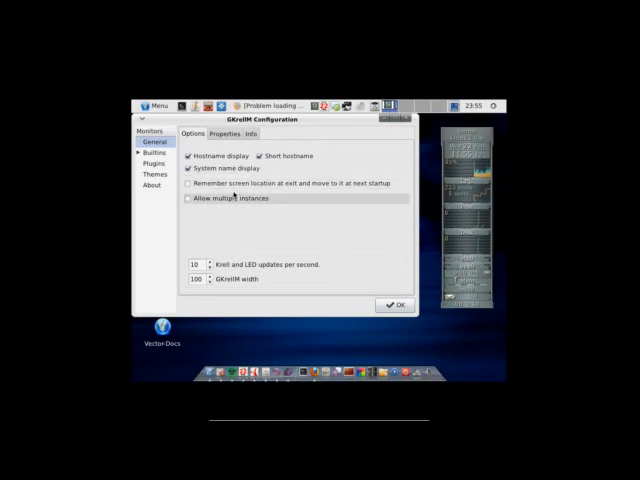
{"action": "left_click", "coordinate": [188, 184]}
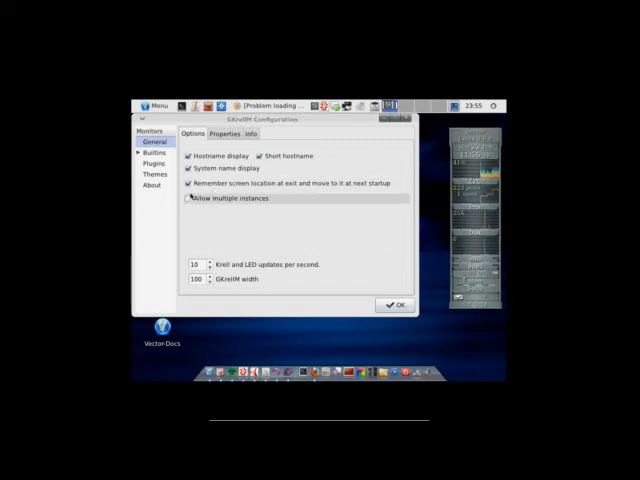
Under Properties make GKrellM sticky, below other windows, skip taskbar/pager, and apply with OK
{"action": "left_click", "coordinate": [150, 150]}
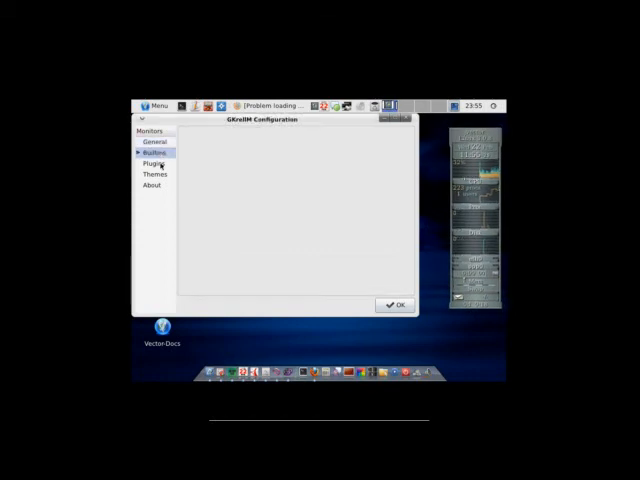
{"action": "left_click", "coordinate": [152, 162]}
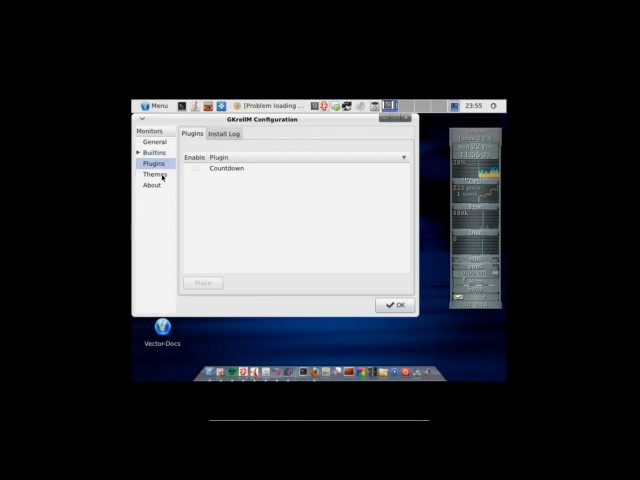
{"action": "left_click", "coordinate": [148, 140]}
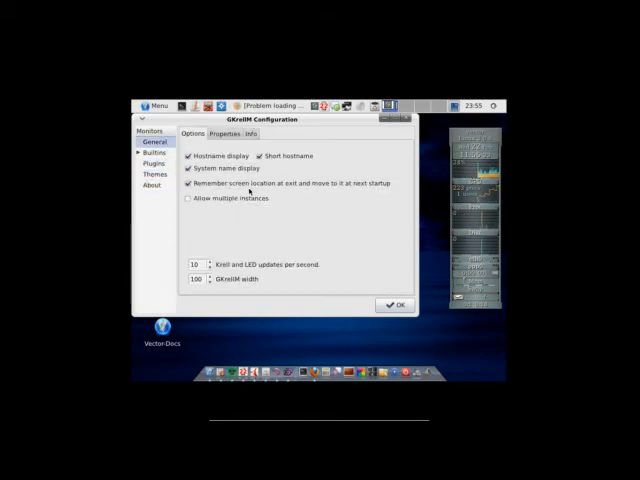
{"action": "left_click", "coordinate": [224, 132]}
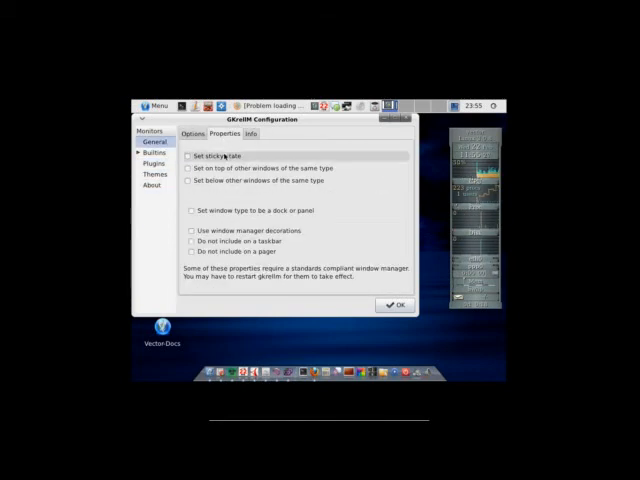
{"action": "left_click", "coordinate": [192, 156]}
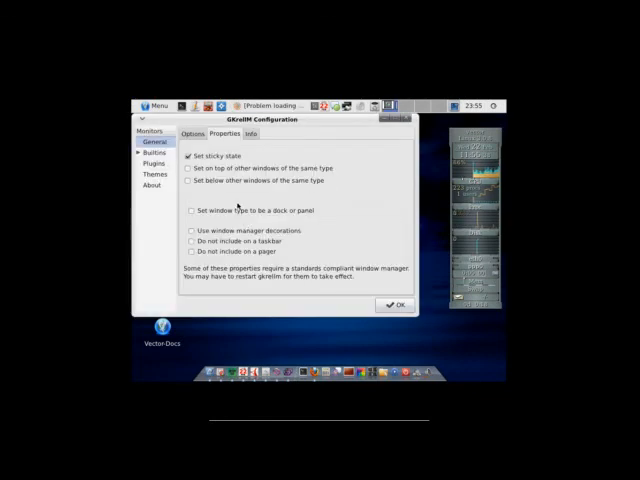
{"action": "left_click", "coordinate": [192, 180]}
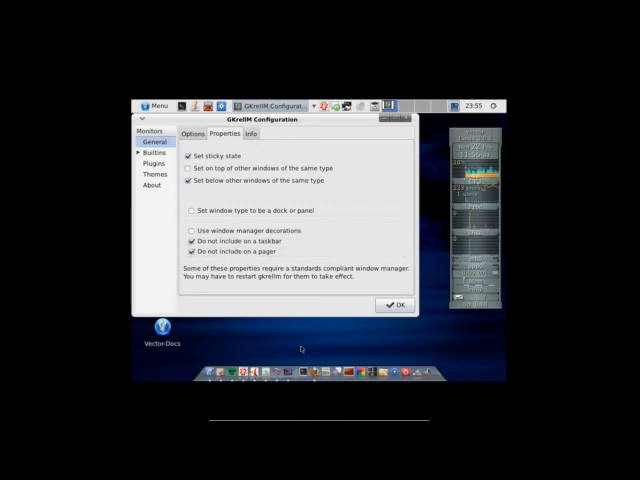
{"action": "left_click", "coordinate": [396, 304]}
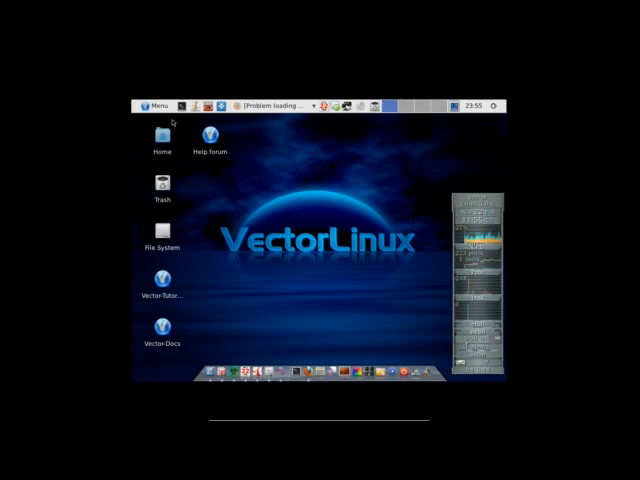
{"action": "left_click", "coordinate": [152, 104]}
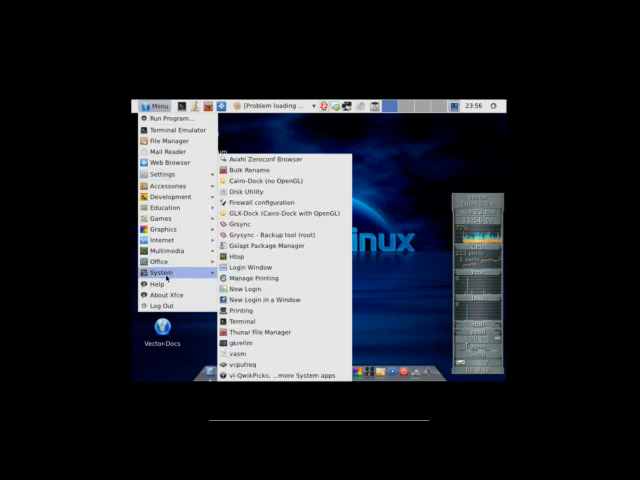
{"action": "mouse_move", "coordinate": [256, 356]}
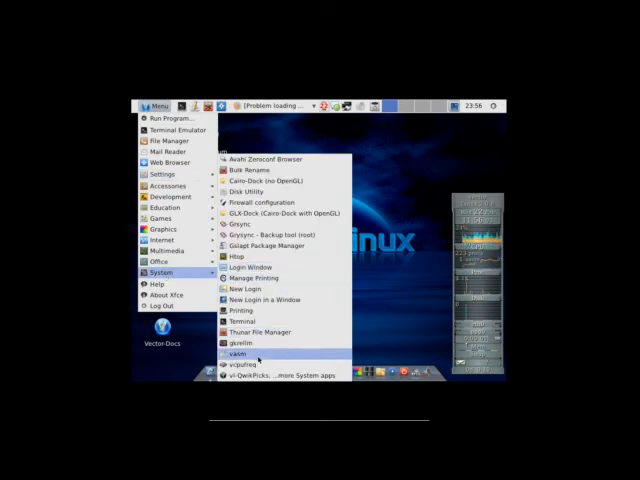
{"action": "left_click", "coordinate": [228, 352]}
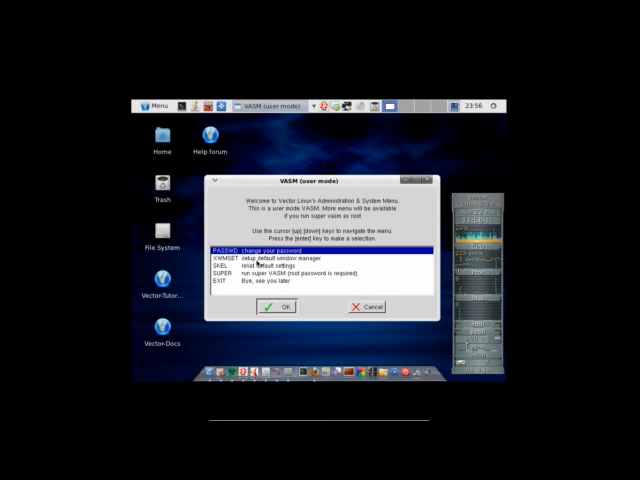
{"action": "mouse_move", "coordinate": [376, 296]}
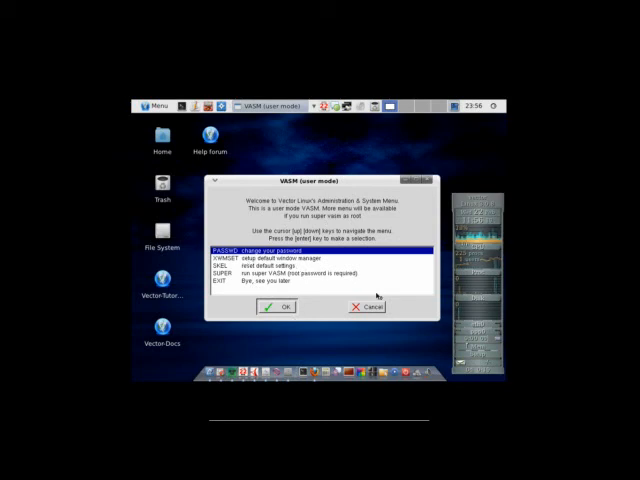
{"action": "left_click", "coordinate": [366, 308]}
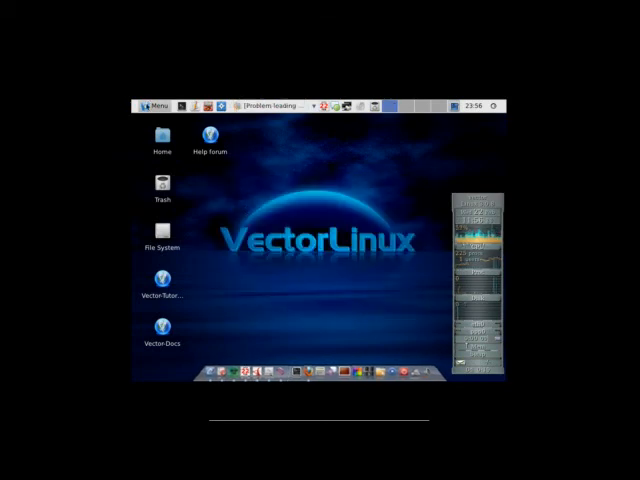
{"action": "left_click", "coordinate": [156, 104]}
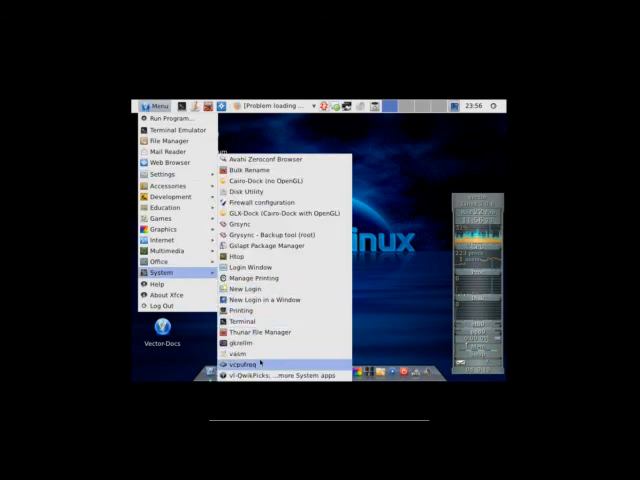
{"action": "left_click", "coordinate": [252, 372]}
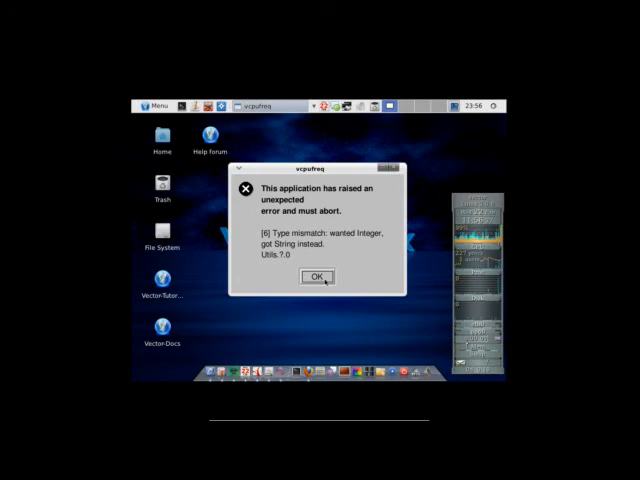
{"action": "left_click", "coordinate": [158, 104]}
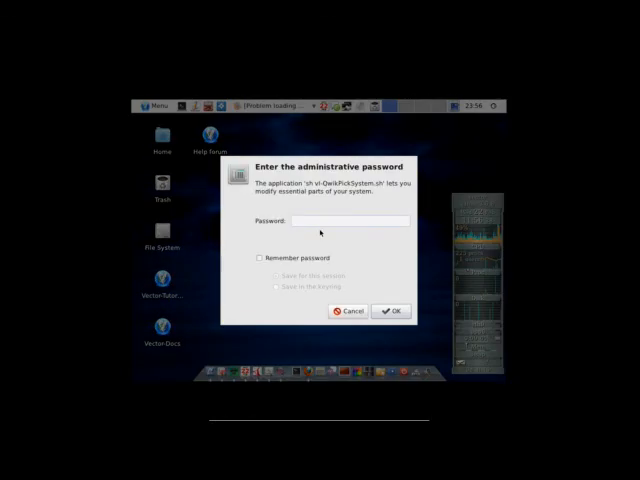
{"action": "left_click", "coordinate": [348, 312]}
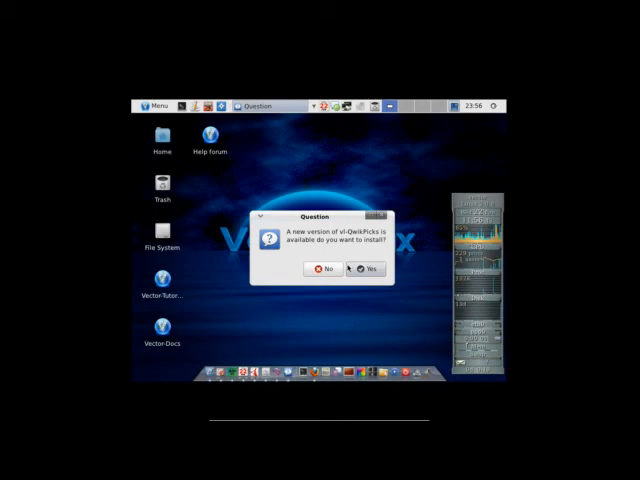
{"action": "left_click", "coordinate": [368, 268]}
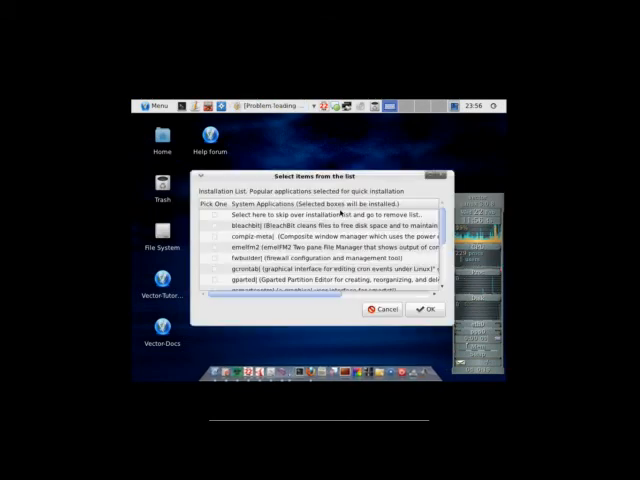
{"action": "scroll", "scroll_direction": "down", "scroll_amount": 3}
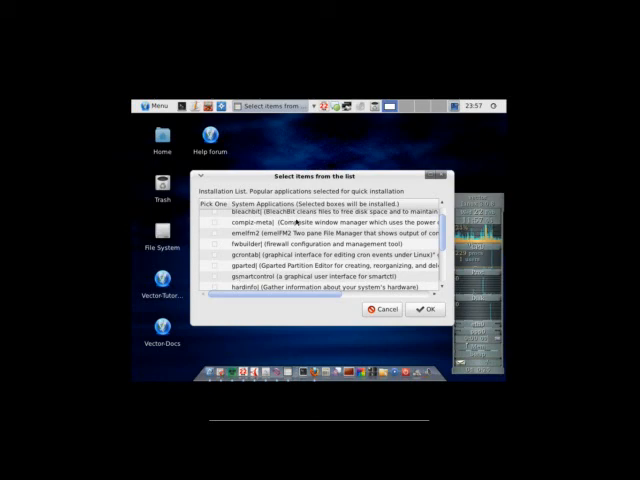
{"action": "scroll", "scroll_direction": "down", "scroll_amount": 3}
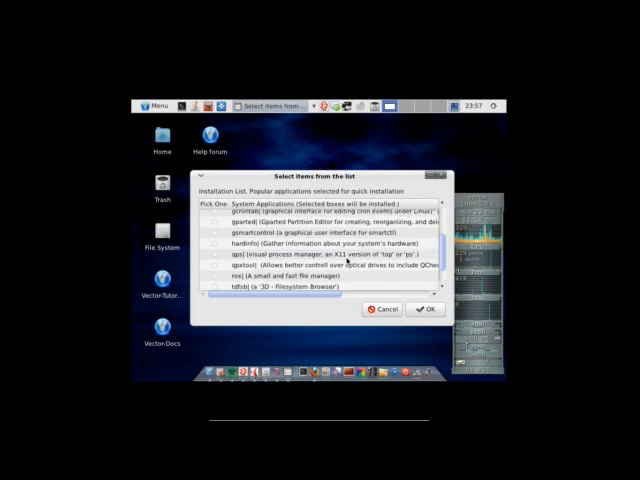
{"action": "scroll", "scroll_direction": "down", "scroll_amount": 3}
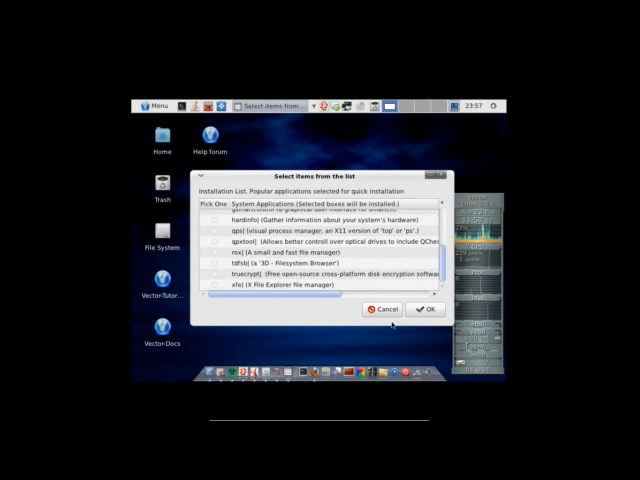
{"action": "left_click", "coordinate": [424, 308]}
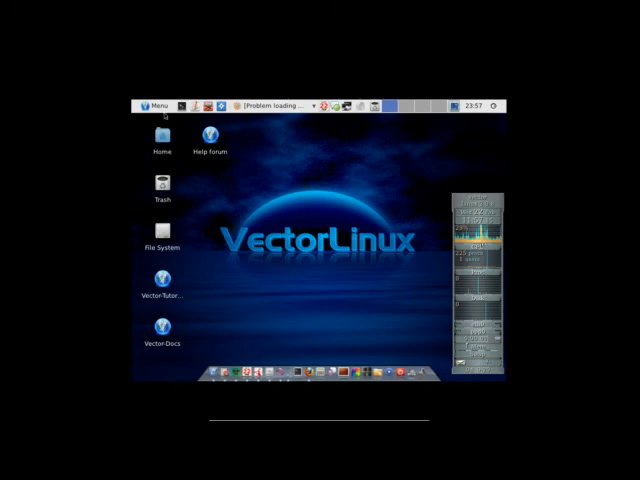
Glance at the applications menu, then bring up the Desktop settings from the desktop
{"action": "left_click", "coordinate": [156, 104]}
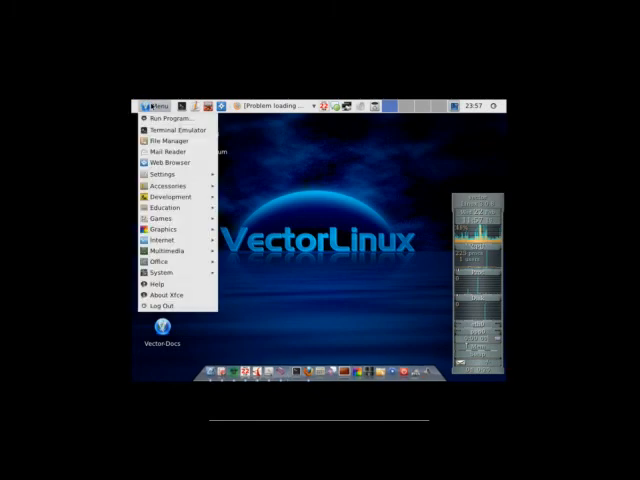
{"action": "left_click", "coordinate": [356, 348]}
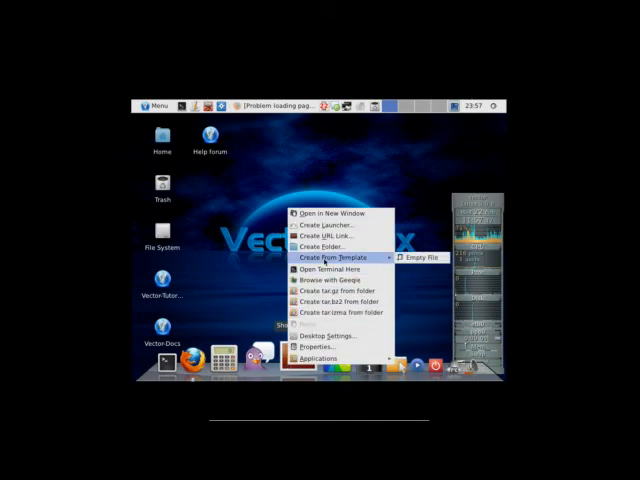
{"action": "mouse_move", "coordinate": [322, 334]}
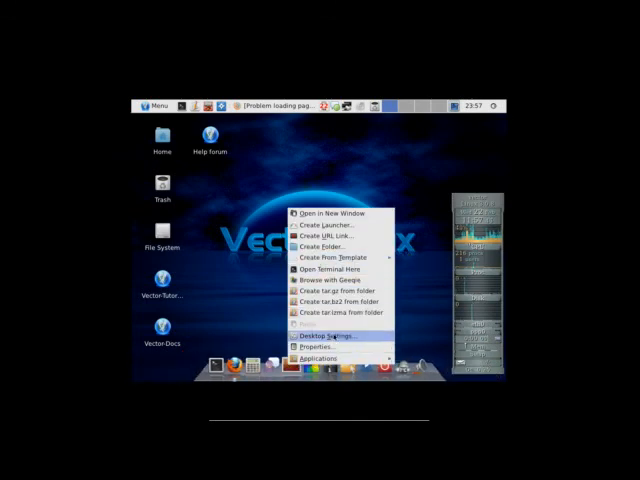
{"action": "left_click", "coordinate": [318, 336]}
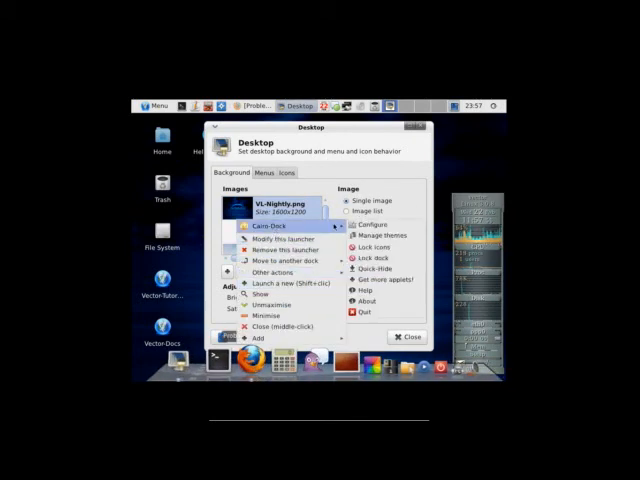
Browse the Cairo-Dock configuration, then close it and the Desktop settings
{"action": "left_click", "coordinate": [362, 232]}
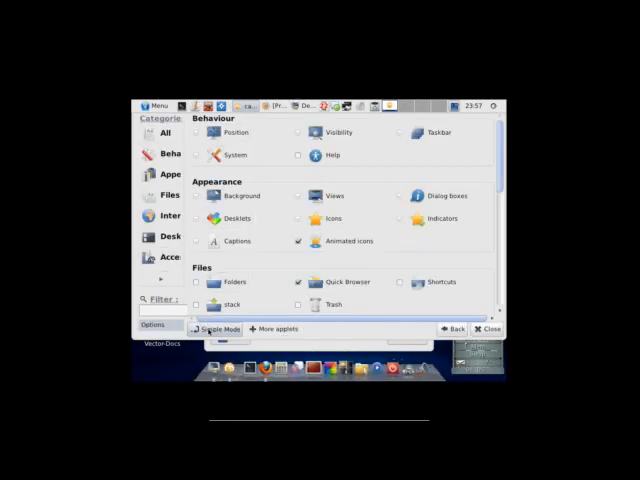
{"action": "left_click", "coordinate": [216, 328]}
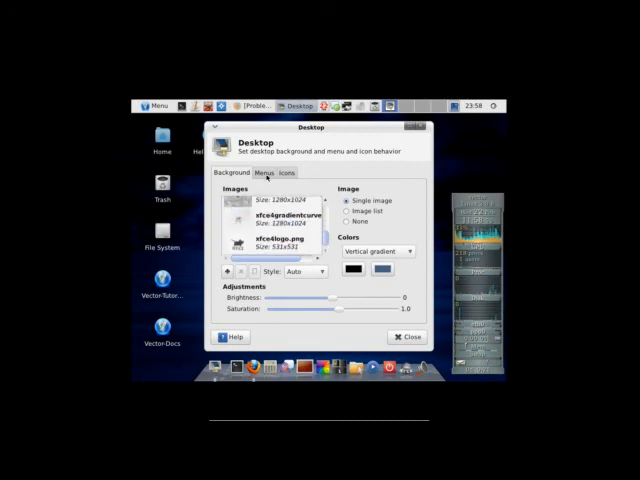
{"action": "left_click", "coordinate": [284, 172]}
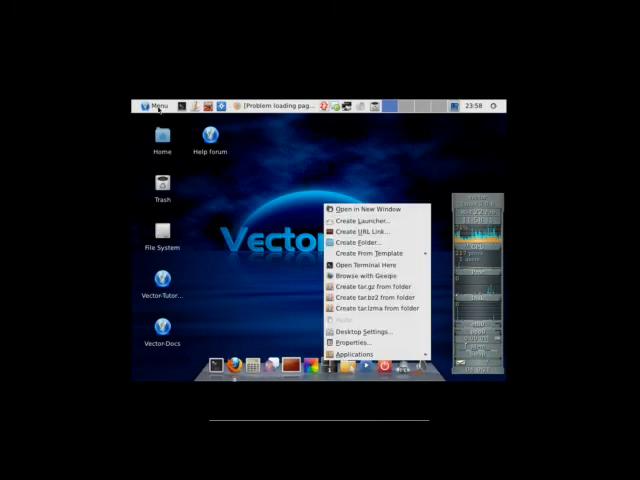
In Appearance settings, scroll the Style list and apply a dark theme
{"action": "left_click", "coordinate": [158, 104]}
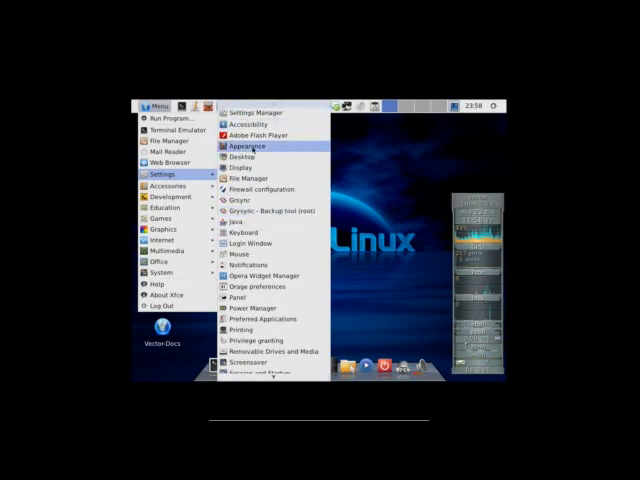
{"action": "left_click", "coordinate": [248, 146]}
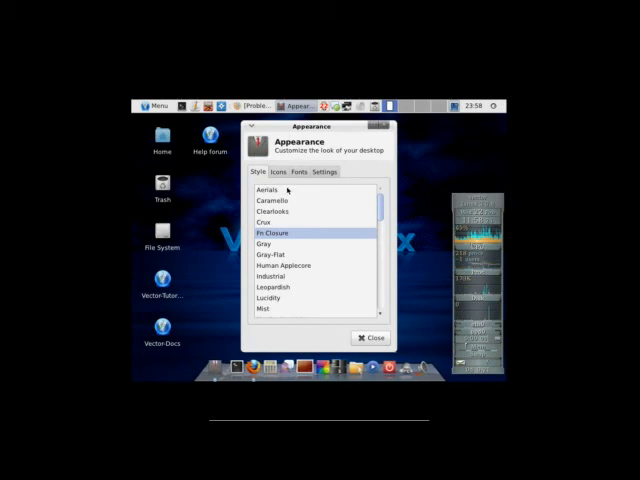
{"action": "scroll", "scroll_direction": "down", "scroll_amount": 3}
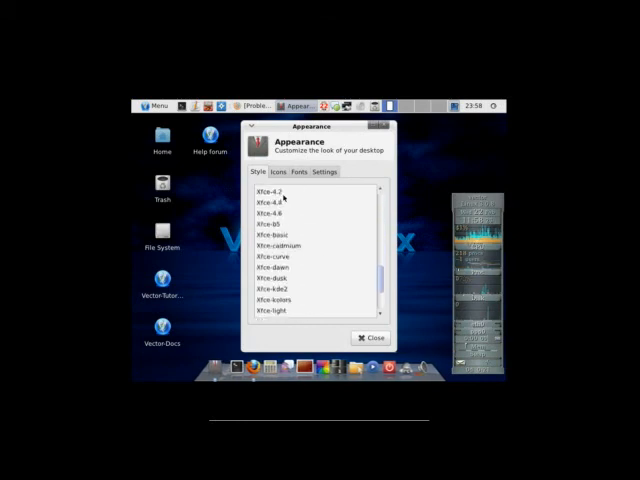
{"action": "scroll", "scroll_direction": "down", "scroll_amount": 3}
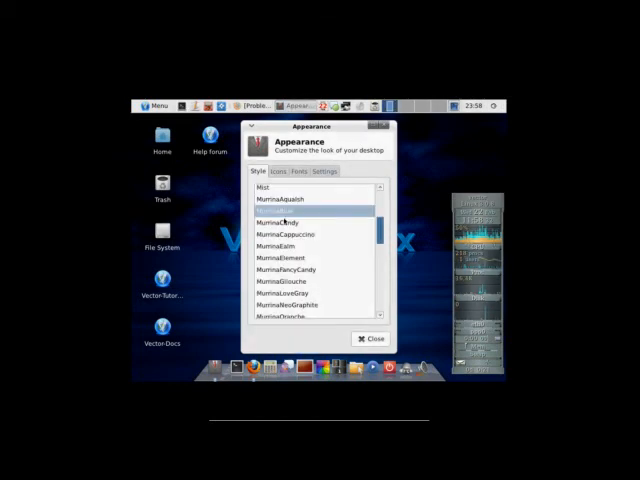
{"action": "scroll", "scroll_direction": "down", "scroll_amount": 3}
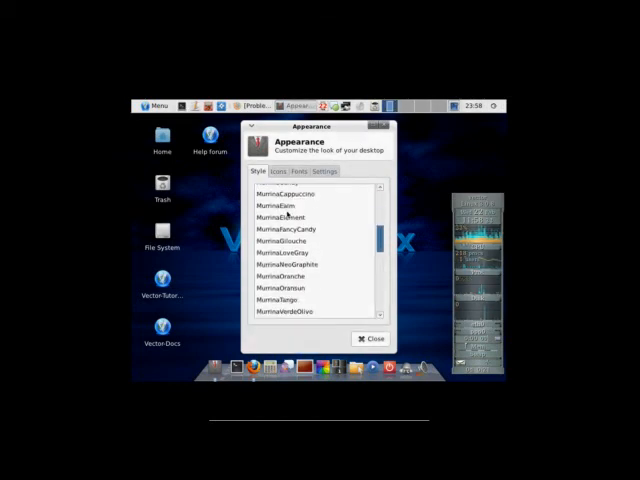
{"action": "scroll", "scroll_direction": "down", "scroll_amount": 3}
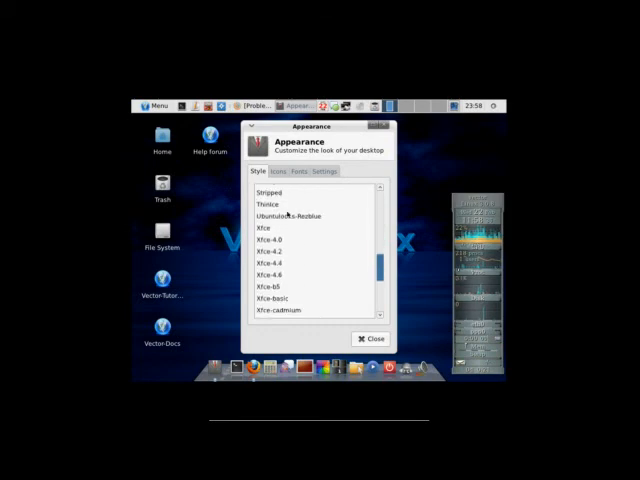
{"action": "scroll", "scroll_direction": "down", "scroll_amount": 3}
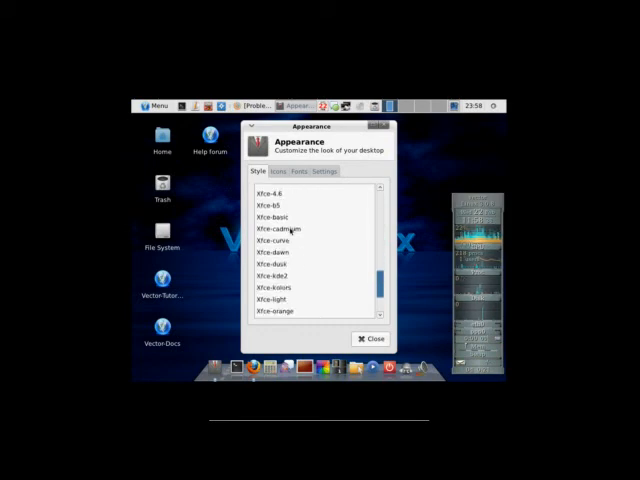
{"action": "left_click", "coordinate": [278, 268]}
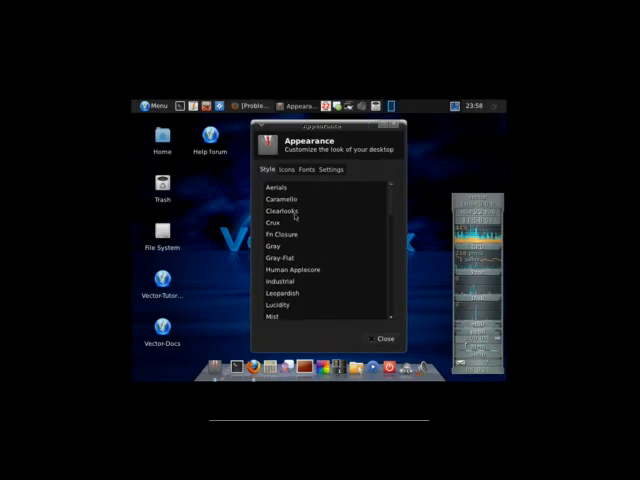
Switch back to a lighter style and close the Appearance settings
{"action": "scroll", "scroll_direction": "down", "scroll_amount": 3}
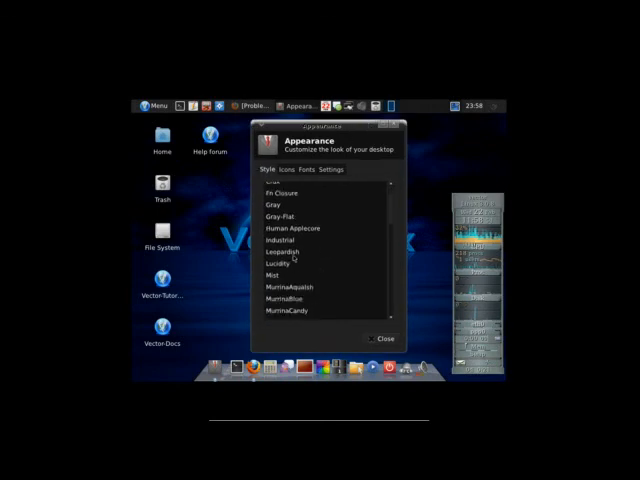
{"action": "left_click", "coordinate": [290, 242]}
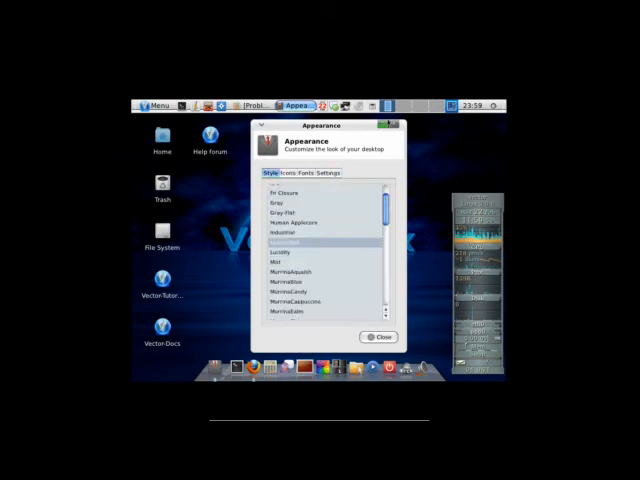
{"action": "left_click", "coordinate": [380, 336]}
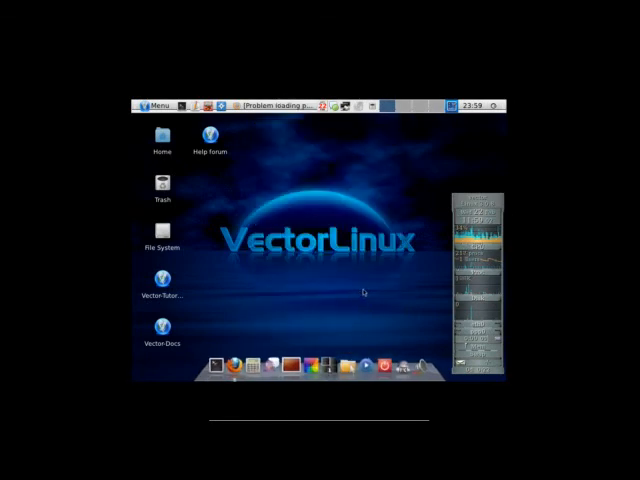
{"action": "left_click", "coordinate": [152, 104]}
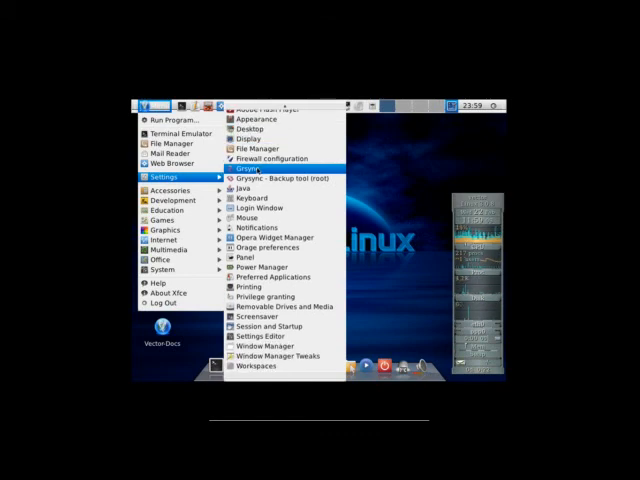
{"action": "mouse_move", "coordinate": [284, 356]}
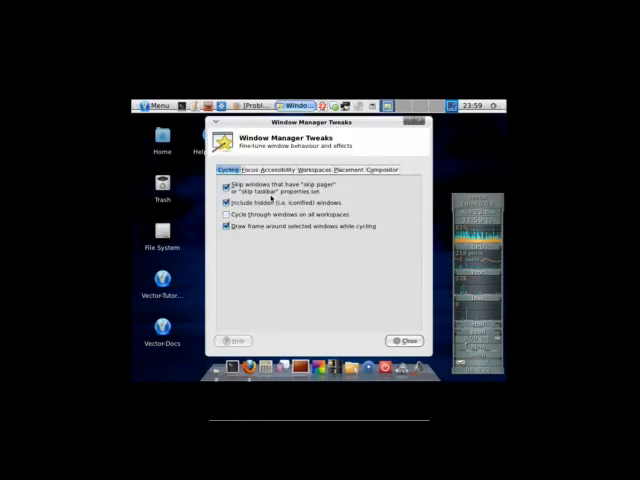
{"action": "left_click", "coordinate": [228, 214]}
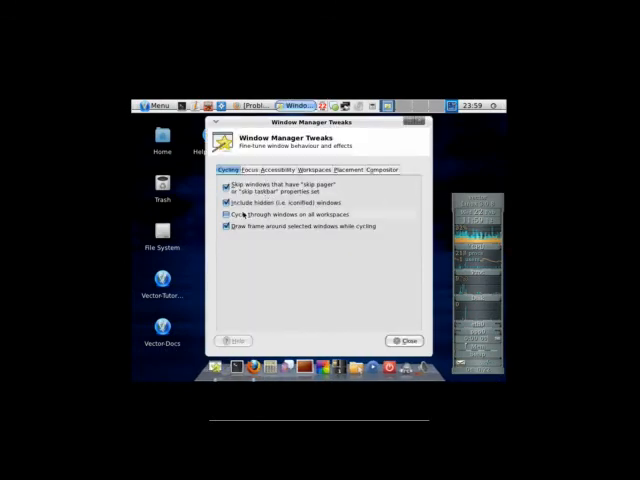
{"action": "left_click", "coordinate": [250, 168]}
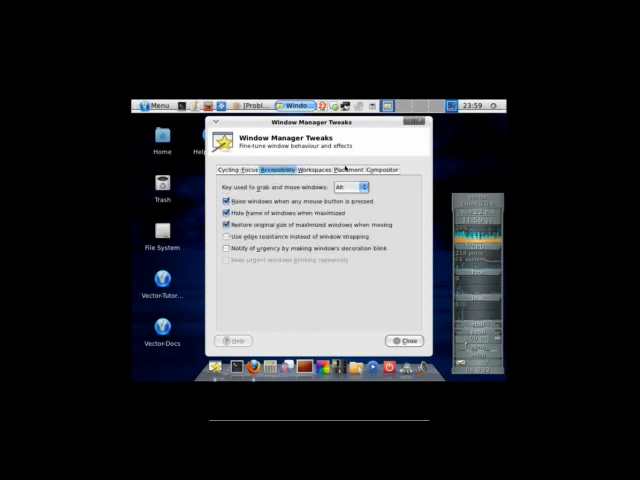
{"action": "left_click", "coordinate": [390, 170]}
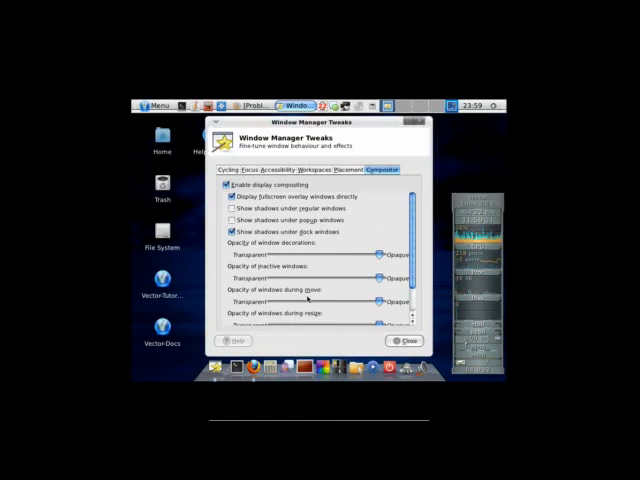
{"action": "scroll", "scroll_direction": "down", "scroll_amount": 3}
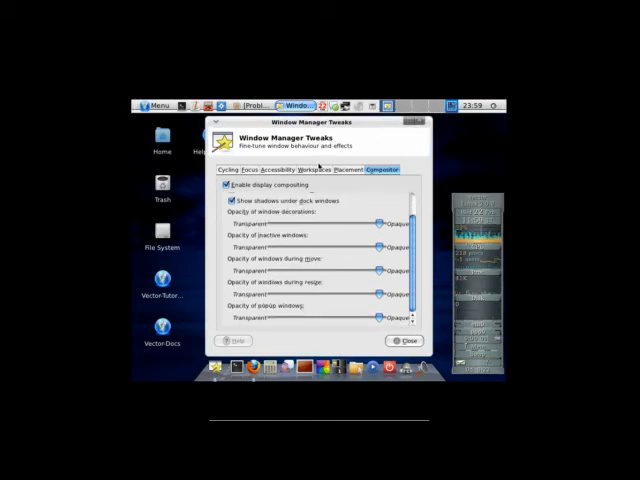
{"action": "left_click", "coordinate": [294, 168]}
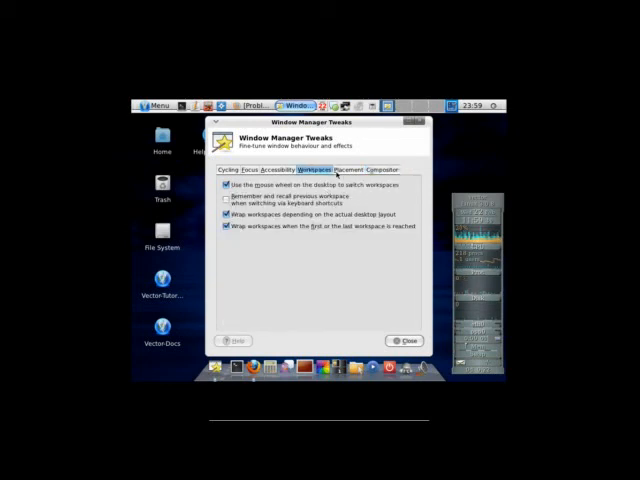
{"action": "left_click", "coordinate": [248, 172]}
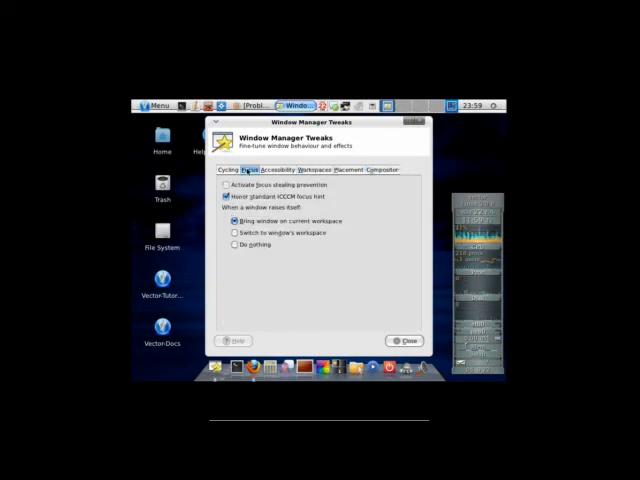
{"action": "left_click", "coordinate": [272, 168]}
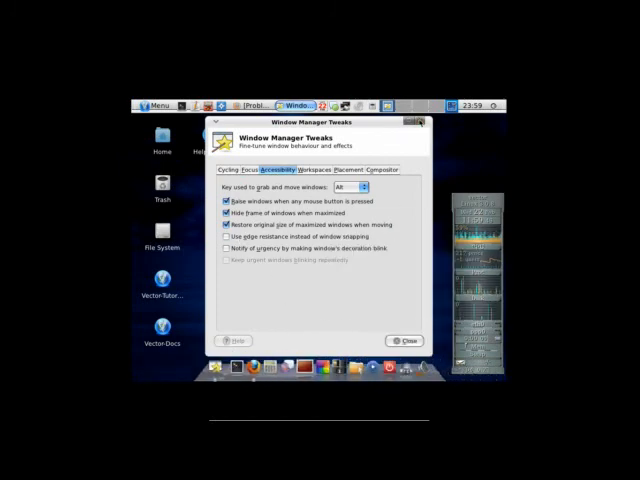
{"action": "left_click", "coordinate": [404, 340]}
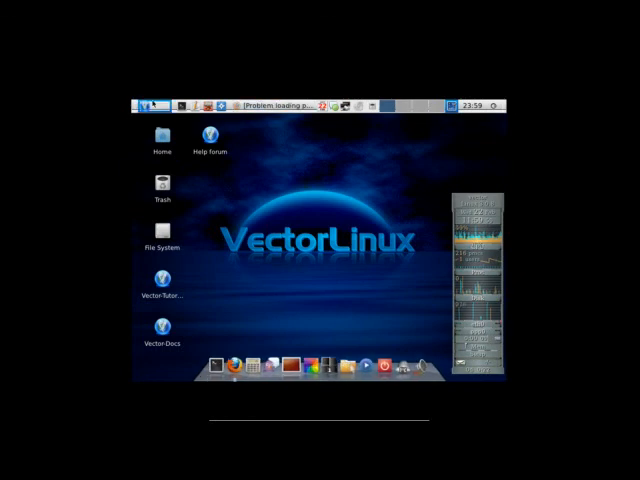
Remove the window-list item from the top panel via its context menu
{"action": "left_click", "coordinate": [148, 104]}
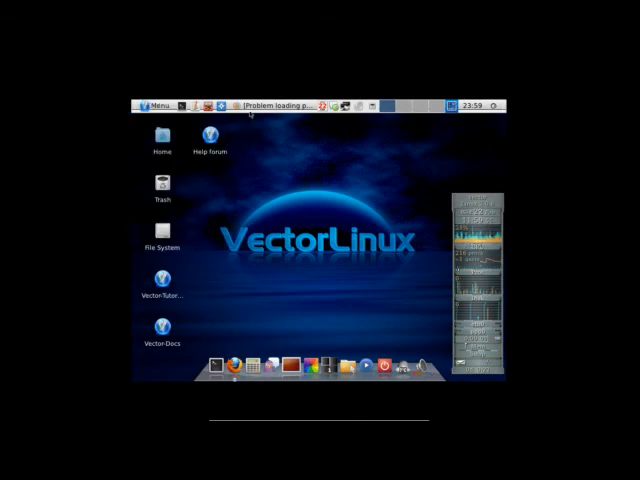
{"action": "left_click", "coordinate": [282, 104]}
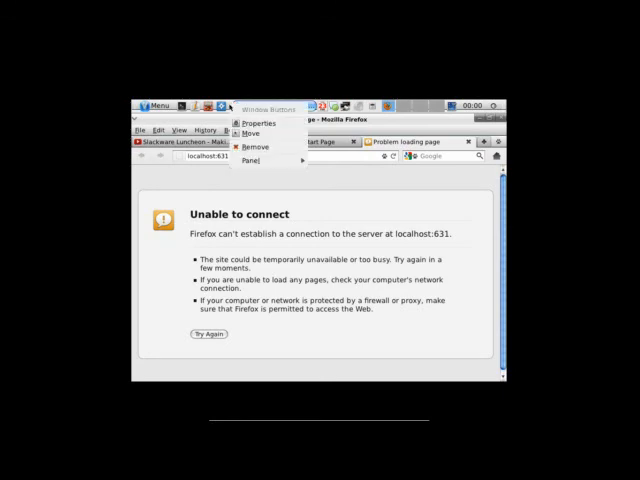
{"action": "left_click", "coordinate": [256, 148]}
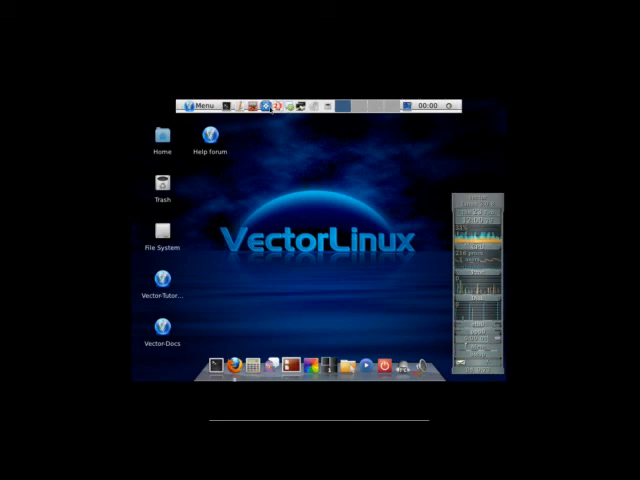
{"action": "mouse_move", "coordinate": [300, 190]}
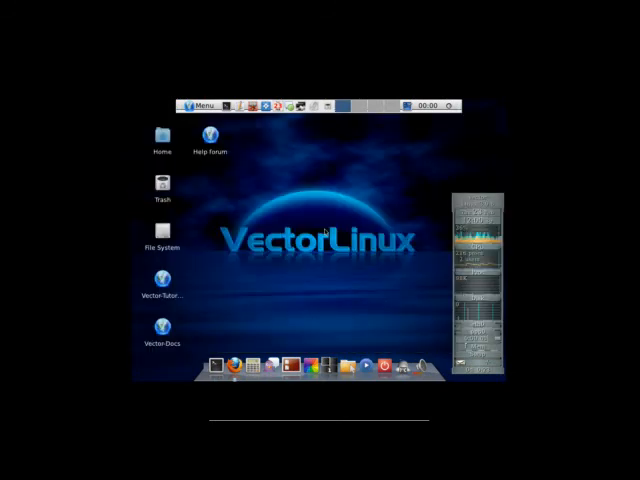
Start Shotwell photo manager from its dock launcher
{"action": "left_click", "coordinate": [200, 104]}
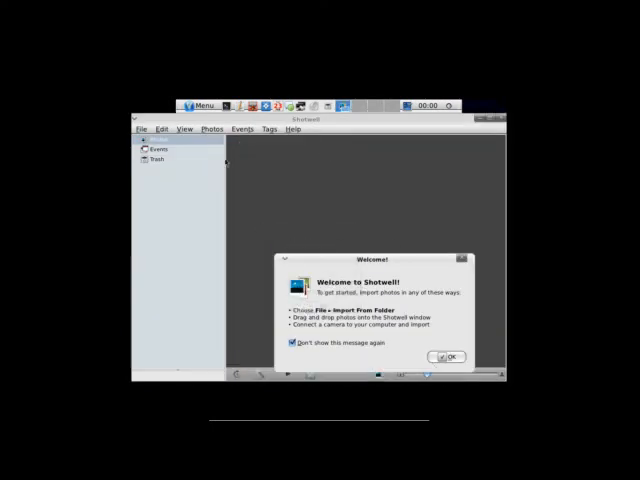
Close Shotwell's welcome, launch Geeqie from Graphics, then reopen the menu for Multimedia
{"action": "left_click", "coordinate": [448, 356]}
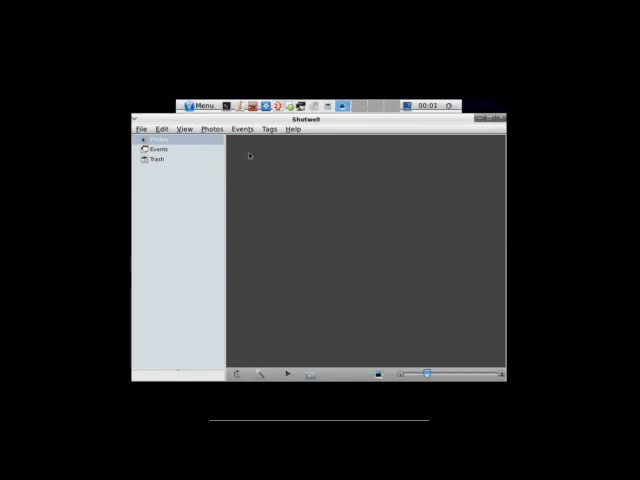
{"action": "left_click", "coordinate": [200, 104]}
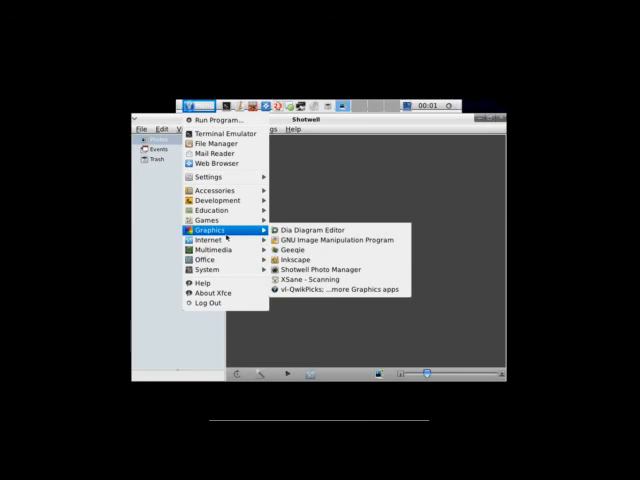
{"action": "mouse_move", "coordinate": [210, 260]}
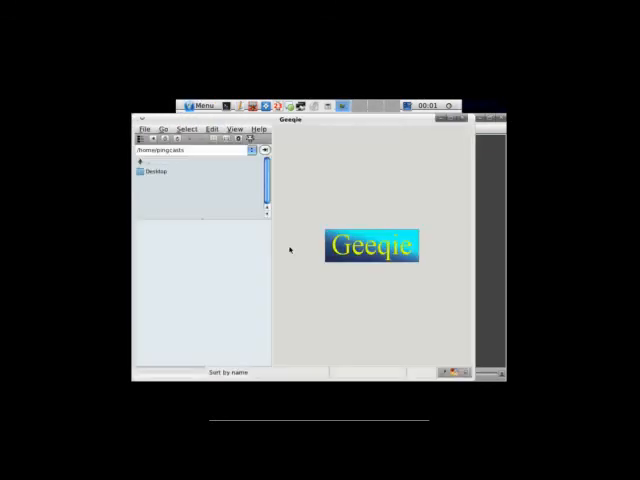
{"action": "left_click", "coordinate": [200, 104]}
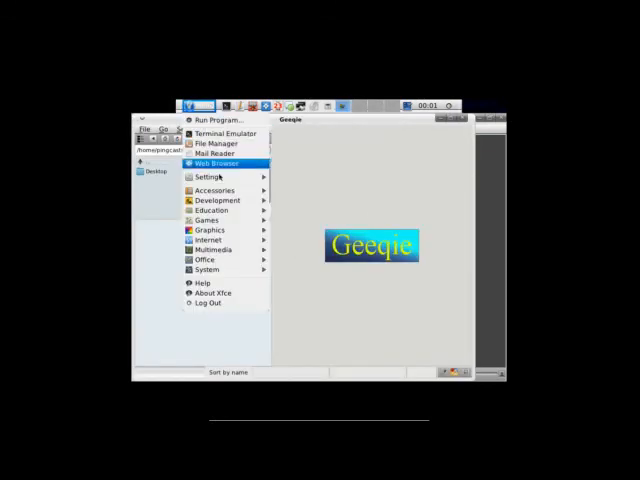
{"action": "mouse_move", "coordinate": [212, 250]}
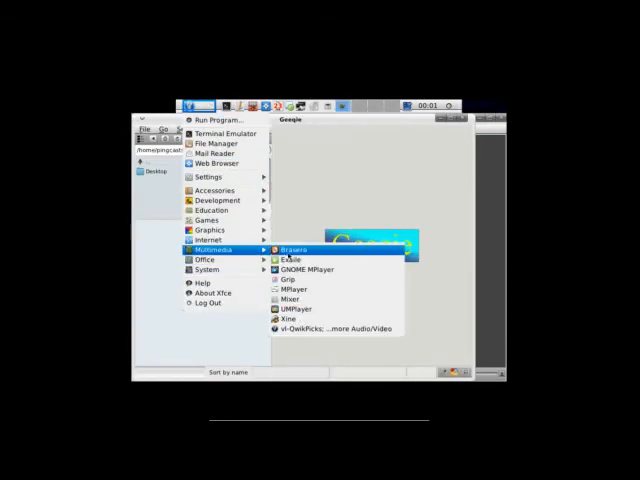
{"action": "mouse_move", "coordinate": [294, 290]}
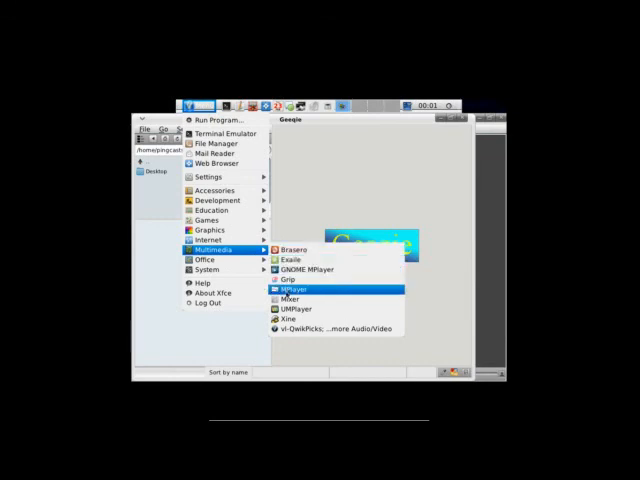
{"action": "mouse_move", "coordinate": [290, 320]}
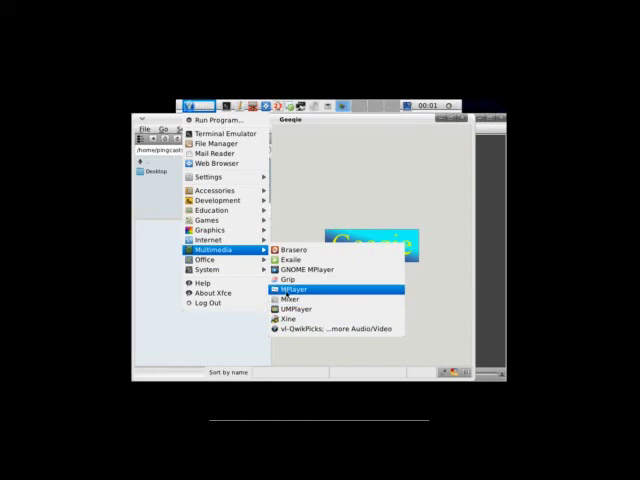
{"action": "mouse_move", "coordinate": [310, 268]}
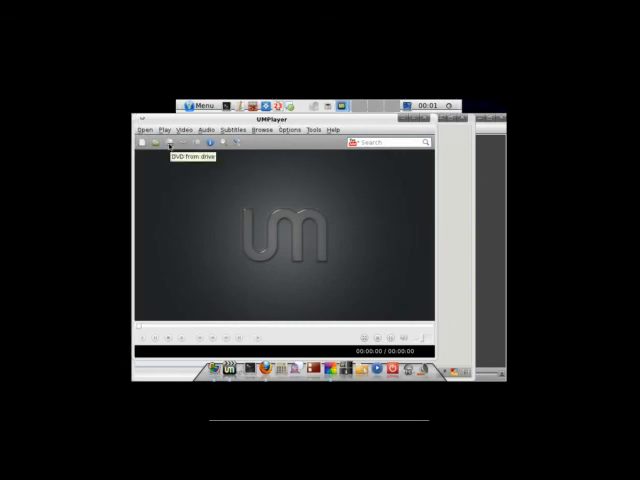
Use UMPlayer's Open button to load a video file for playback
{"action": "left_click", "coordinate": [148, 130]}
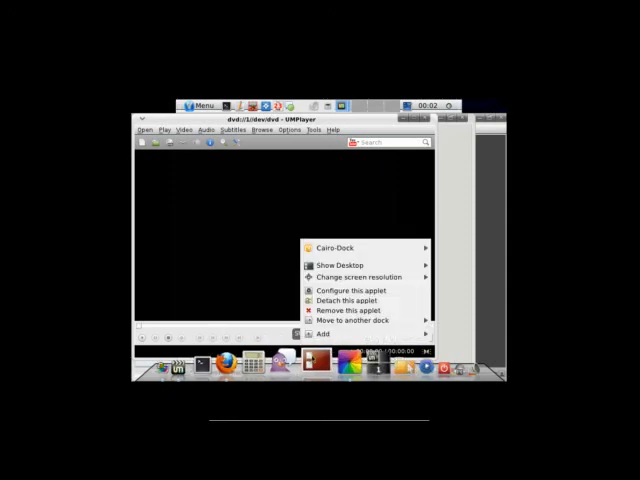
{"action": "mouse_move", "coordinate": [352, 308]}
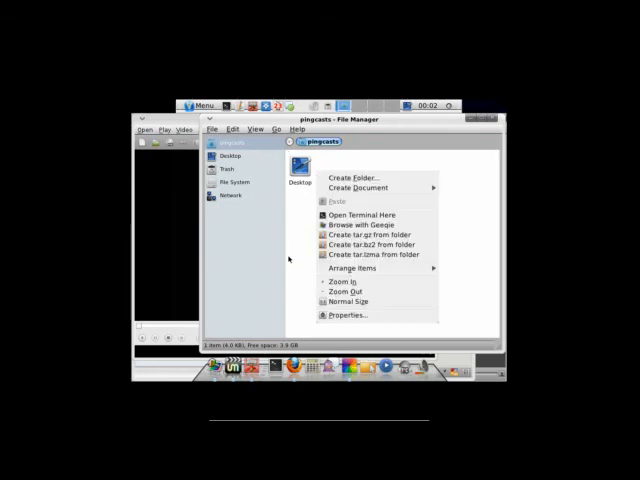
In a home-folder terminal, become root with su and run slapt-get --install xdg-user-dirs, which finds no package
{"action": "left_click", "coordinate": [308, 252]}
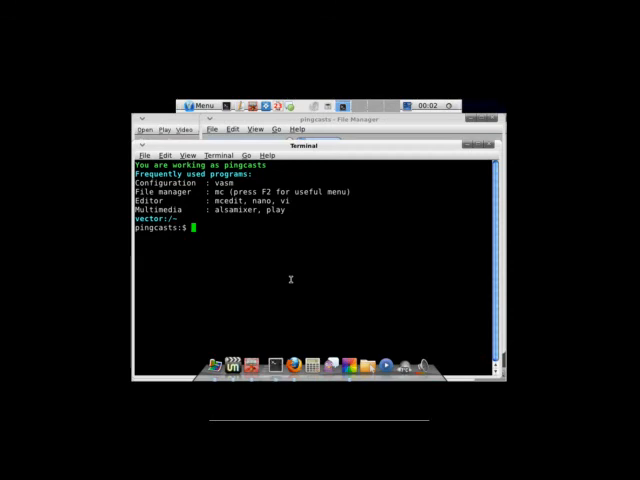
{"action": "type", "text": "su -"}
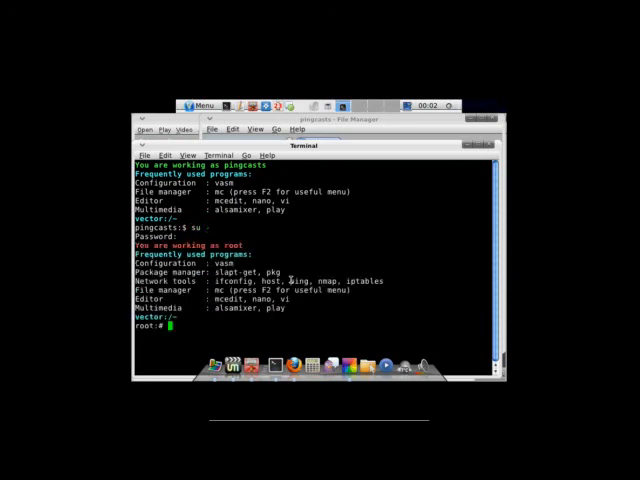
{"action": "type", "text": "slapt-get"}
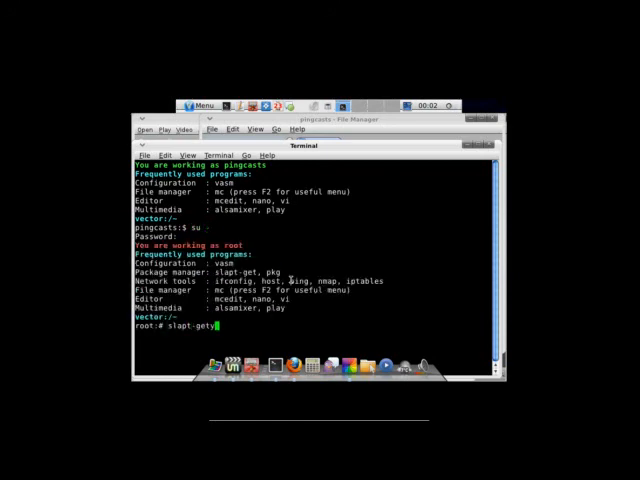
{"action": "type", "text": "--install"}
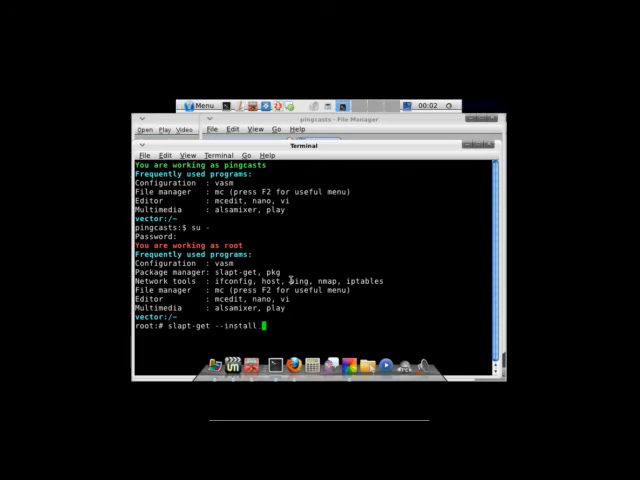
{"action": "type", "text": "xdg-di"}
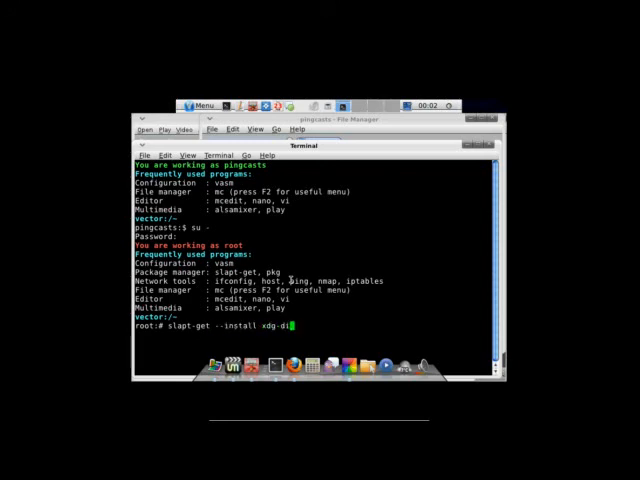
{"action": "type", "text": "user-"}
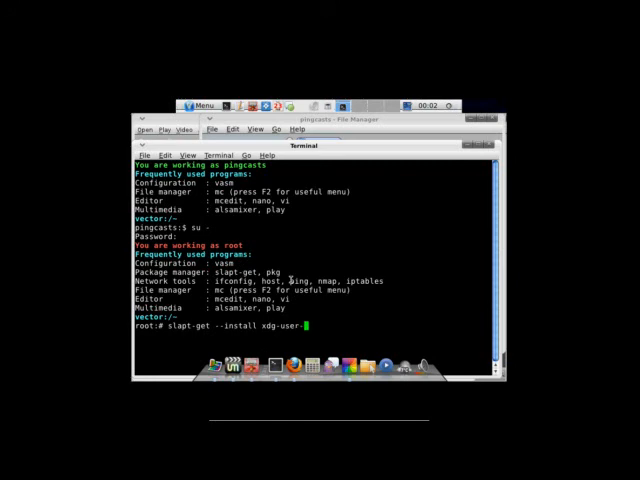
{"action": "key", "text": "Return"}
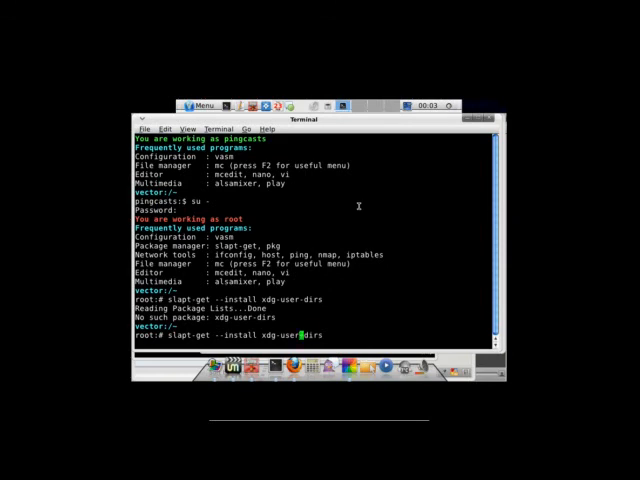
{"action": "key", "text": "Return"}
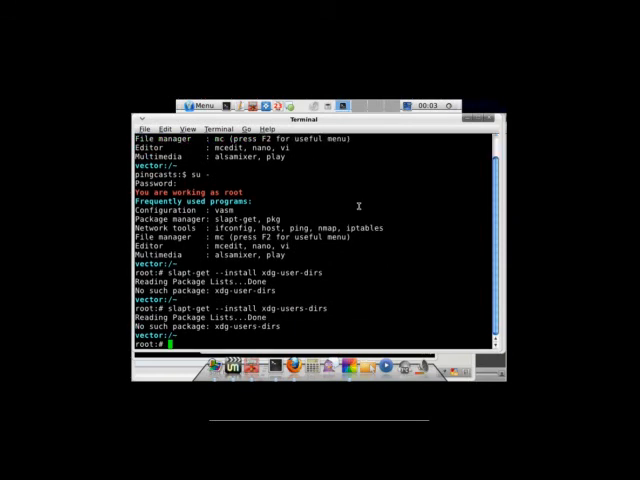
Run slapt-get --search xdg-user, then start the Gslapt package manager
{"action": "type", "text": "slapt-get --search"}
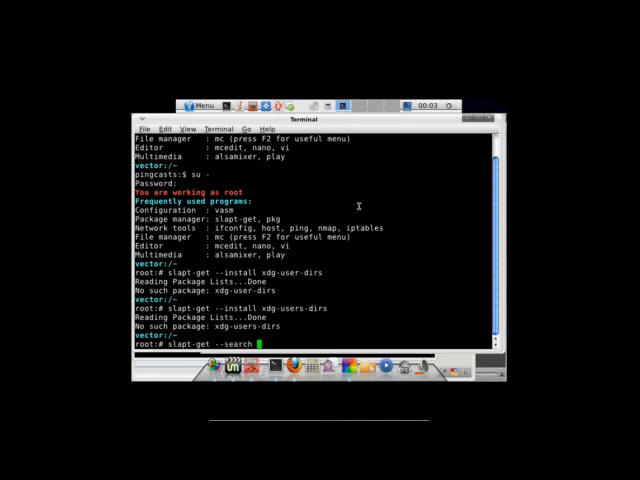
{"action": "type", "text": "xdg-user"}
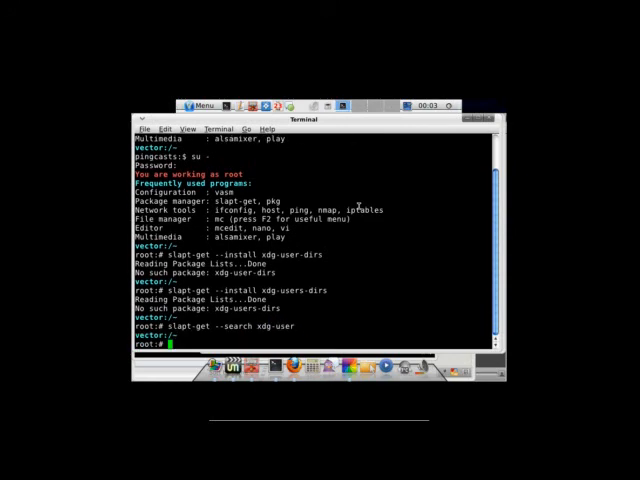
{"action": "type", "text": "o"}
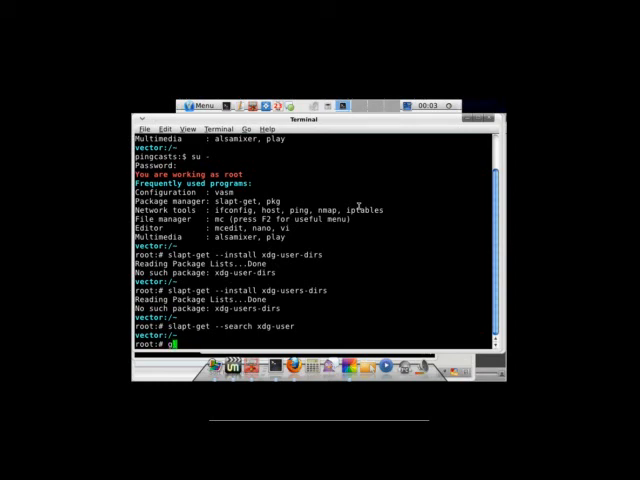
{"action": "type", "text": "gslapt"}
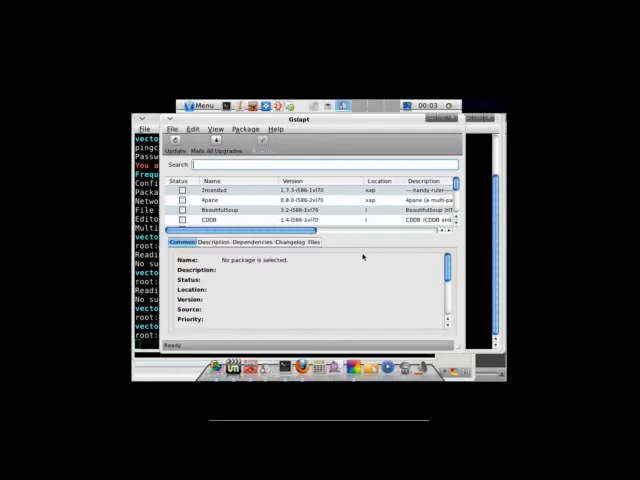
Search Gslapt's package list for 'xdg', finding no xdg-user-dirs package
{"action": "type", "text": "xdg"}
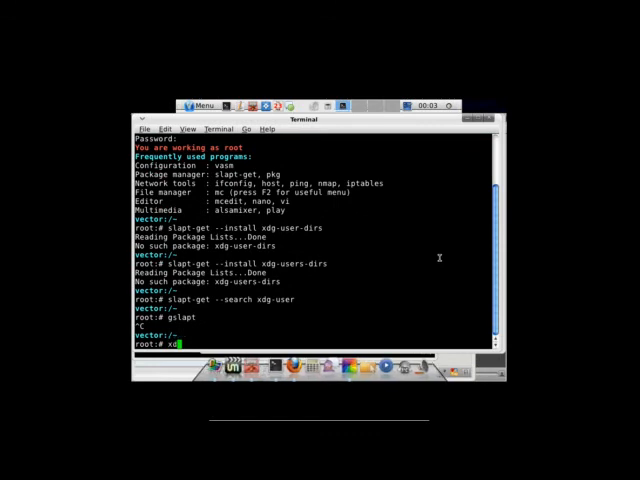
Run mkdir to create Videos, Public, Documents, Downloads and Templates folders in the home directory
{"action": "key", "text": "Tab"}
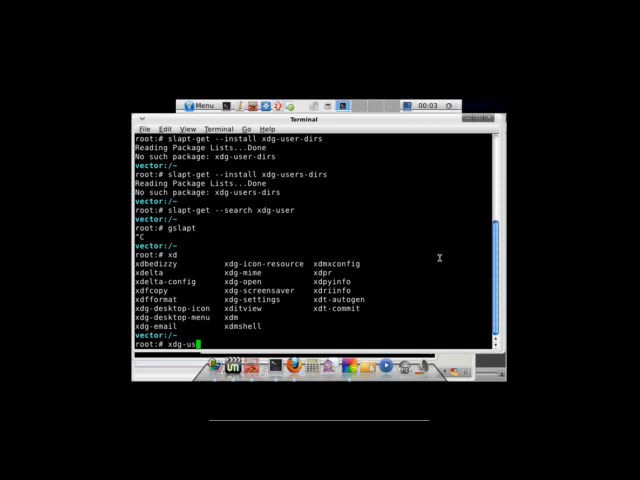
{"action": "type", "text": "ers"}
{"action": "type", "text": "mkdir"}
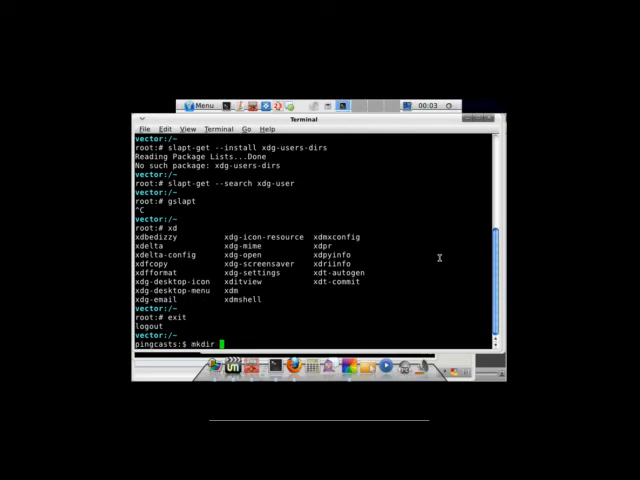
{"action": "type", "text": "Videos Public"}
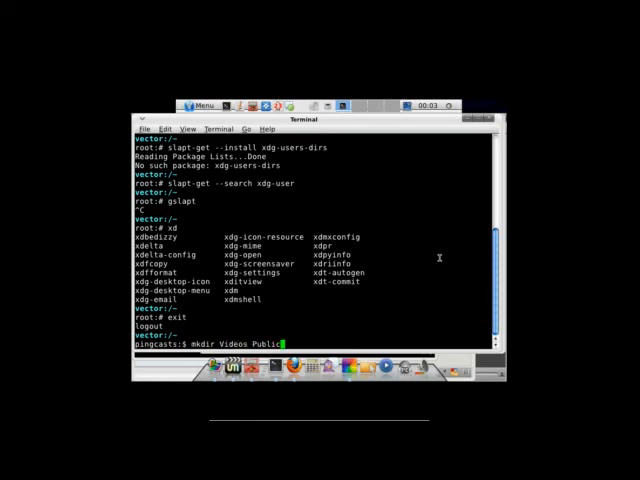
{"action": "type", "text": "Documents Downloads"}
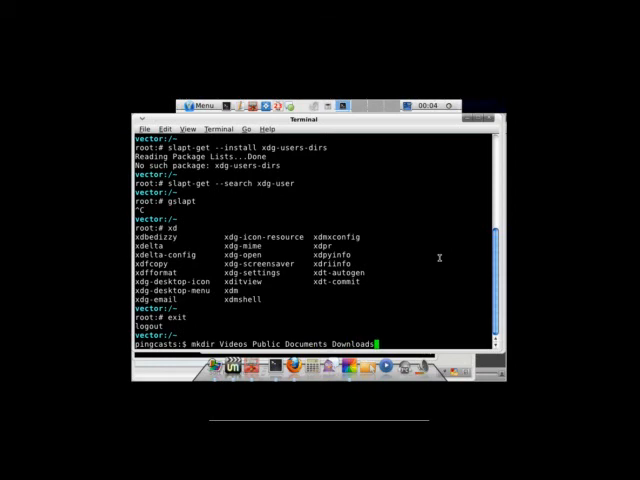
{"action": "type", "text": "Templates"}
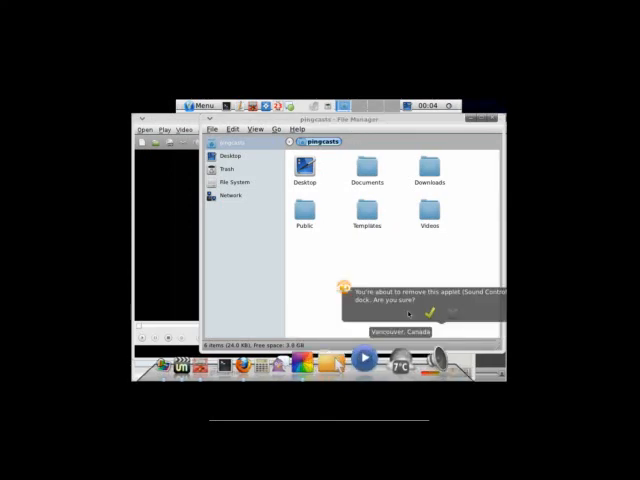
Dismiss the confirmation and bring up the applications menu to check the new folders
{"action": "left_click", "coordinate": [410, 312]}
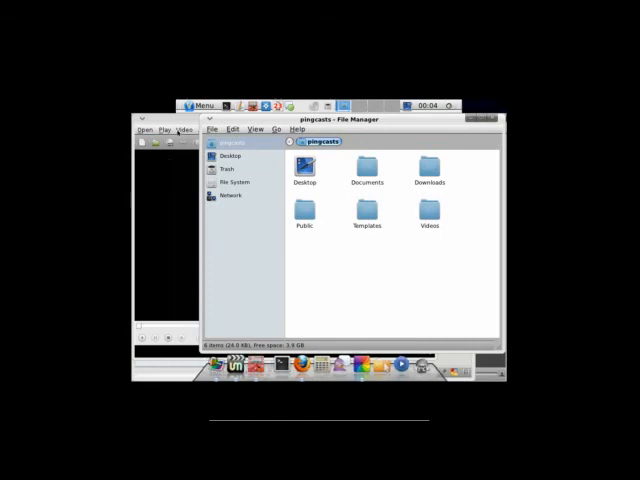
{"action": "left_click", "coordinate": [198, 106]}
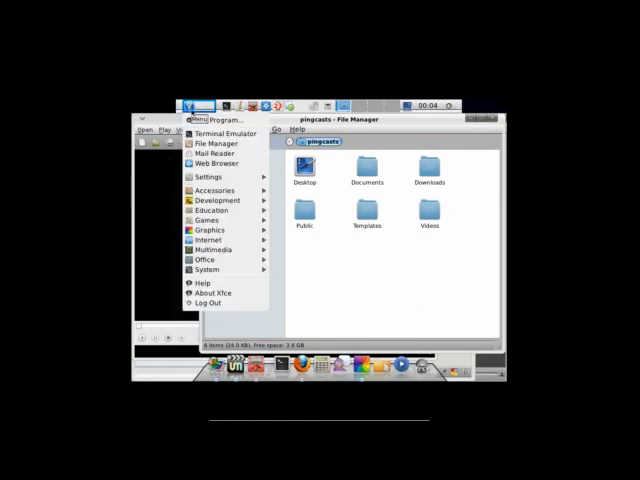